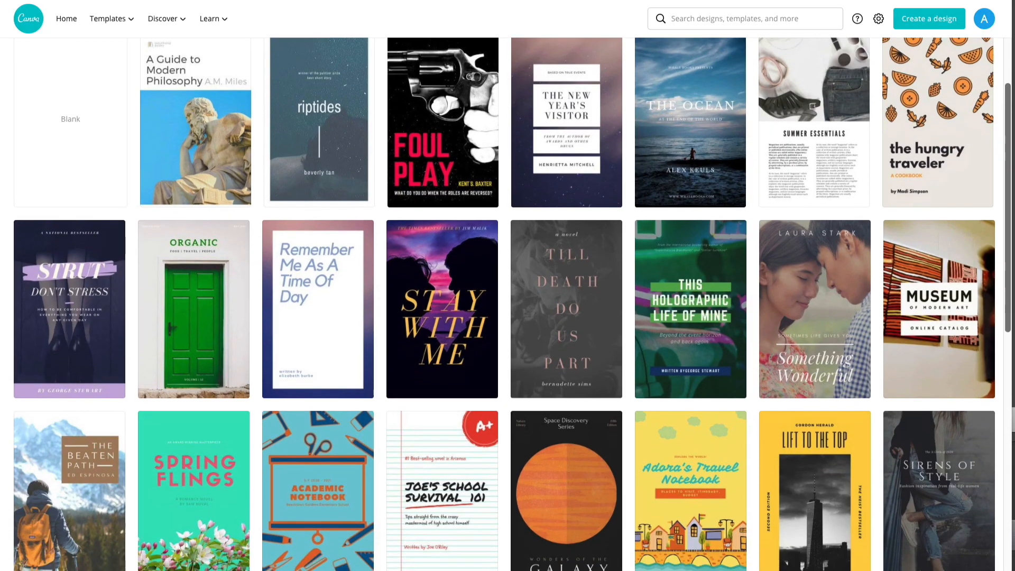
Return to the Canva home page from the ebook template gallery.
left_click(66, 18)
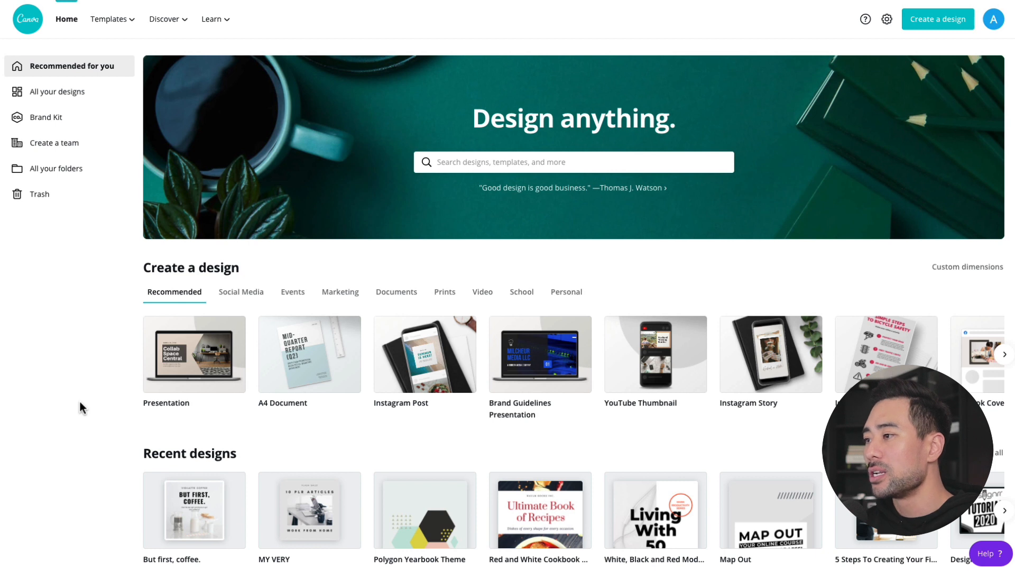
mouse_move(541, 270)
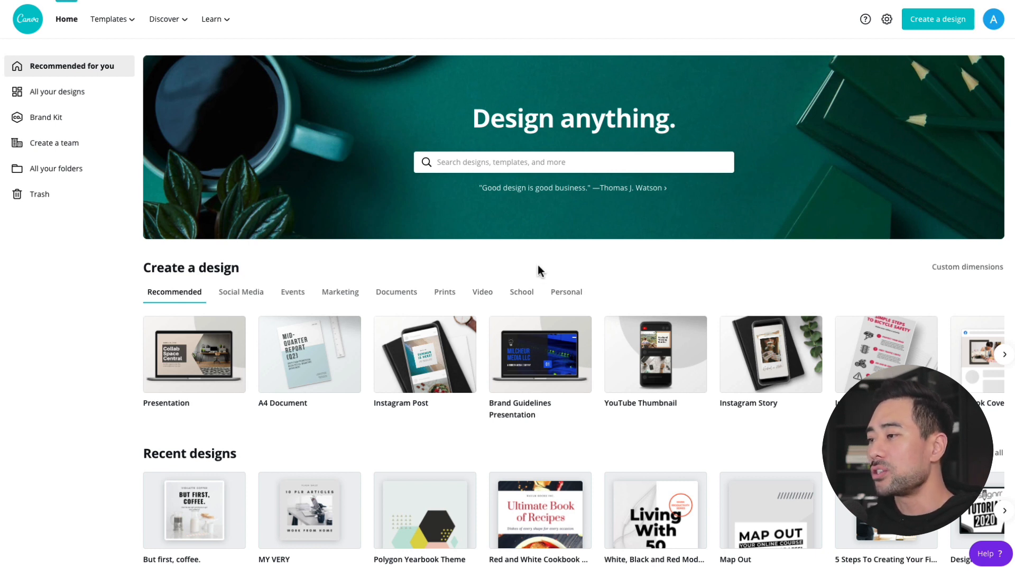
Create a new blank A4 Document from the Documents design types.
scroll("down", 3)
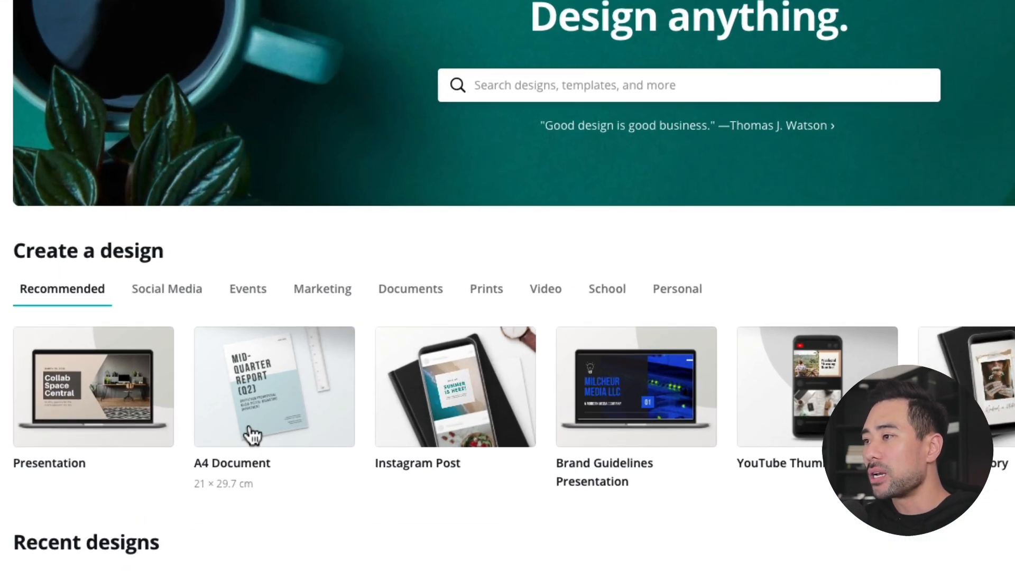
mouse_move(295, 318)
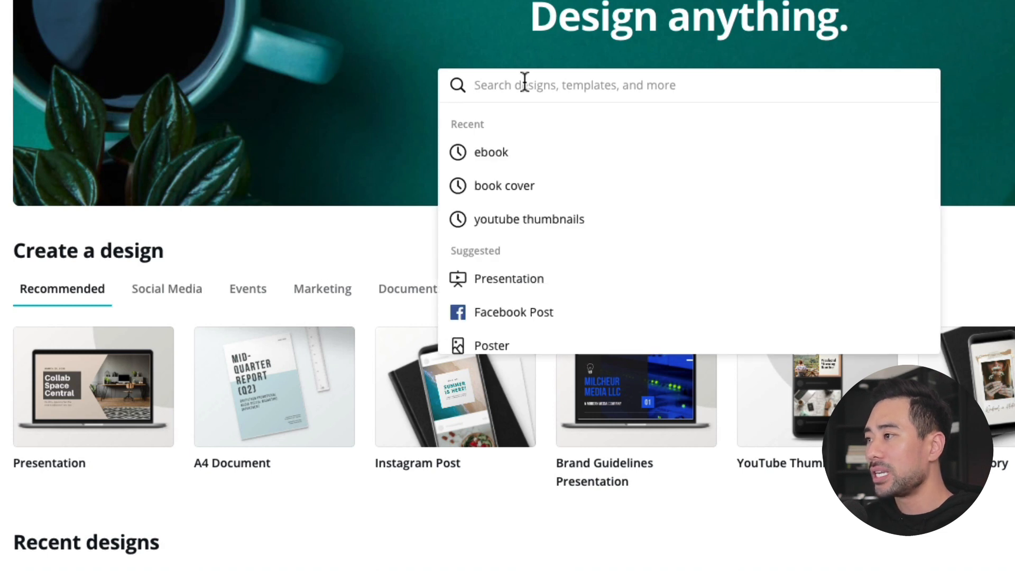
type("a")
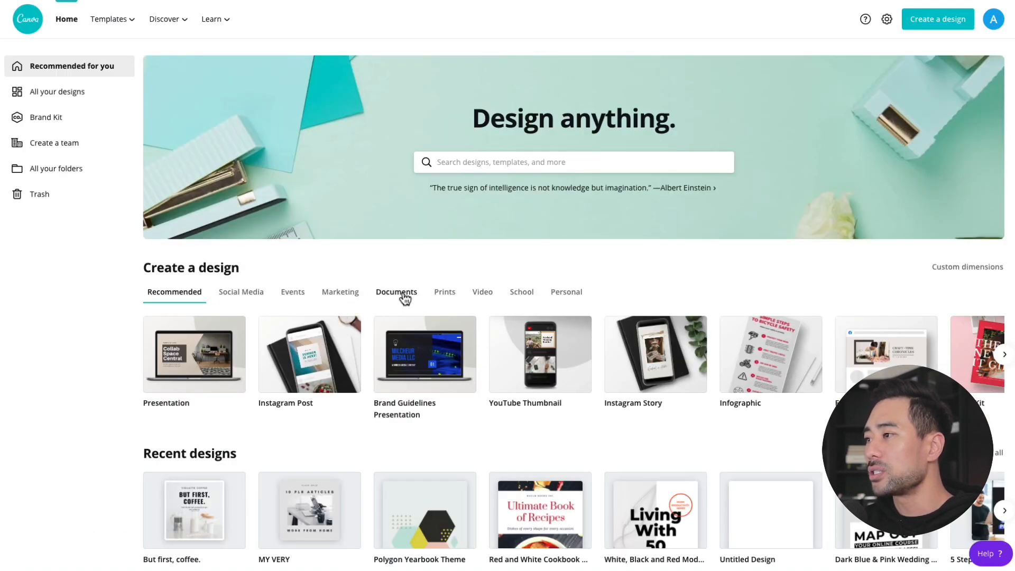
left_click(396, 292)
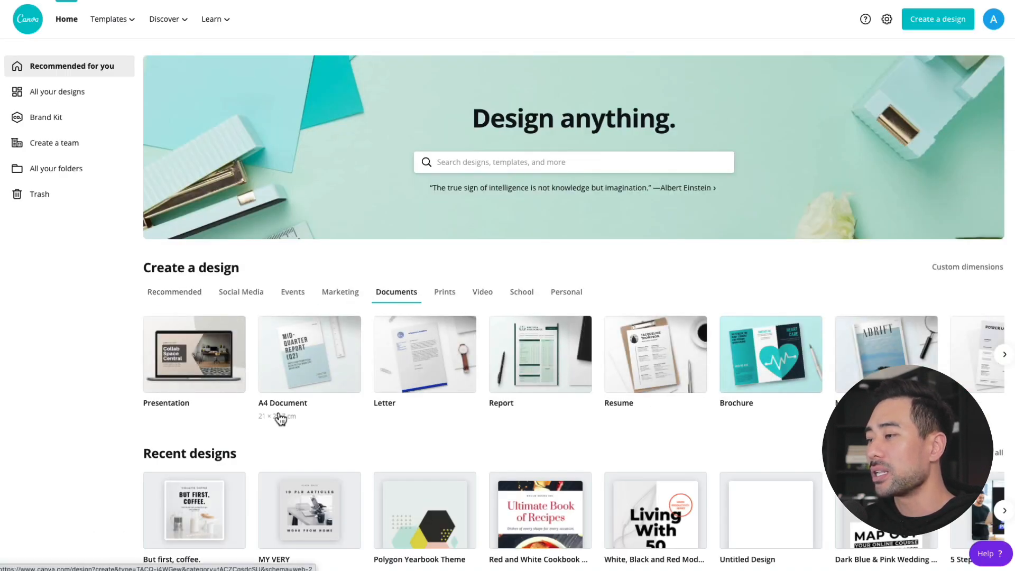
left_click(309, 354)
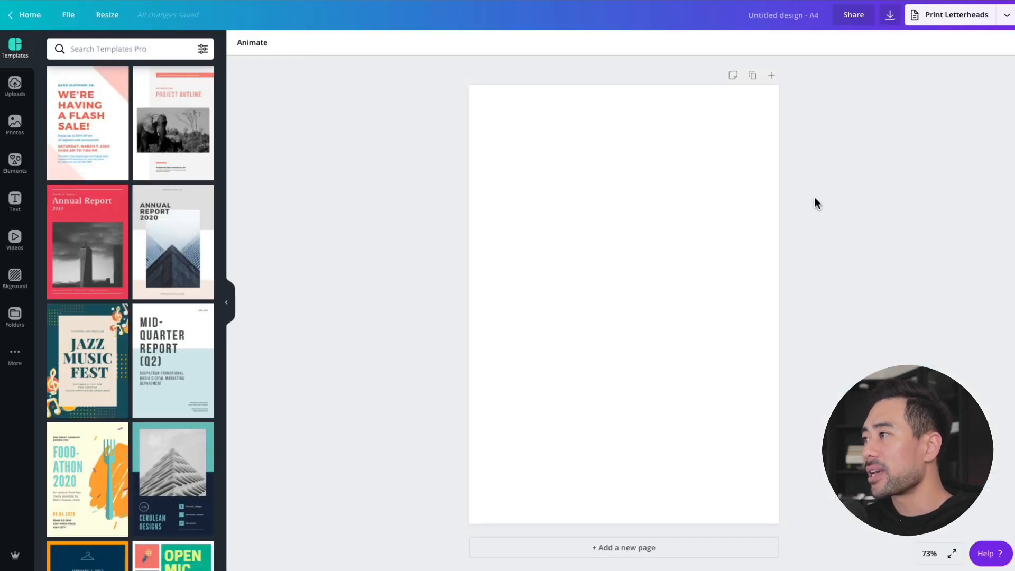
mouse_move(625, 305)
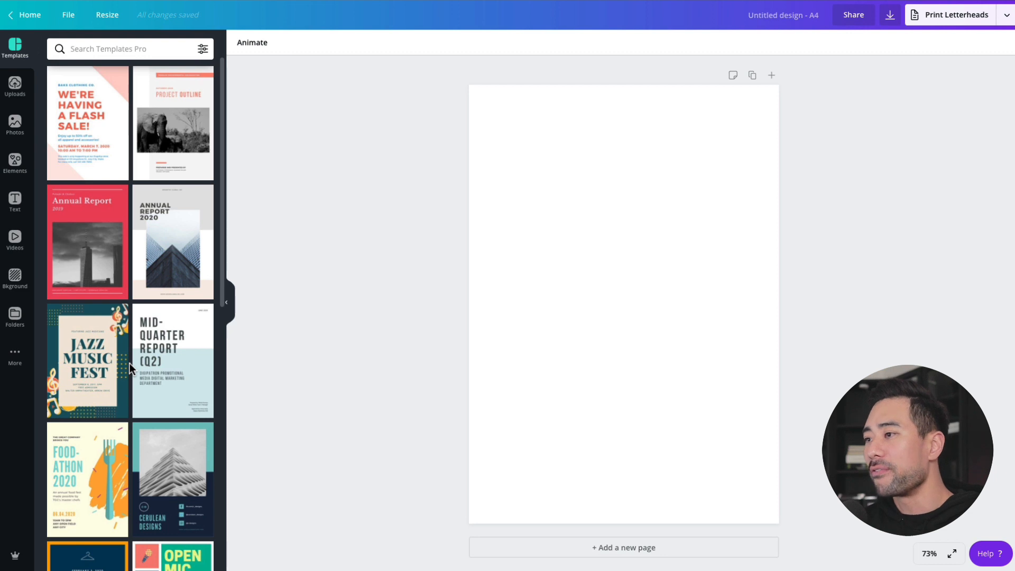
mouse_move(91, 227)
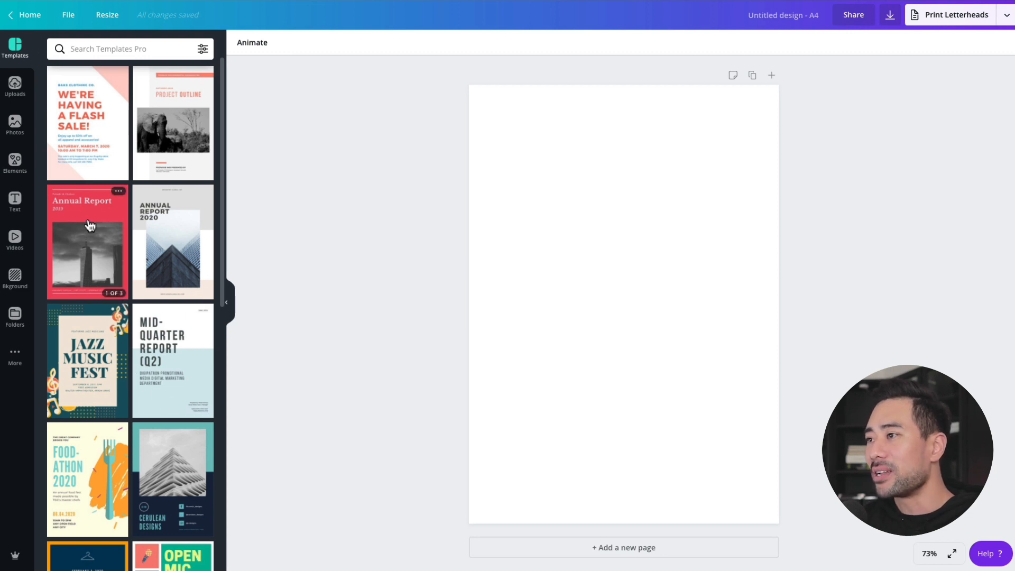
scroll("down", 3)
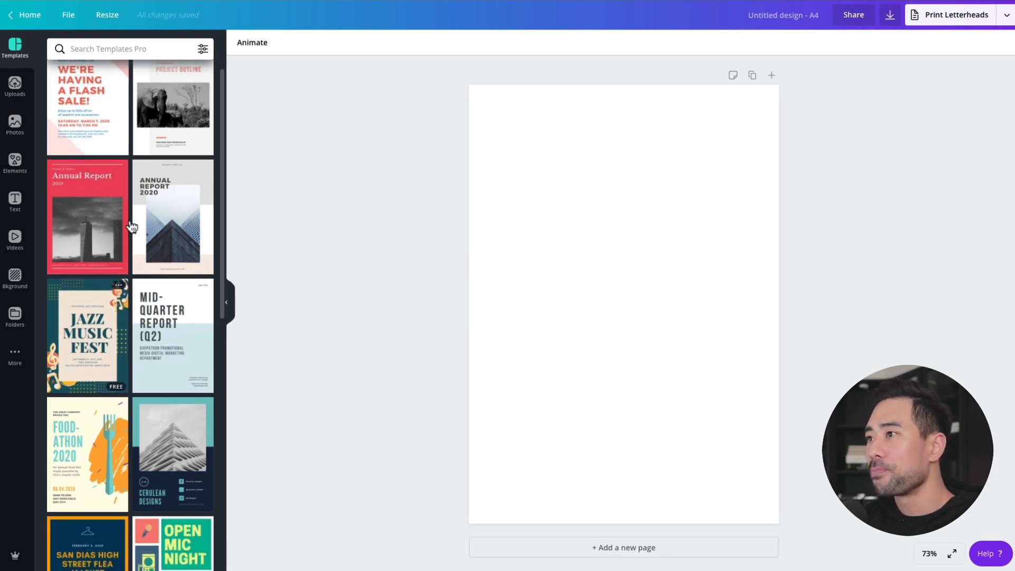
scroll("down", 3)
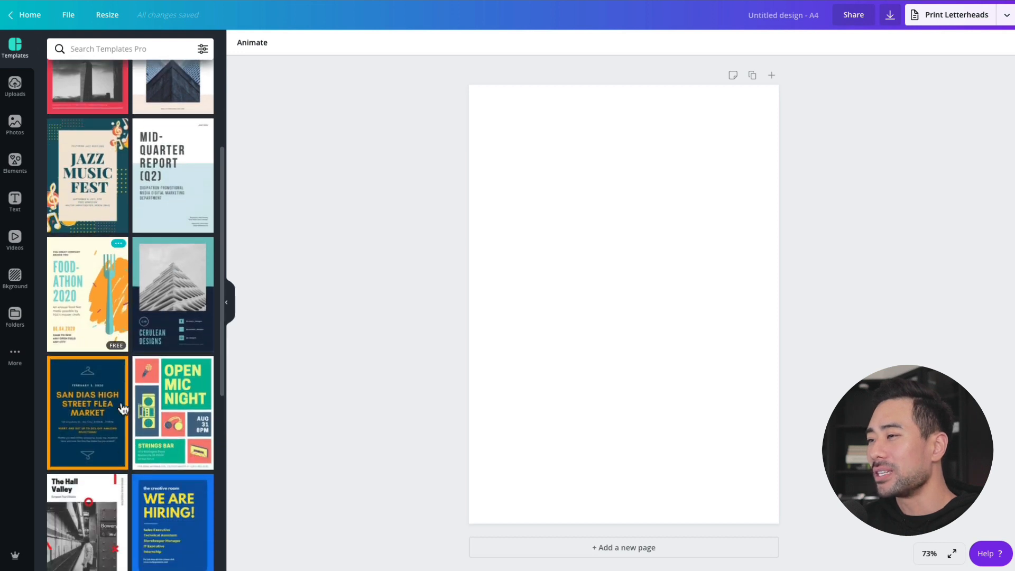
scroll("down", 3)
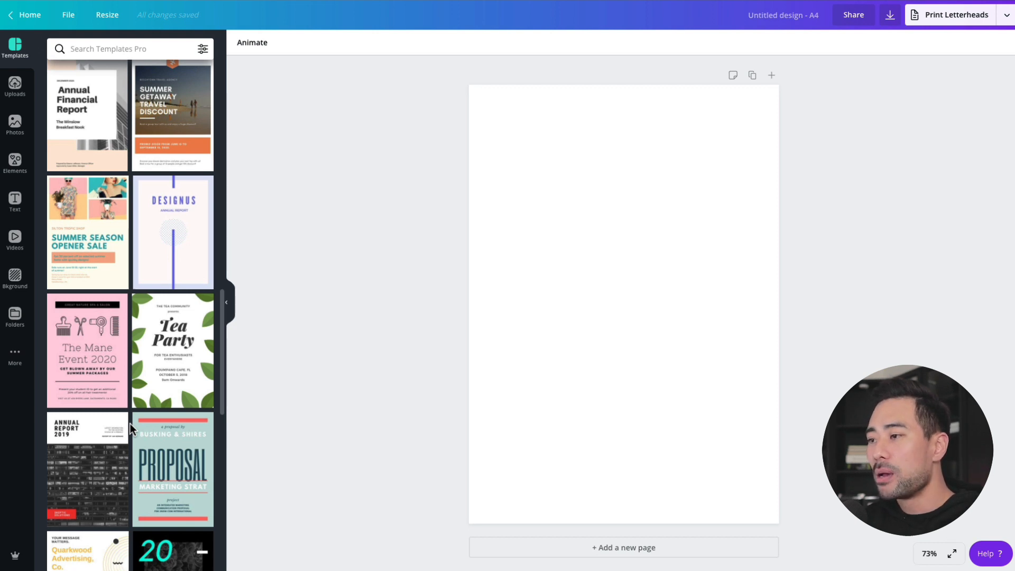
mouse_move(148, 448)
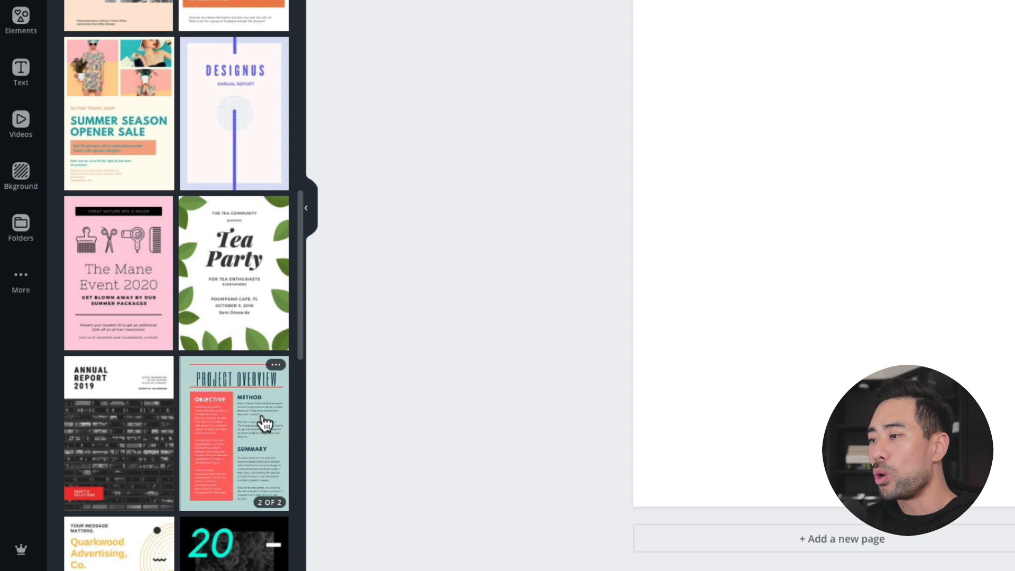
scroll("down", 3)
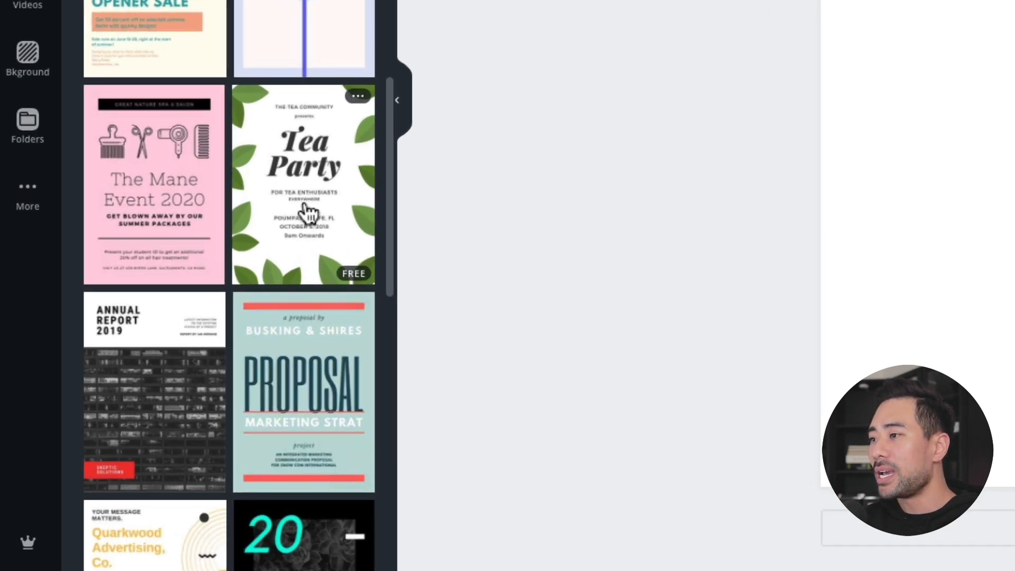
mouse_move(195, 272)
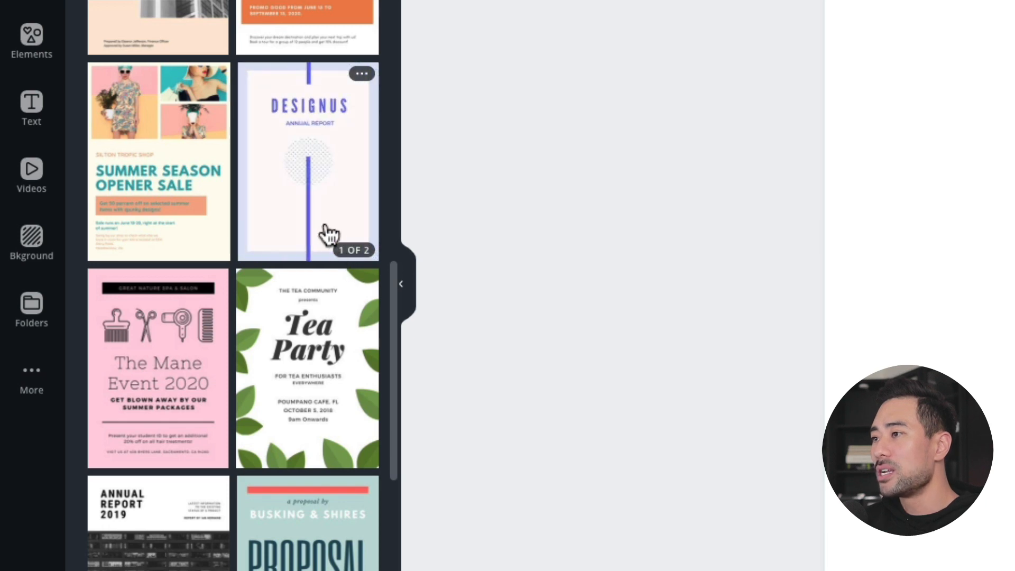
scroll("down", 3)
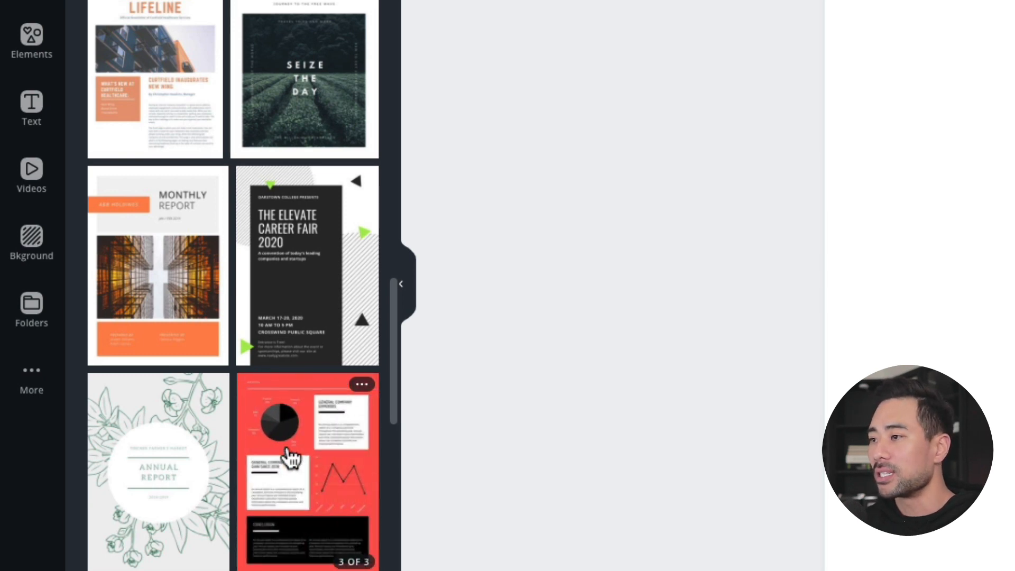
scroll("down", 3)
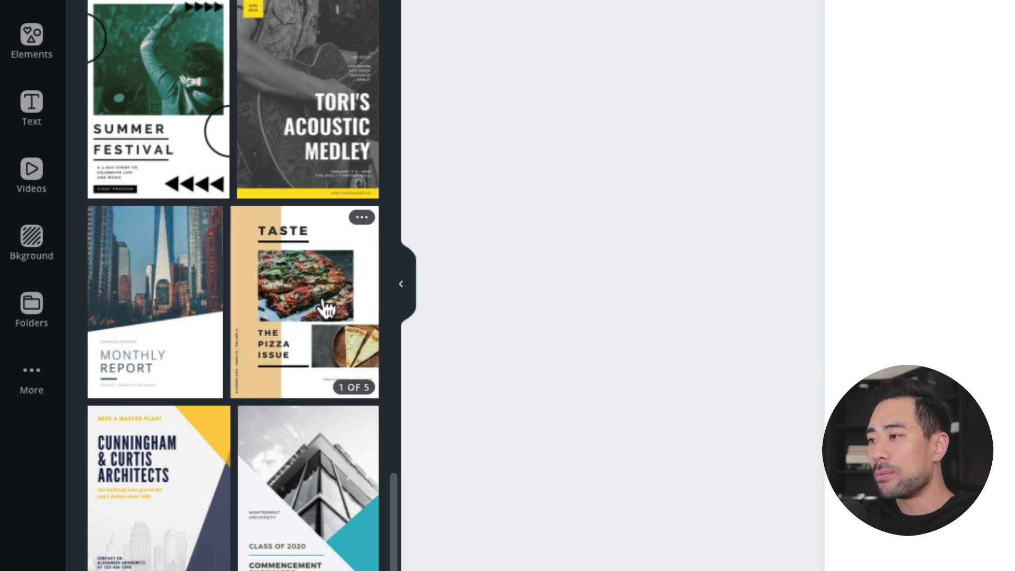
scroll("down", 3)
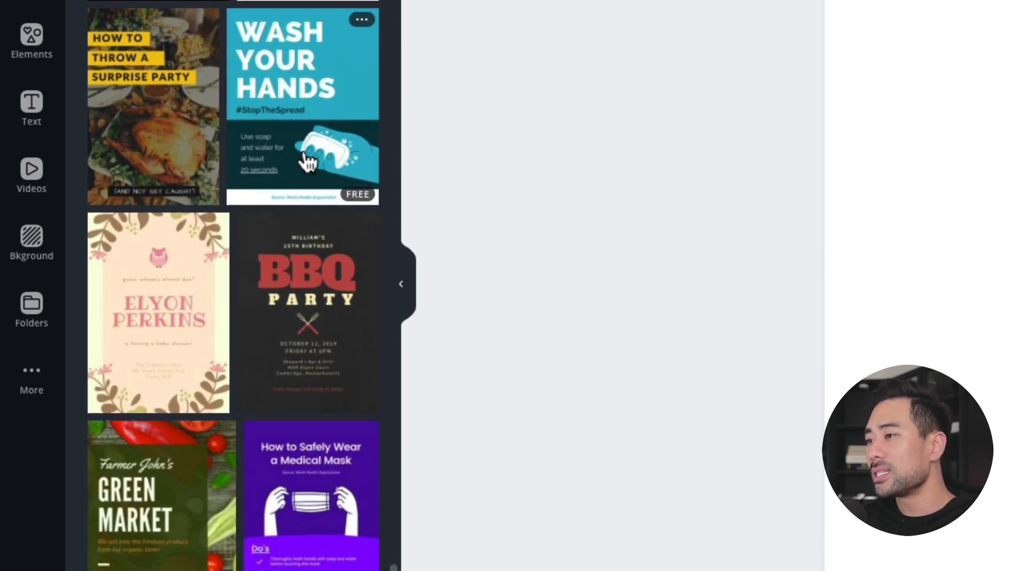
scroll("down", 3)
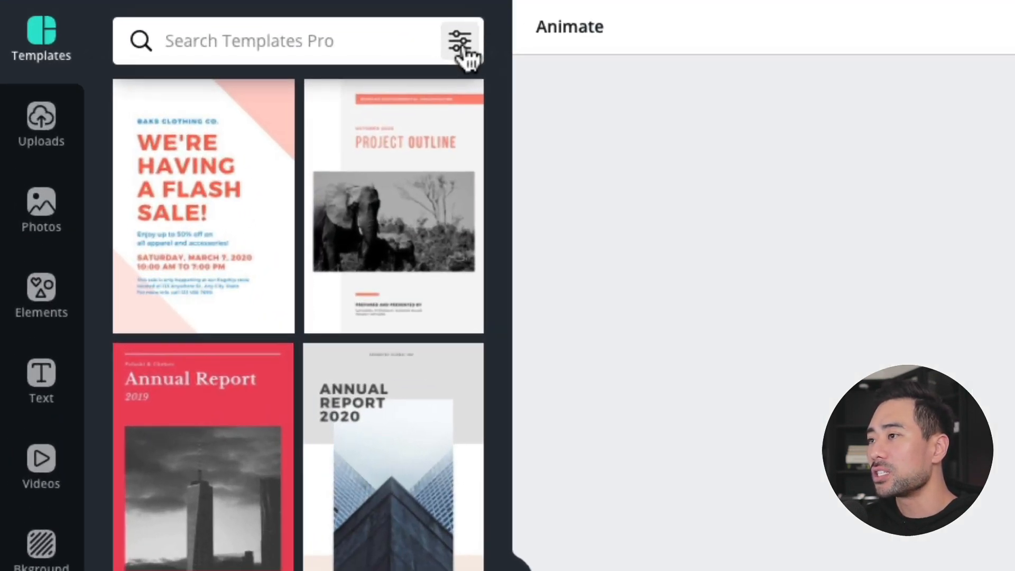
left_click(460, 40)
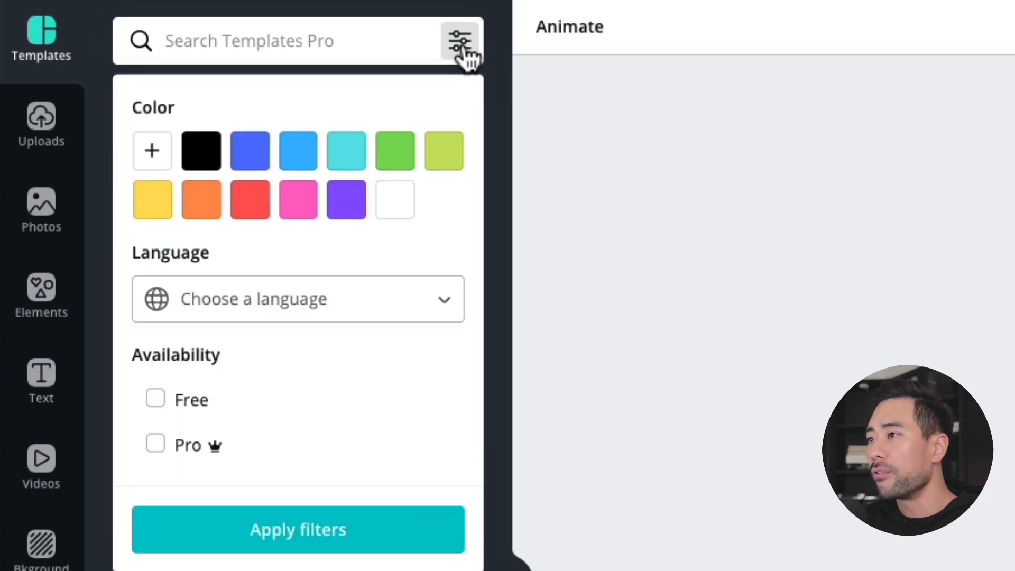
left_click(155, 400)
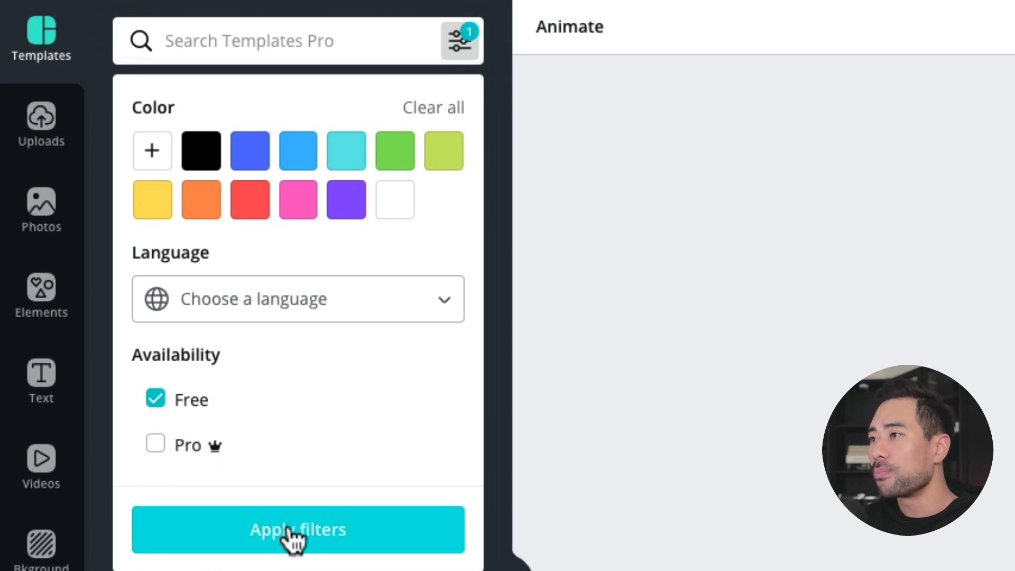
left_click(297, 529)
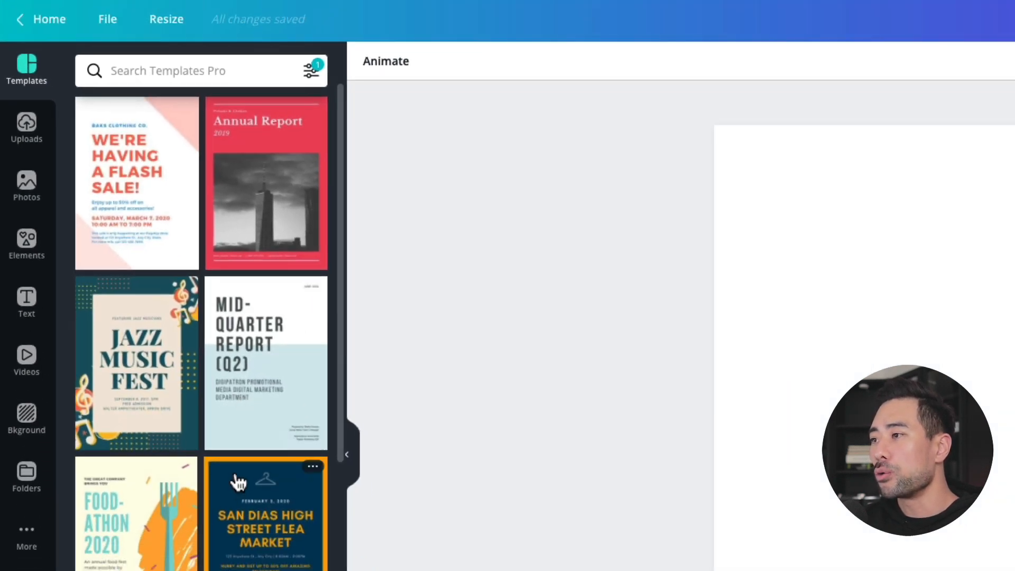
left_click(311, 71)
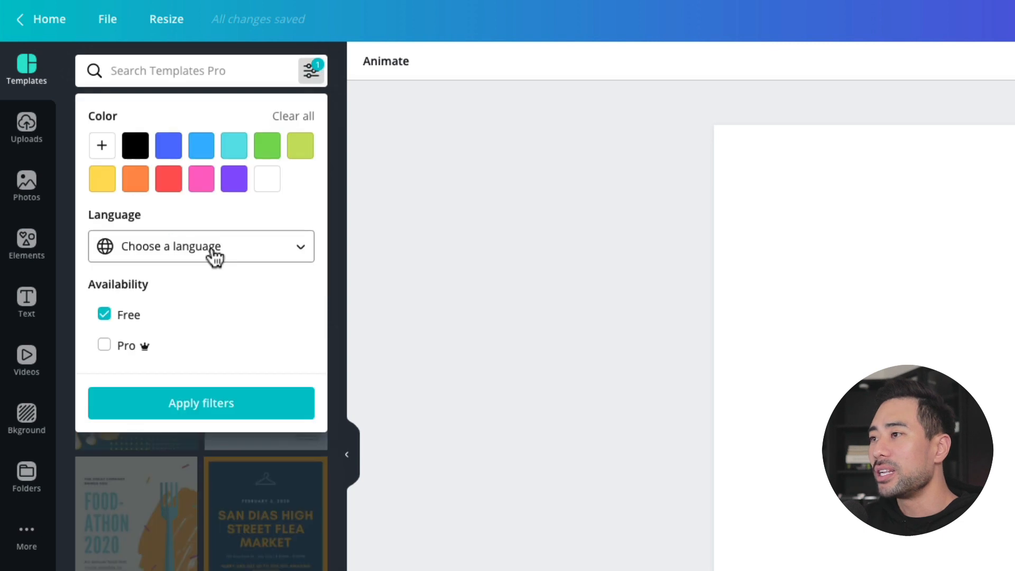
left_click(201, 246)
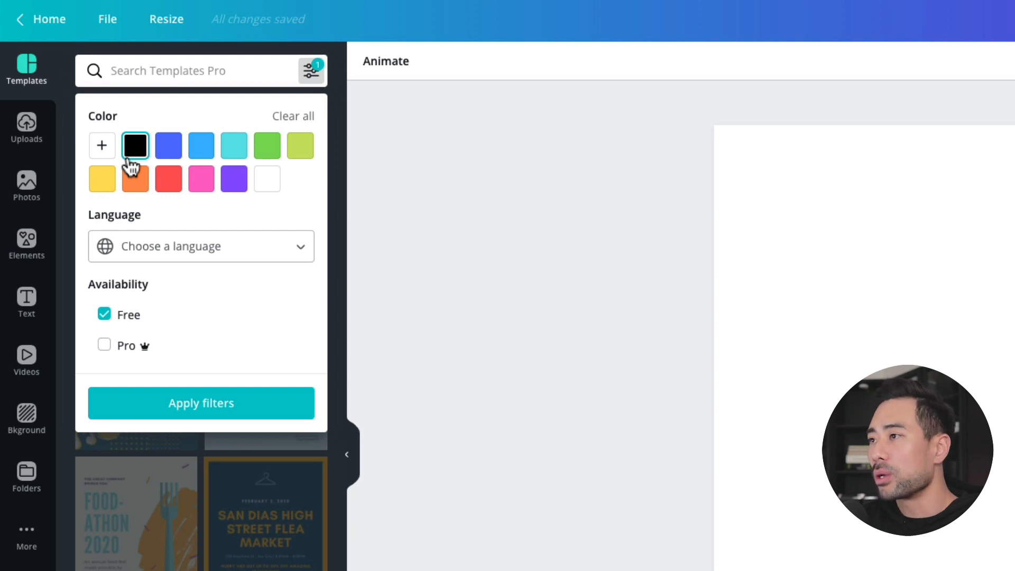
left_click(134, 179)
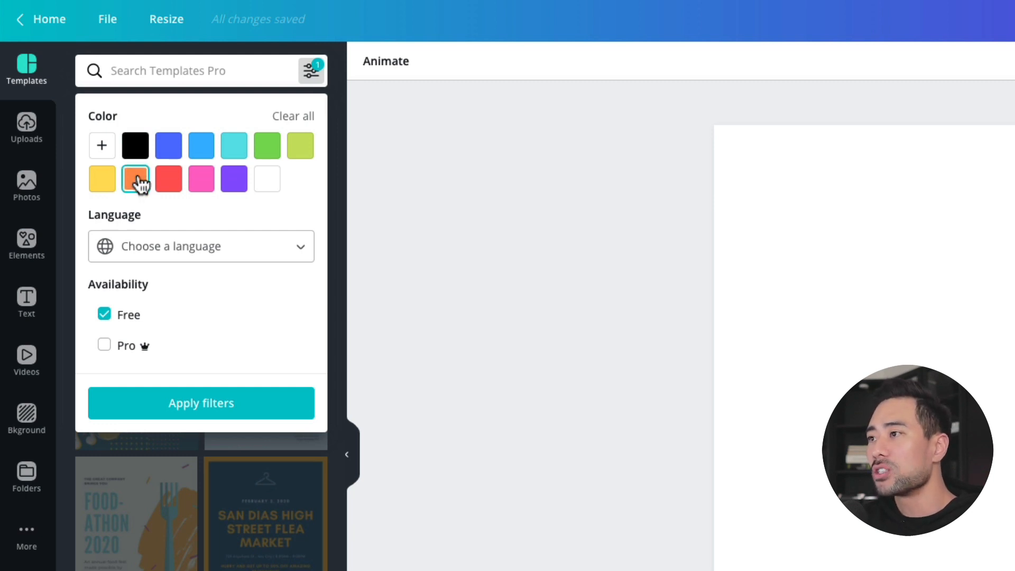
left_click(201, 403)
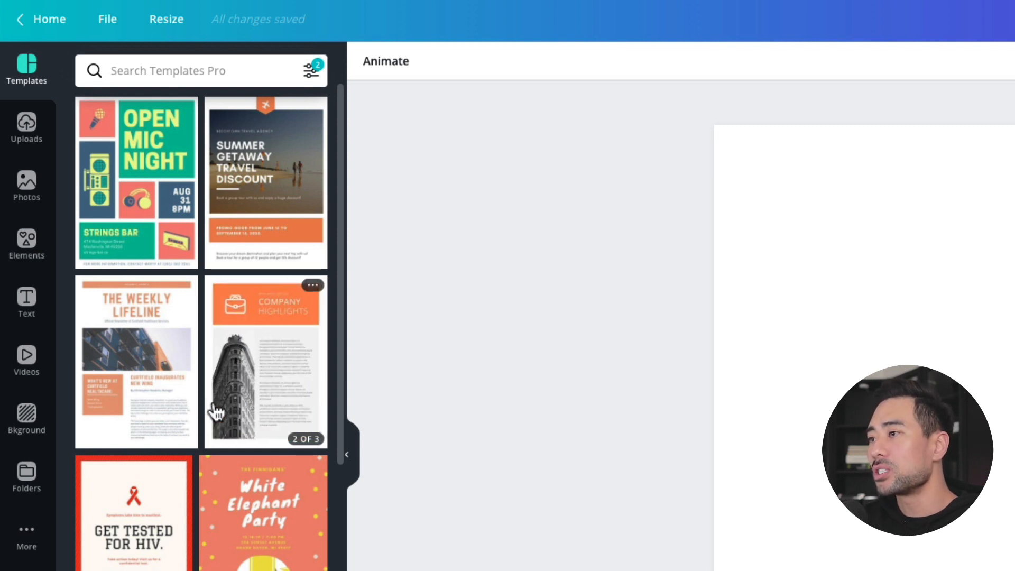
left_click(311, 71)
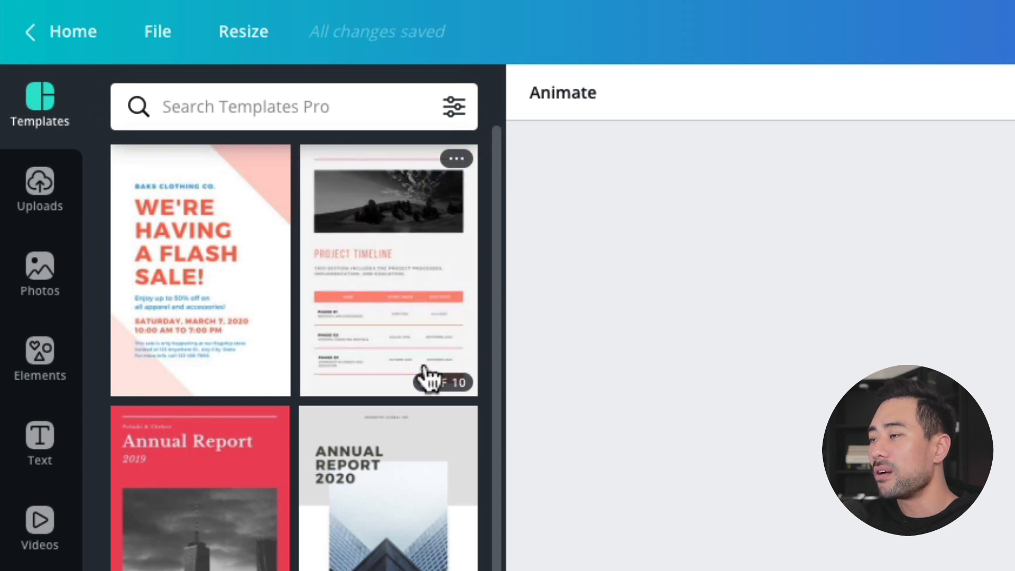
Apply all ten pages of the coral project outline template to the design.
left_click(388, 268)
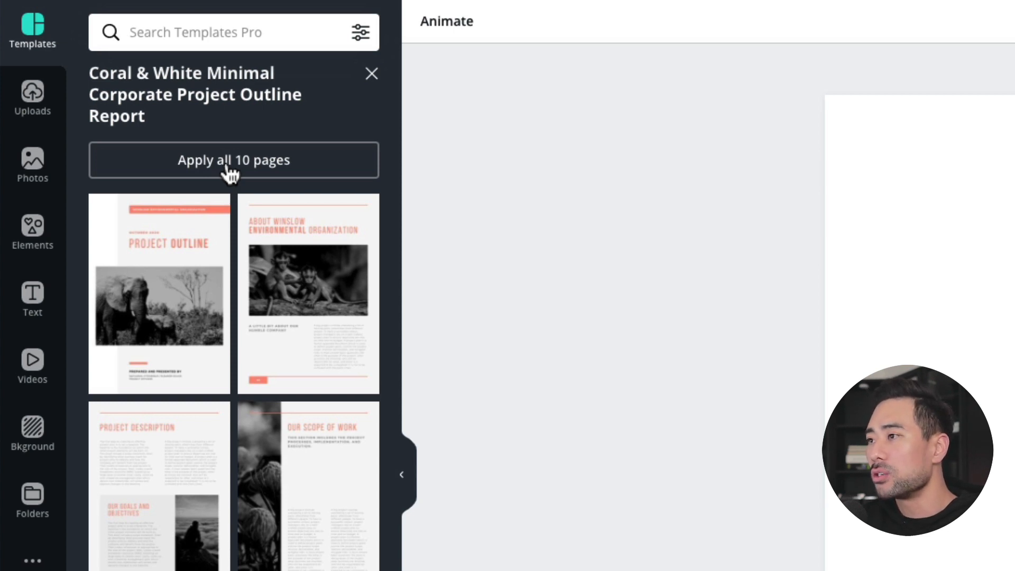
left_click(233, 159)
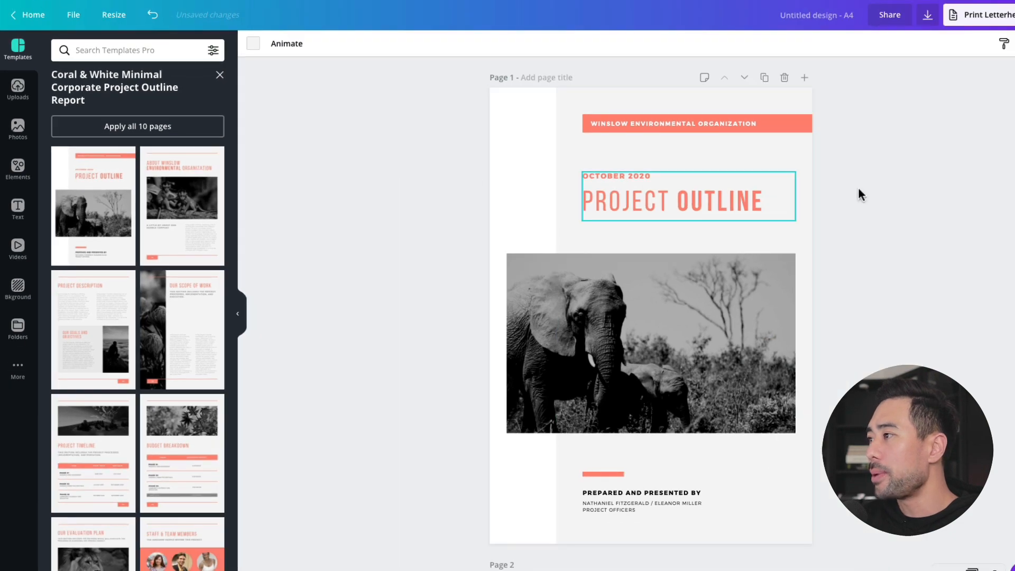
scroll("down", 3)
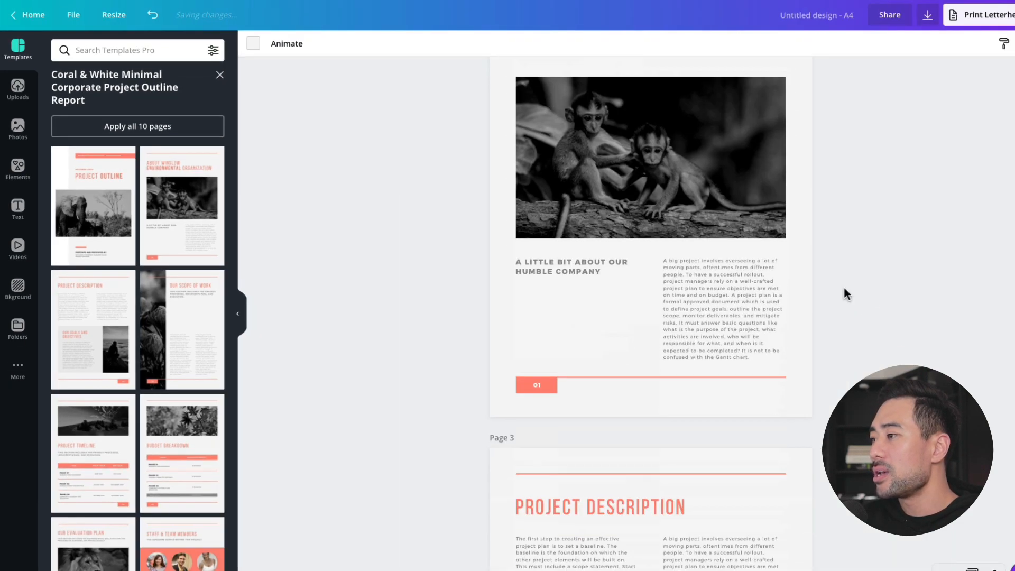
scroll("down", 3)
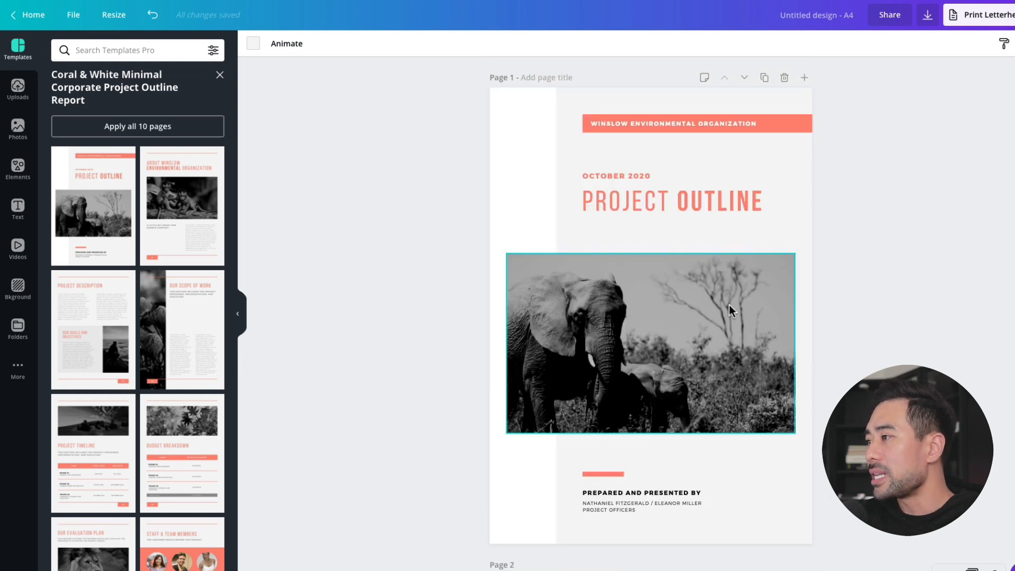
Change the cover title wording from PROJECT OUTLINE to SOCIAL MEDIA MARKETING.
left_click(672, 201)
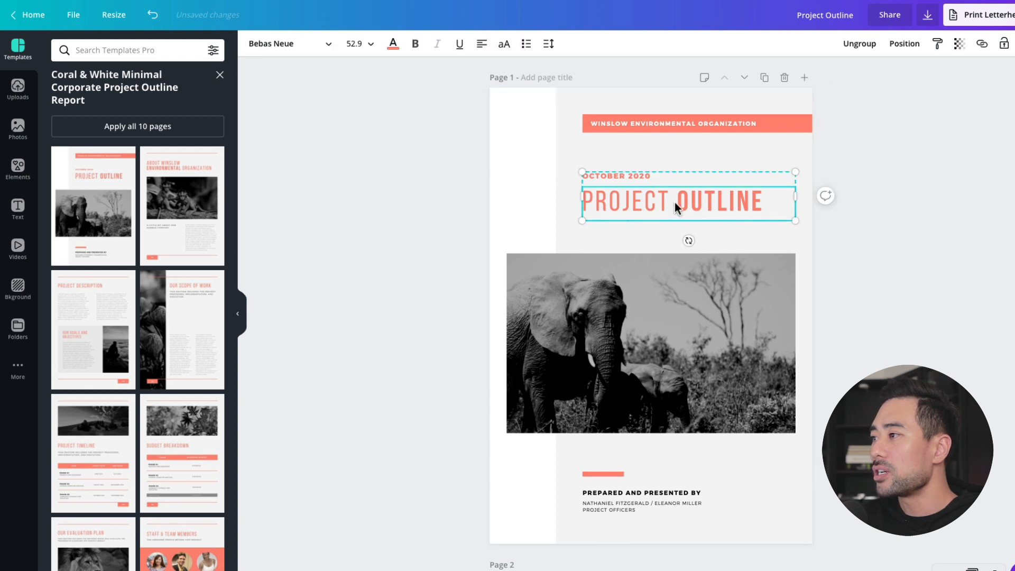
double_click(622, 201)
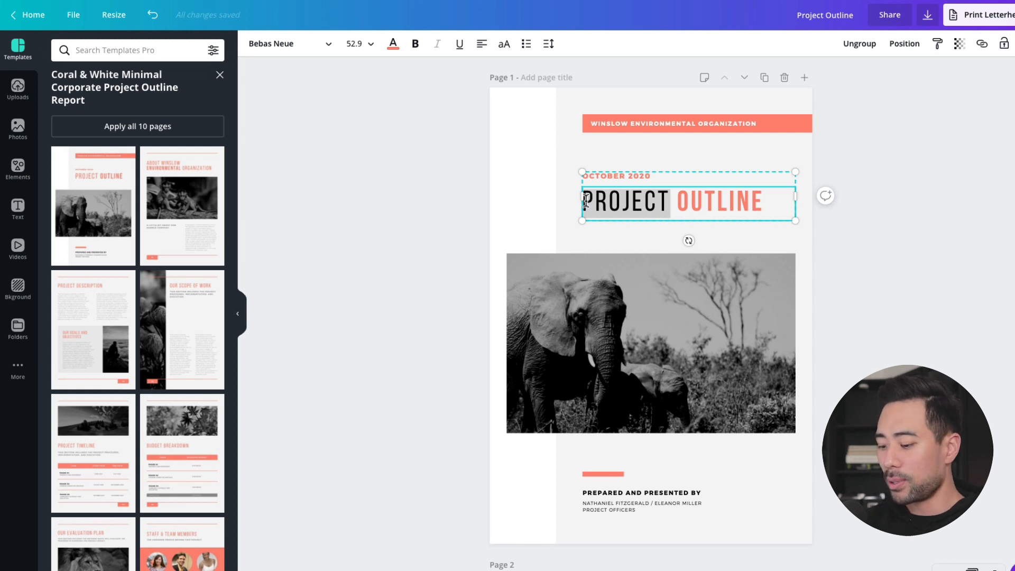
type("SOCIAL MED")
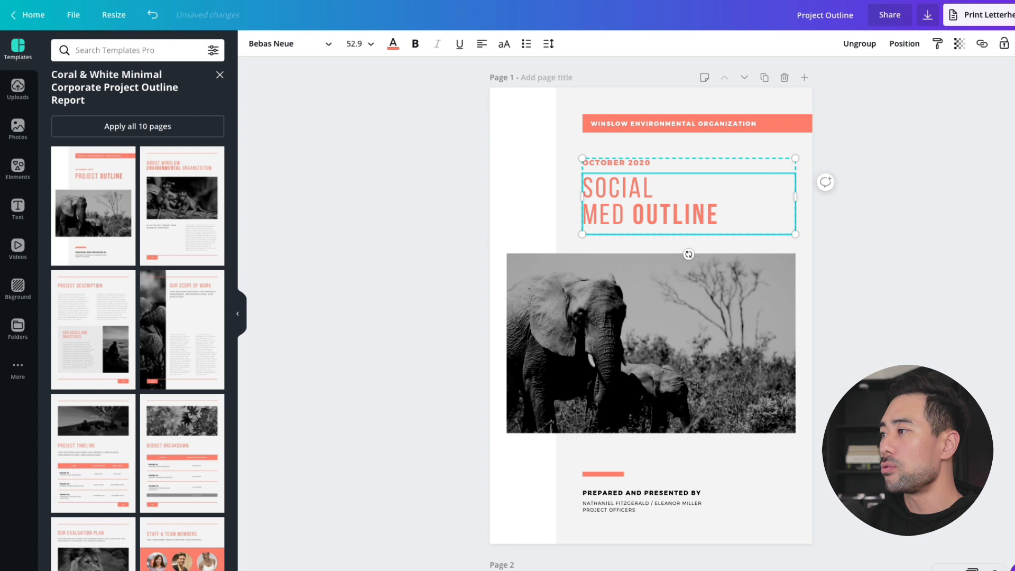
type("IA")
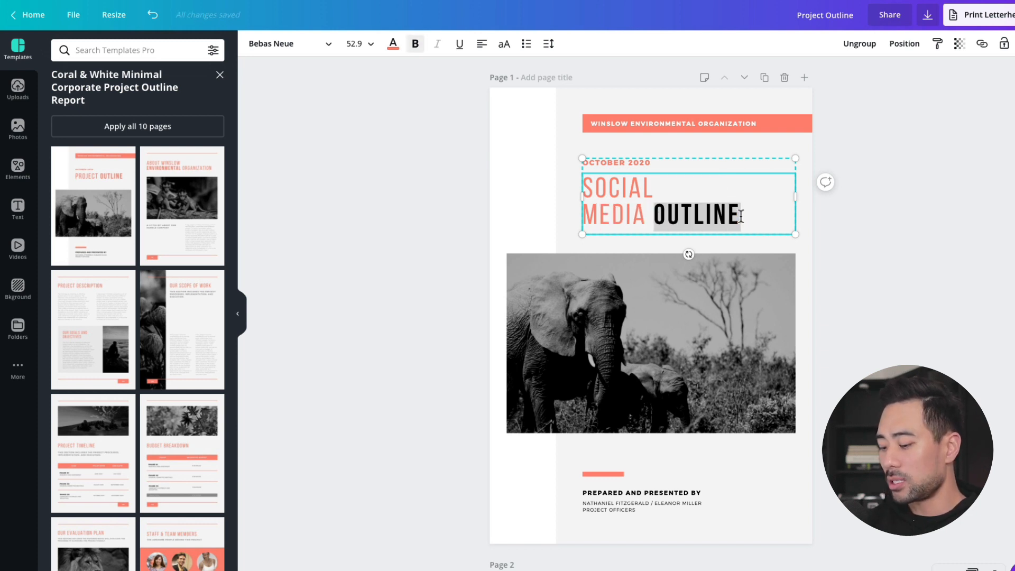
type("MARKETING")
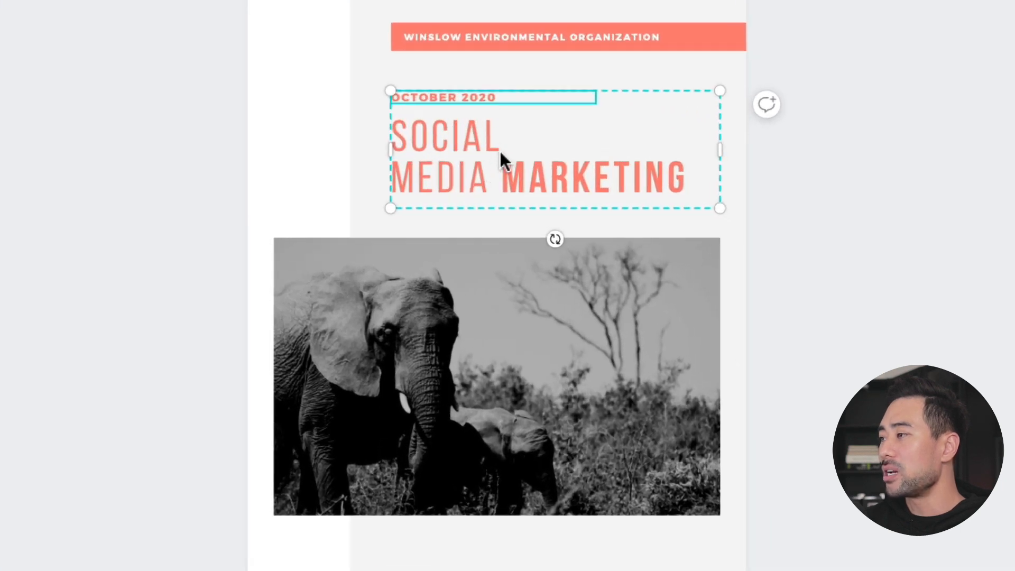
Shift the grouped title and date block slightly left on the cover.
left_click(495, 167)
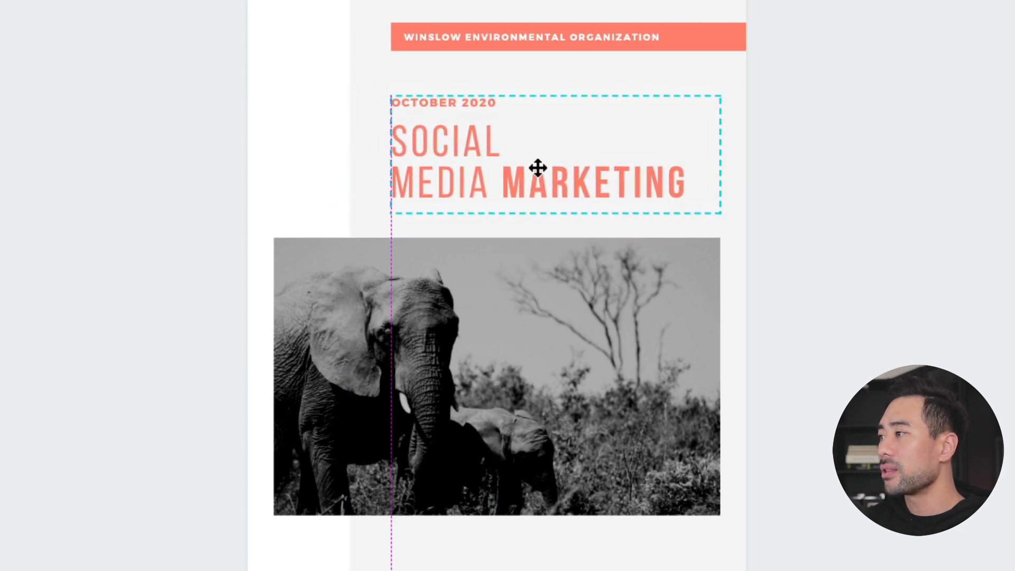
left_click(482, 110)
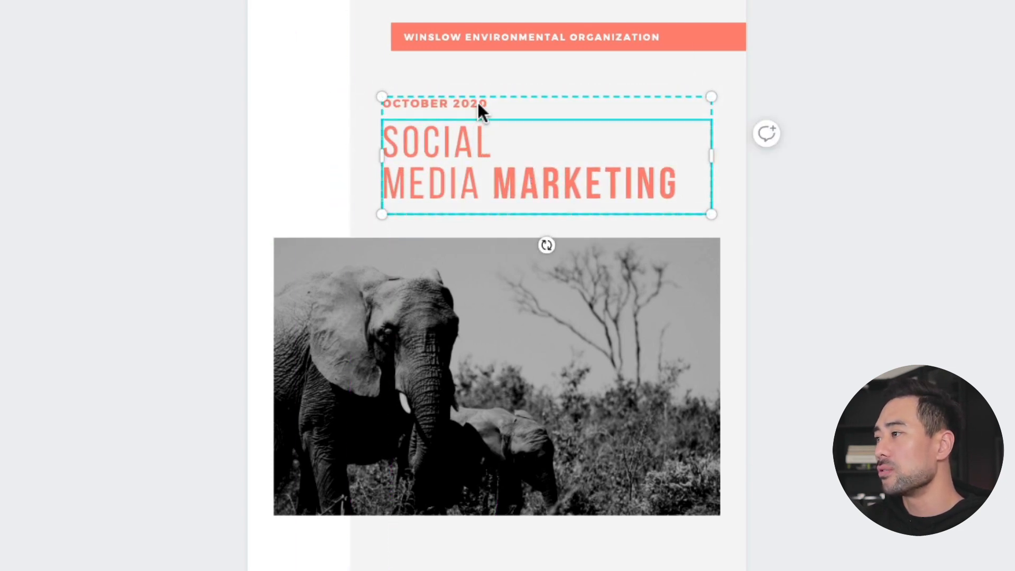
left_click(677, 91)
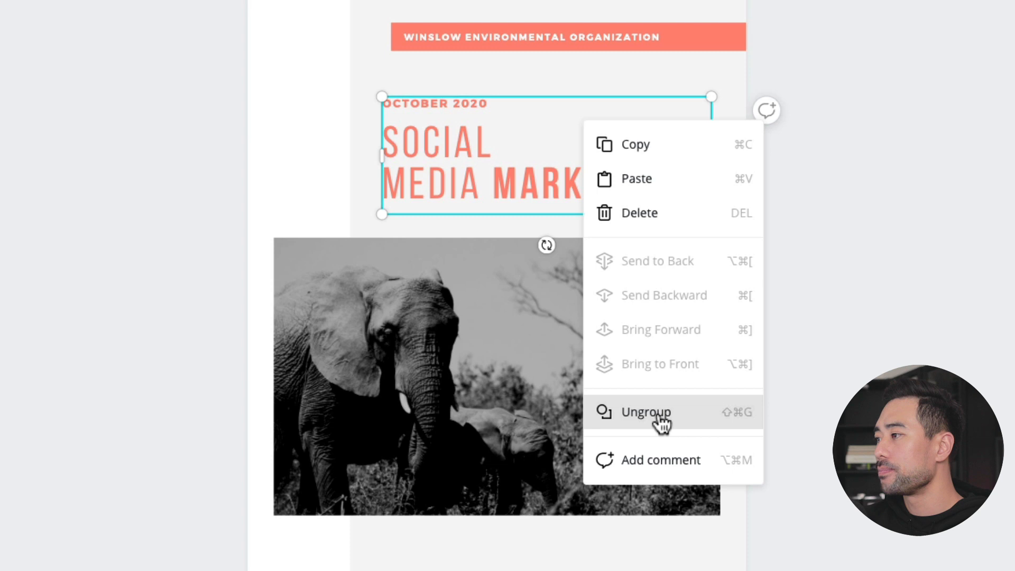
Ungroup the title from the October 2020 date and reposition the title on its own.
left_click(645, 411)
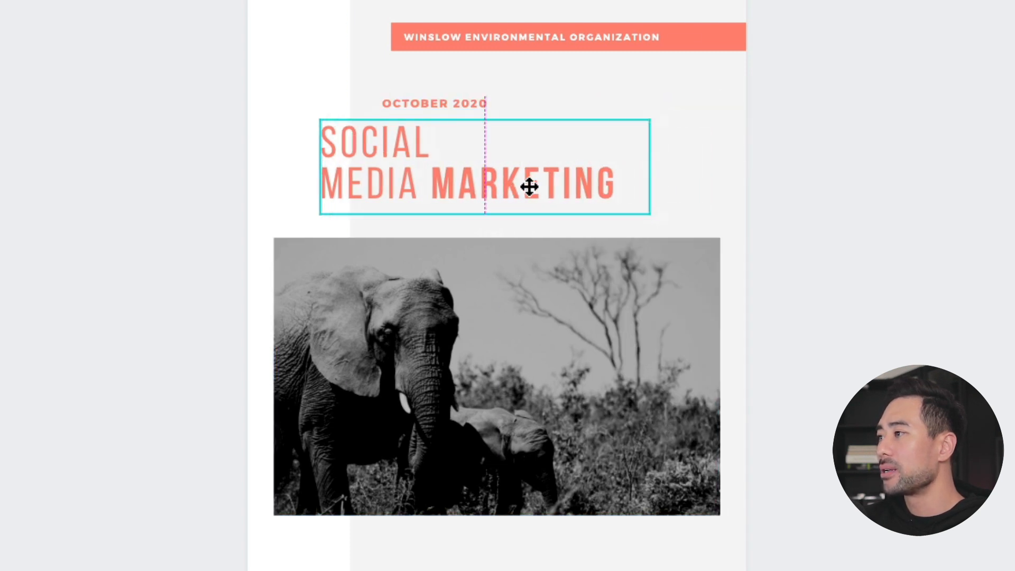
left_click_drag(483, 167, 545, 168)
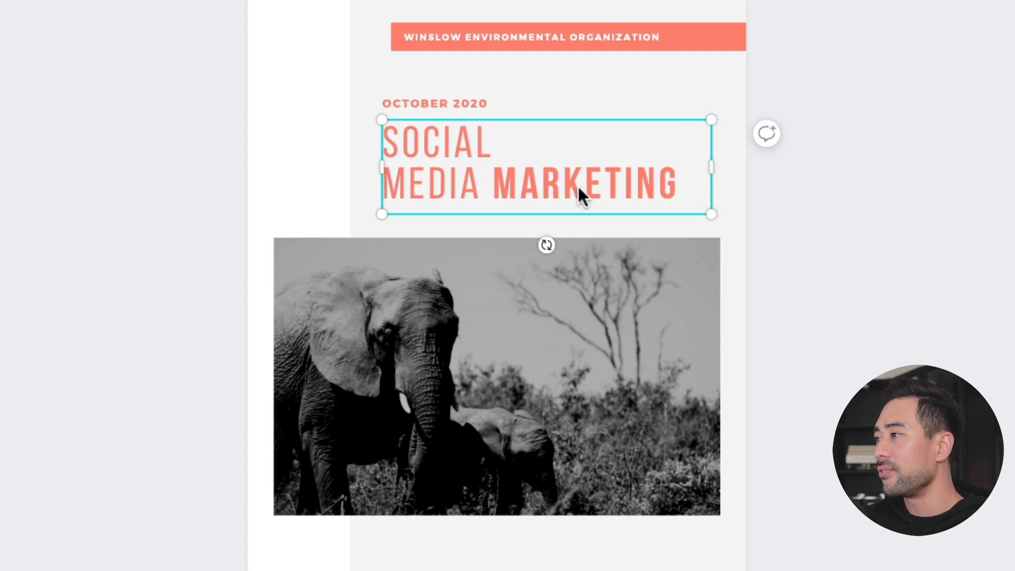
left_click(434, 104)
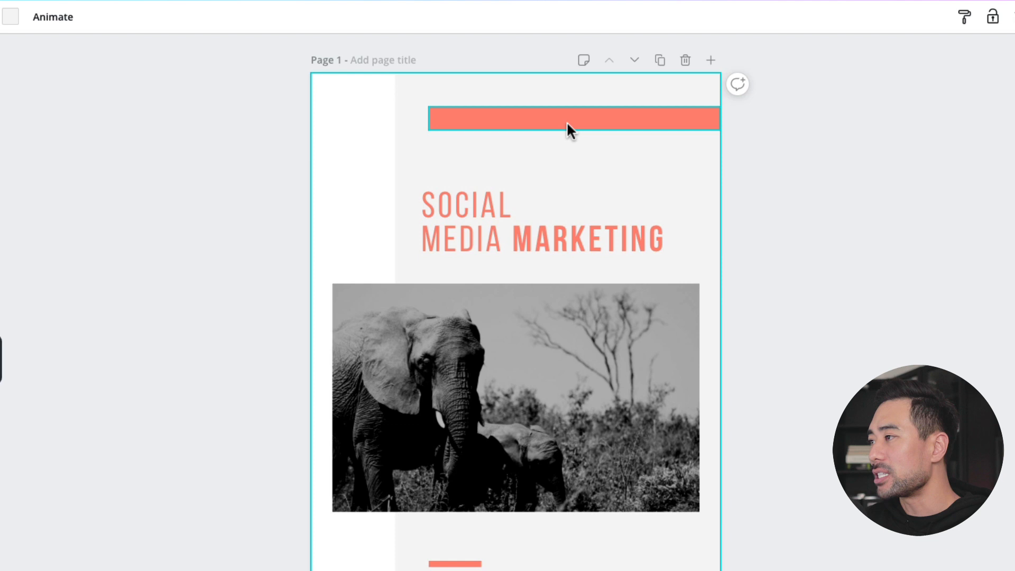
Replace the presenter credit with the single name AURELIUS.
scroll("down", 3)
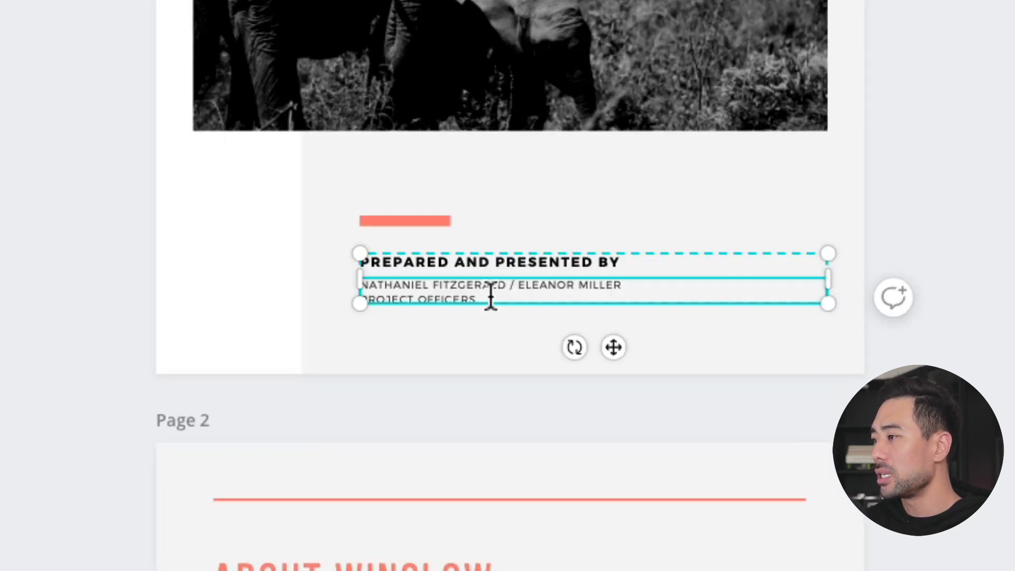
type("AURELIUS TJIN")
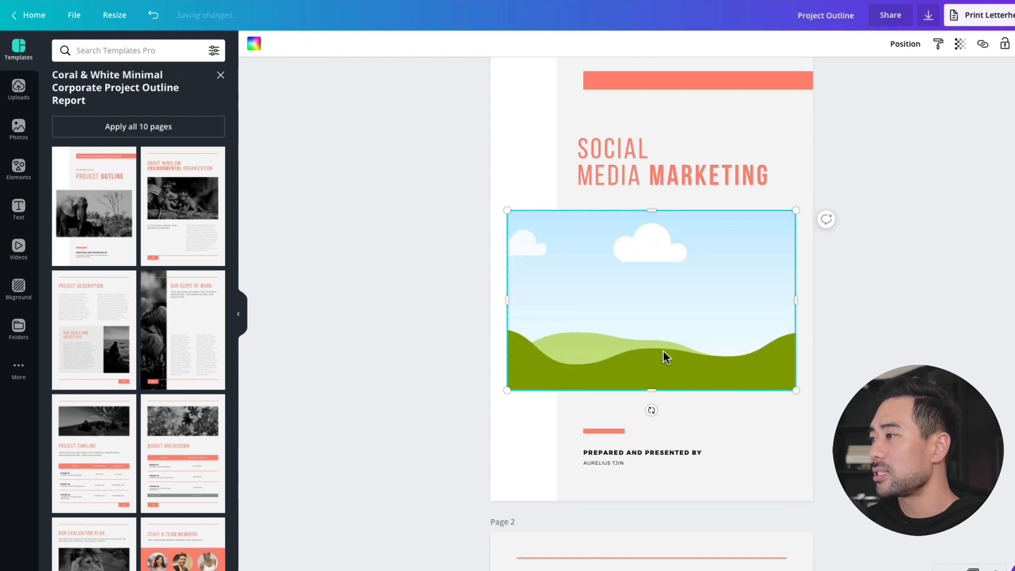
mouse_move(735, 358)
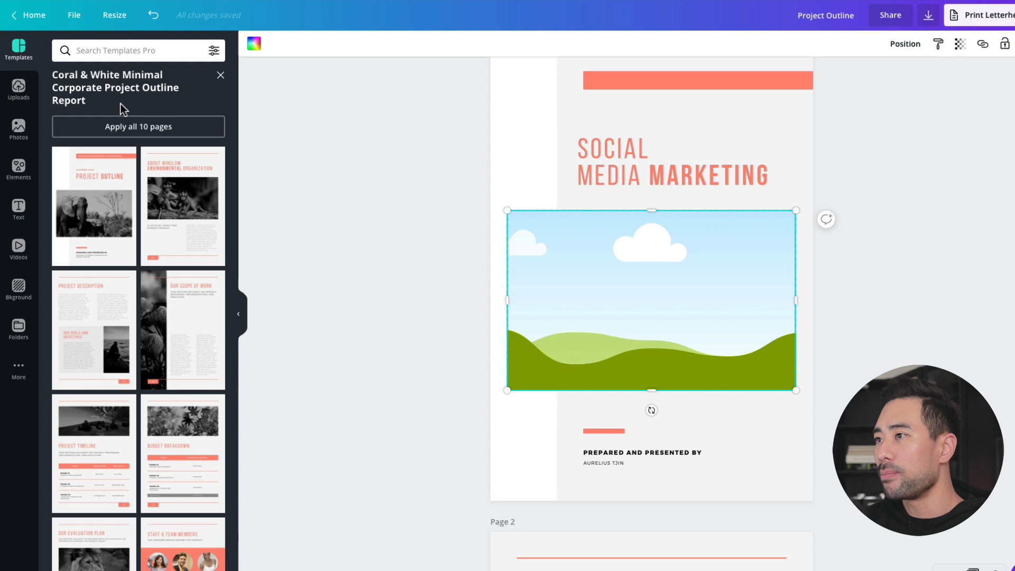
Swap the cover photo for an uploaded image from the Uploads collection.
left_click(18, 89)
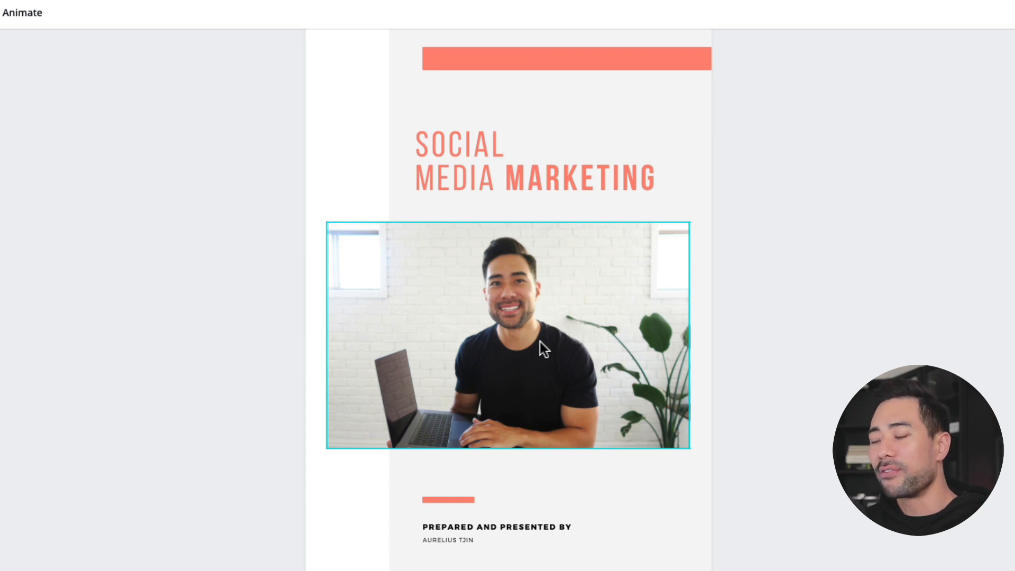
mouse_move(599, 424)
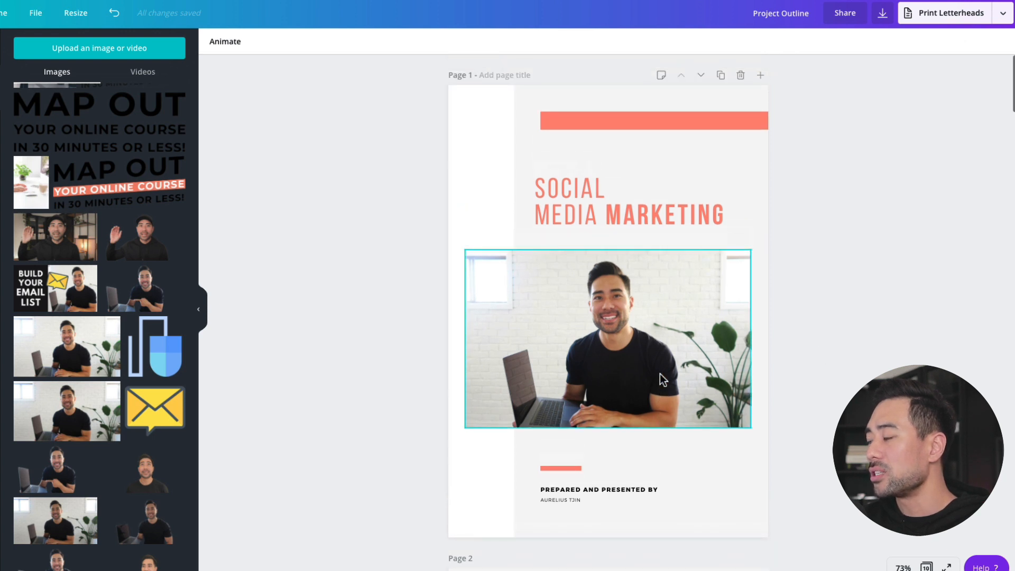
Recolour the SOCIAL MEDIA MARKETING title text to black.
left_click(580, 199)
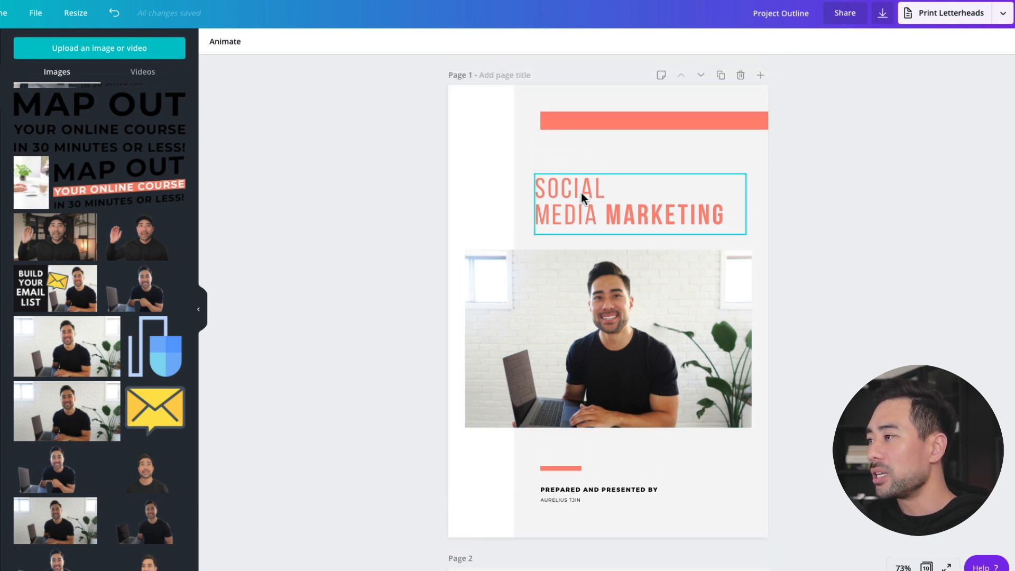
double_click(569, 188)
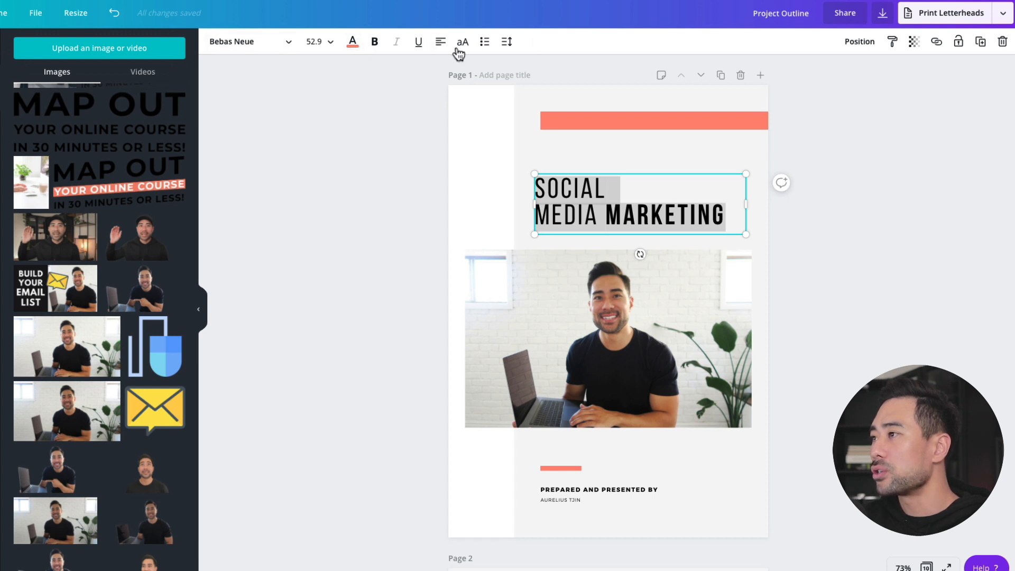
left_click(352, 41)
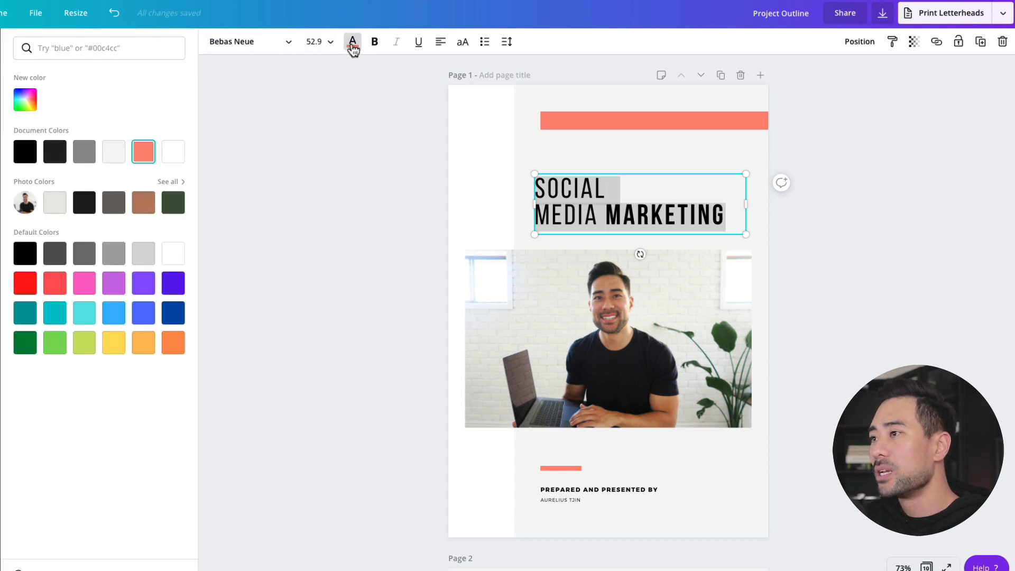
left_click(25, 151)
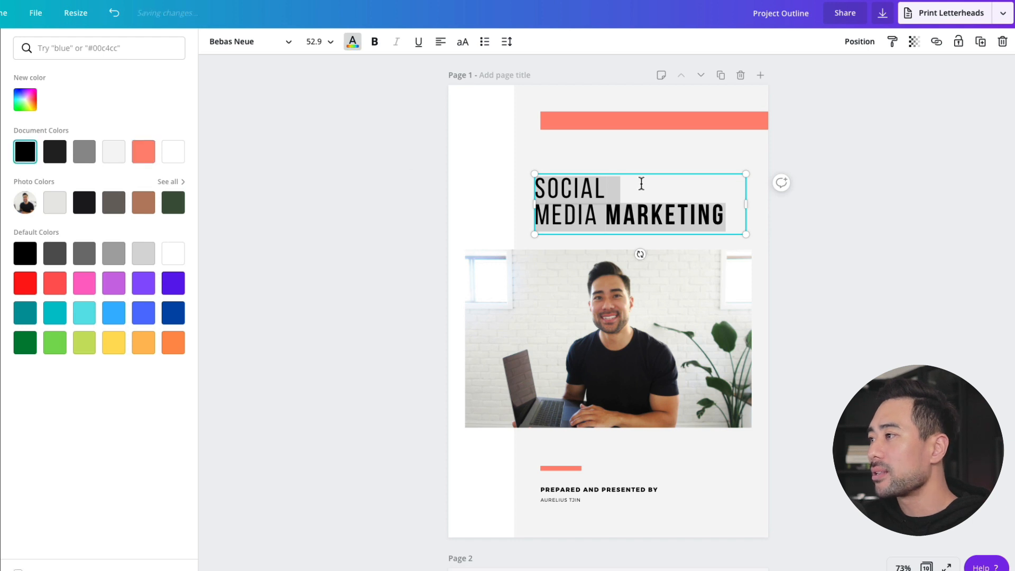
Turn the top coral bar and the short accent bar above the credits blue.
left_click(653, 121)
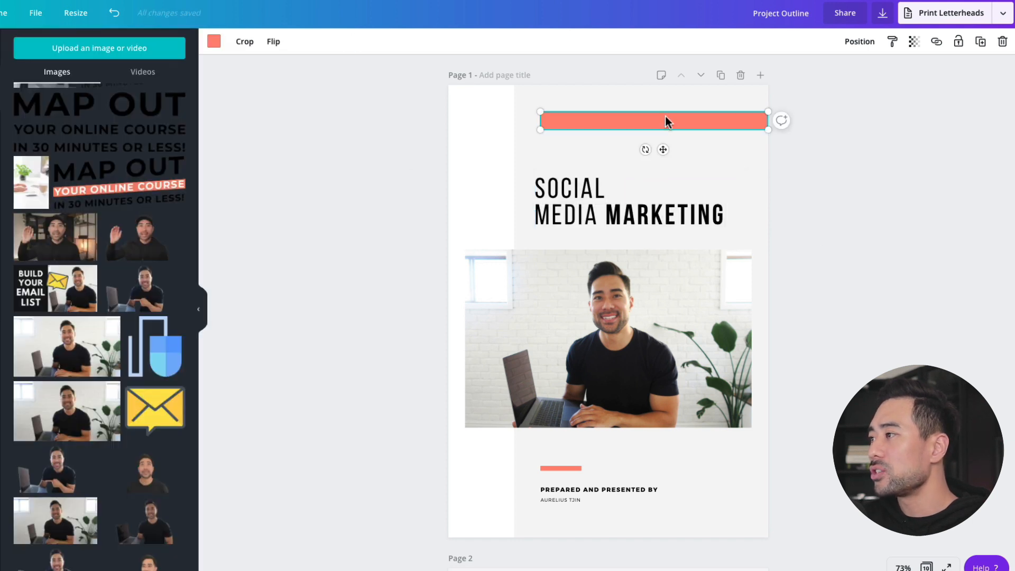
left_click(214, 42)
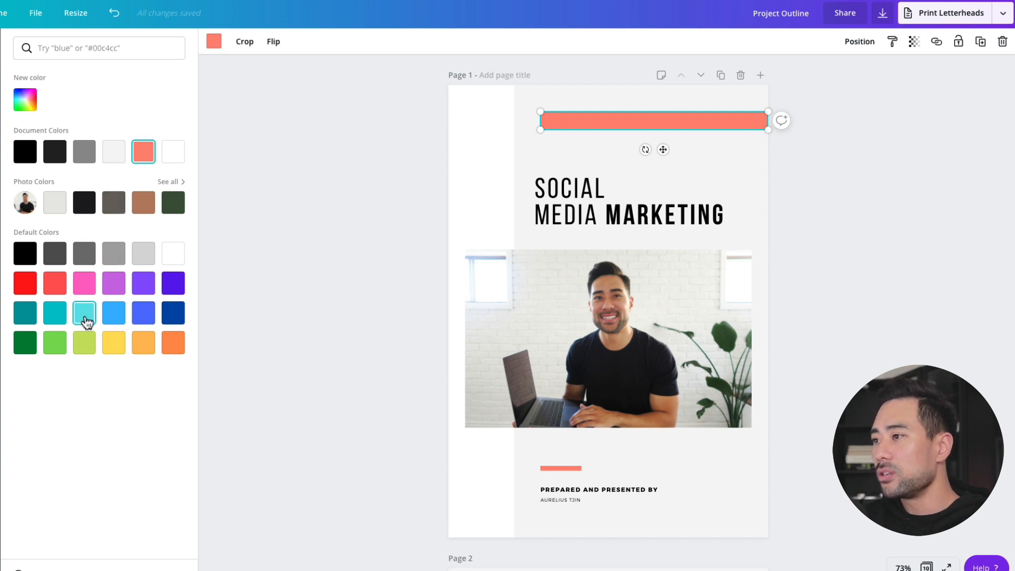
mouse_move(160, 322)
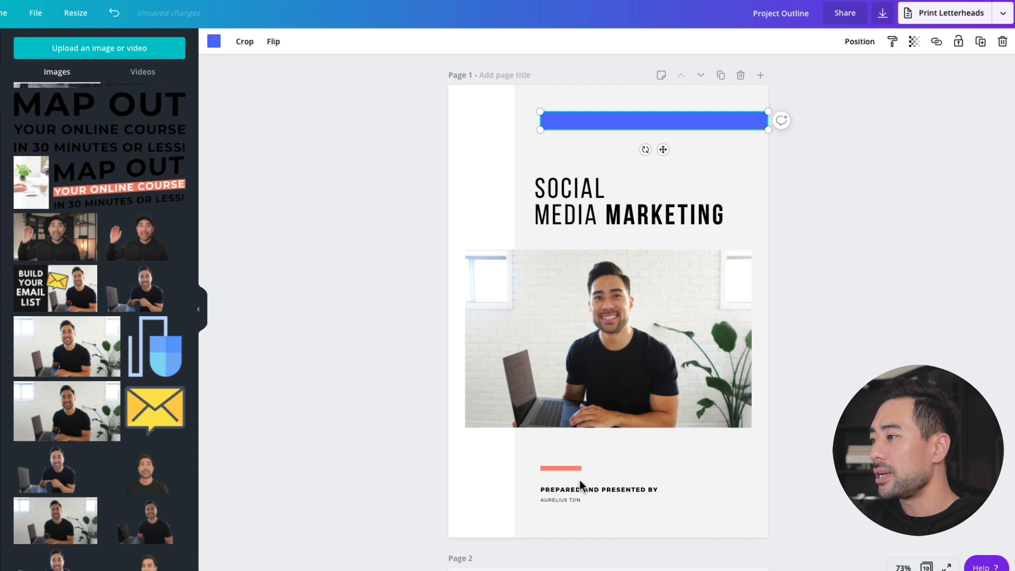
left_click(561, 468)
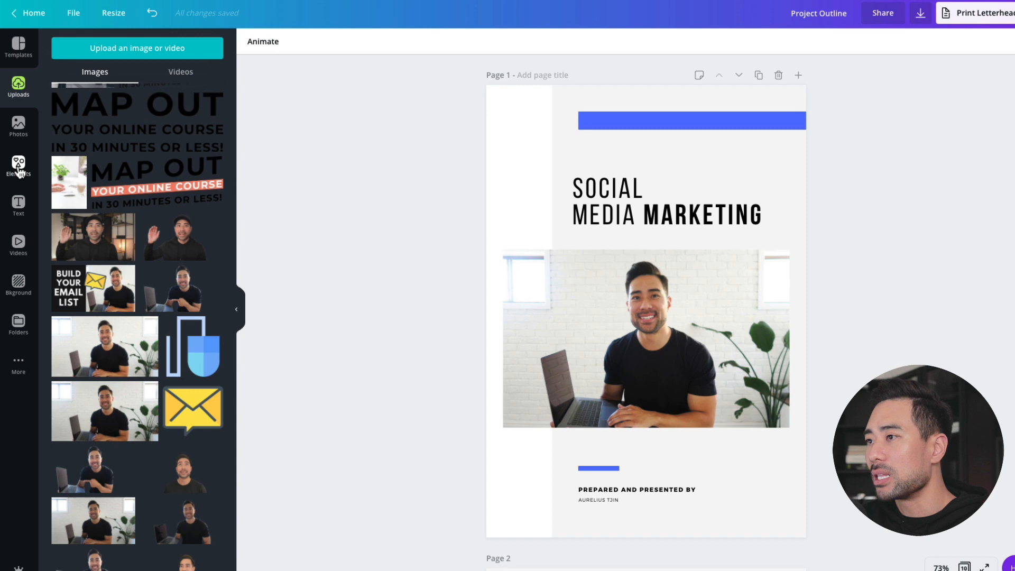
Search the Elements library for 'circle' graphics.
left_click(18, 166)
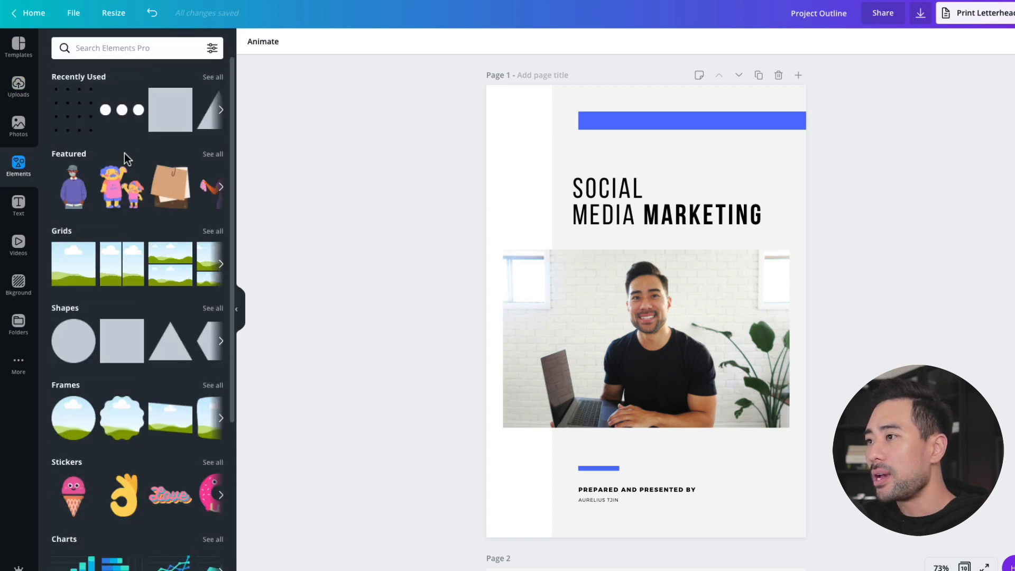
scroll("down", 3)
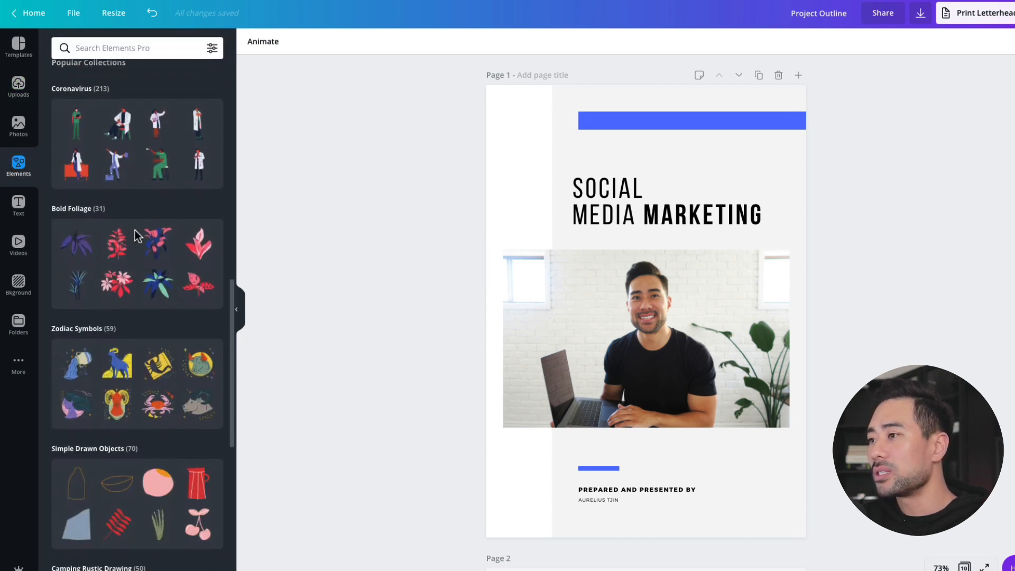
scroll("down", 3)
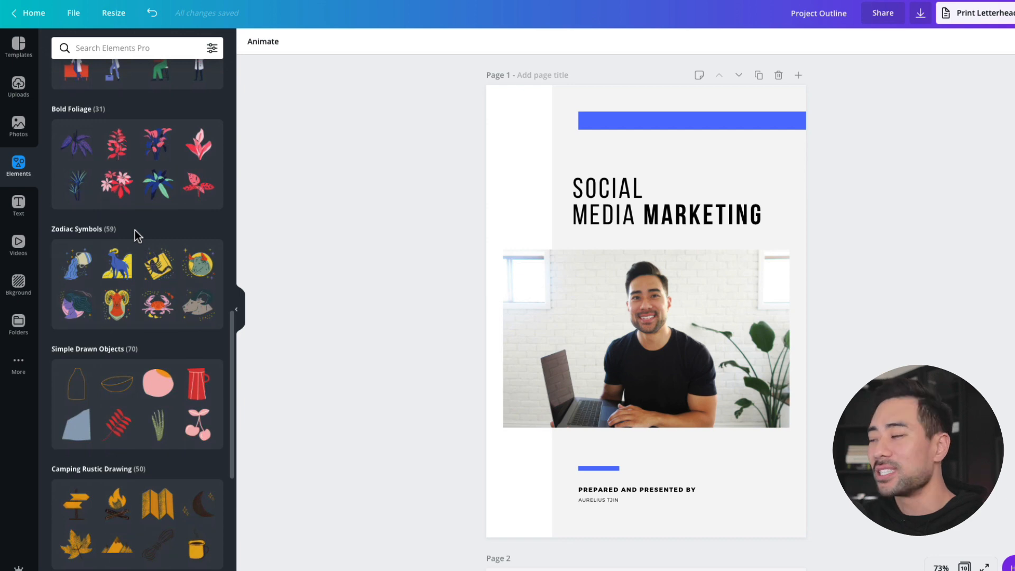
scroll("down", 3)
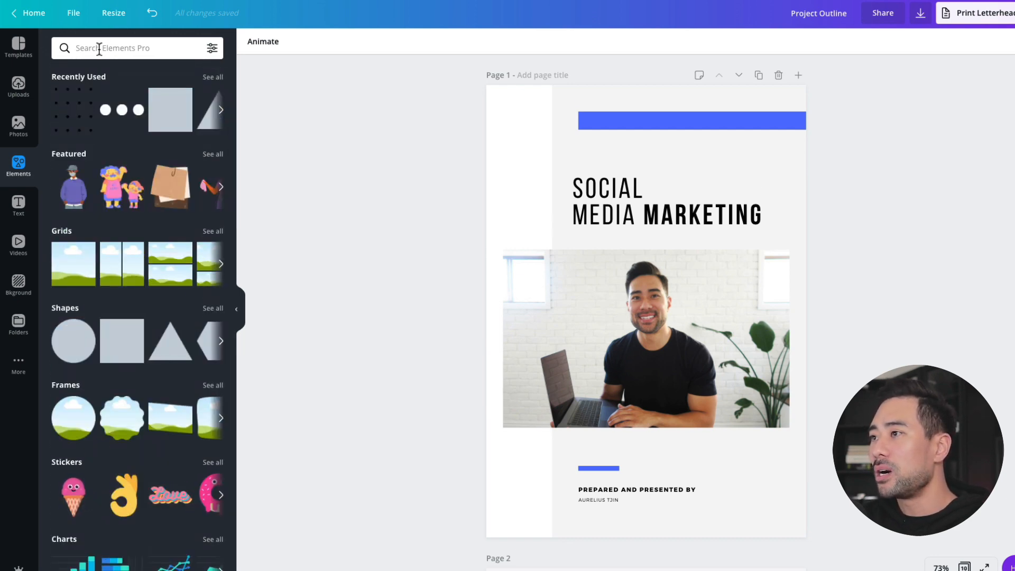
type("cl")
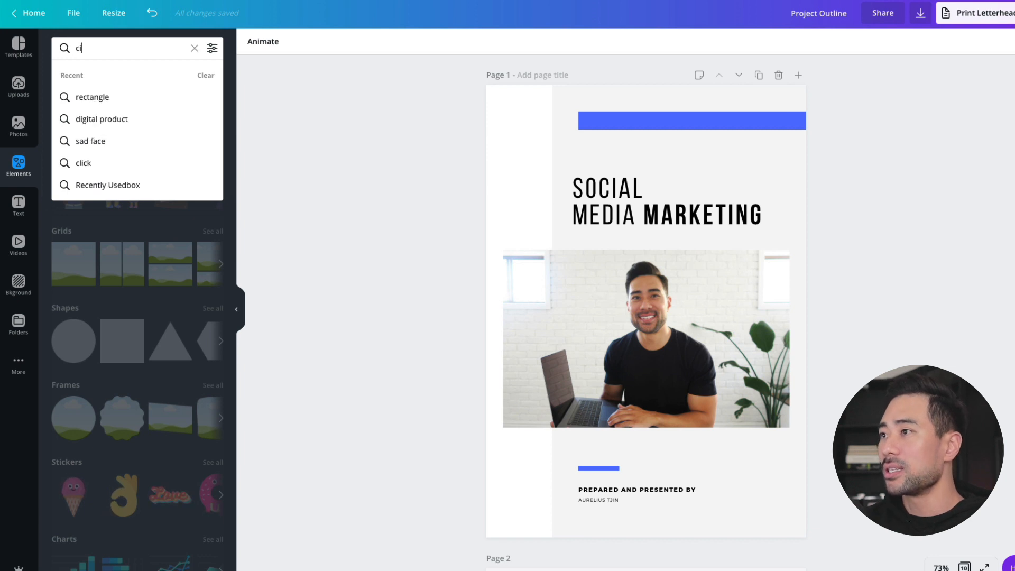
type("ircle")
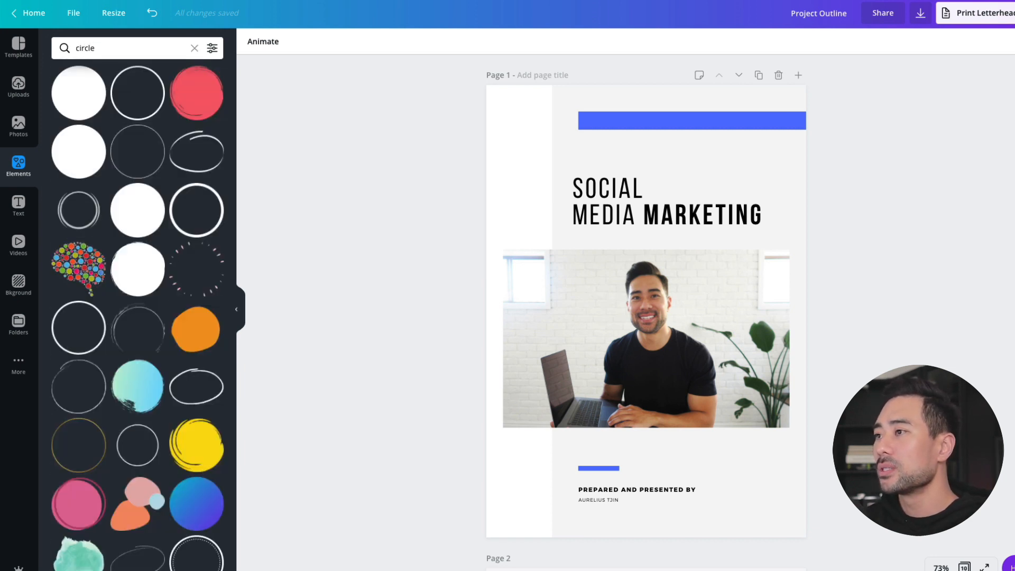
mouse_move(196, 93)
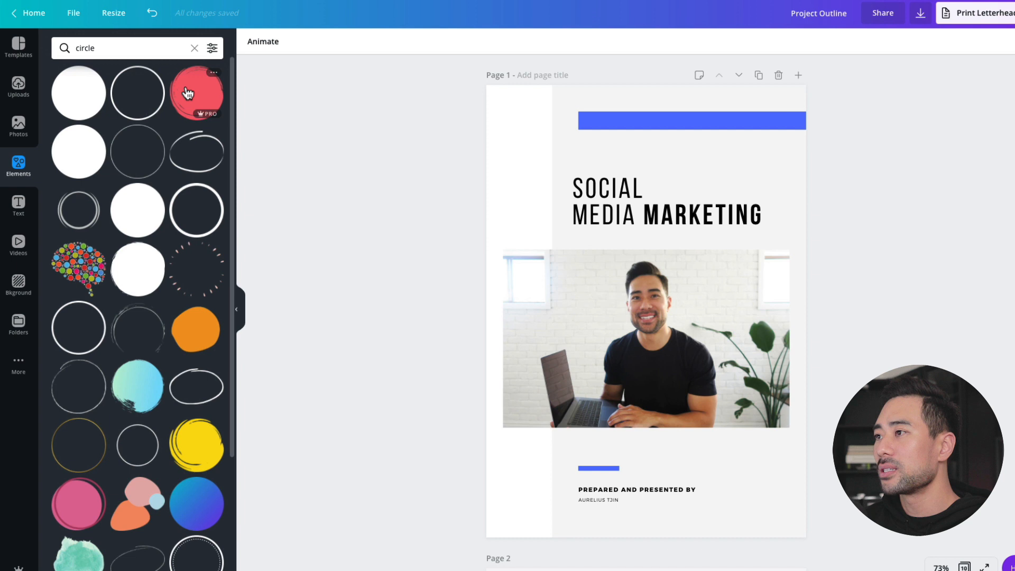
Filter the circle results by Free then Pro and browse for the pink brushed circle.
left_click(212, 47)
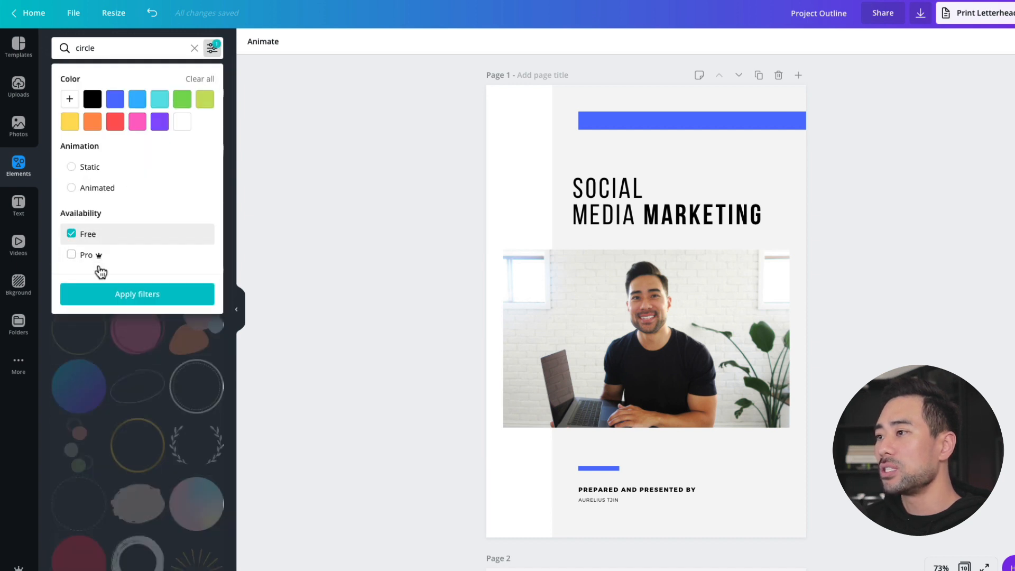
left_click(137, 294)
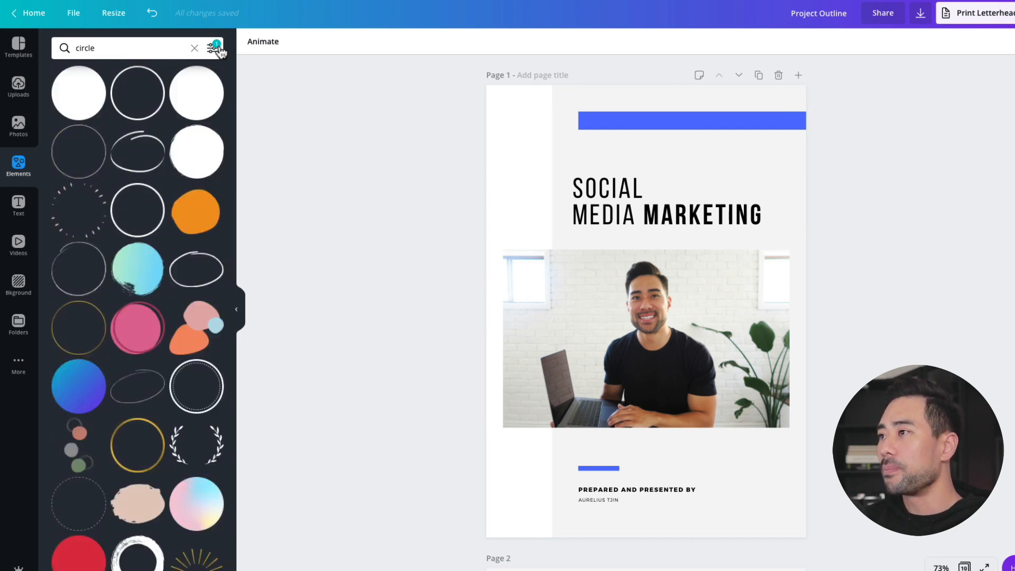
left_click(213, 47)
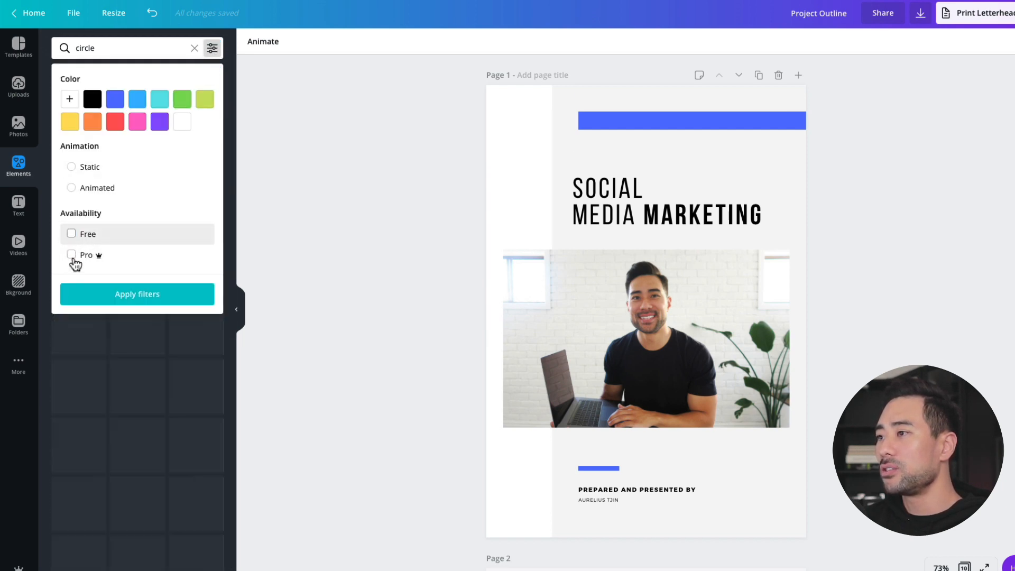
left_click(136, 294)
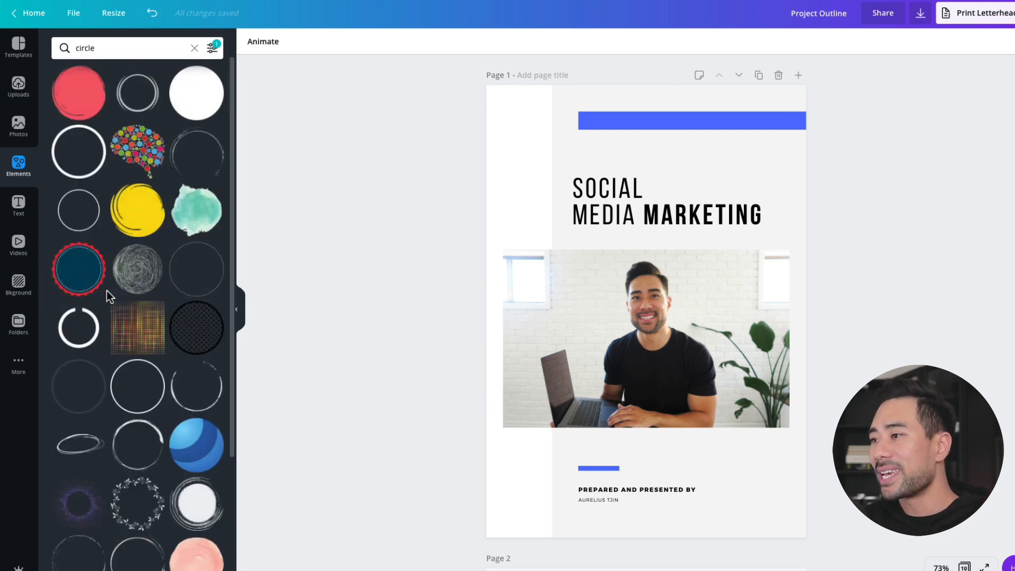
mouse_move(137, 268)
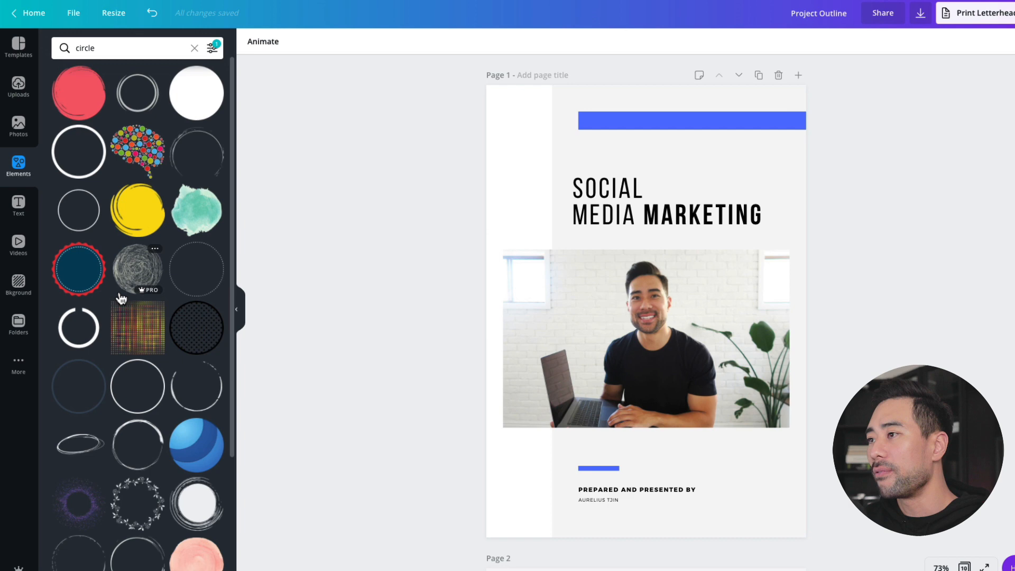
scroll("down", 3)
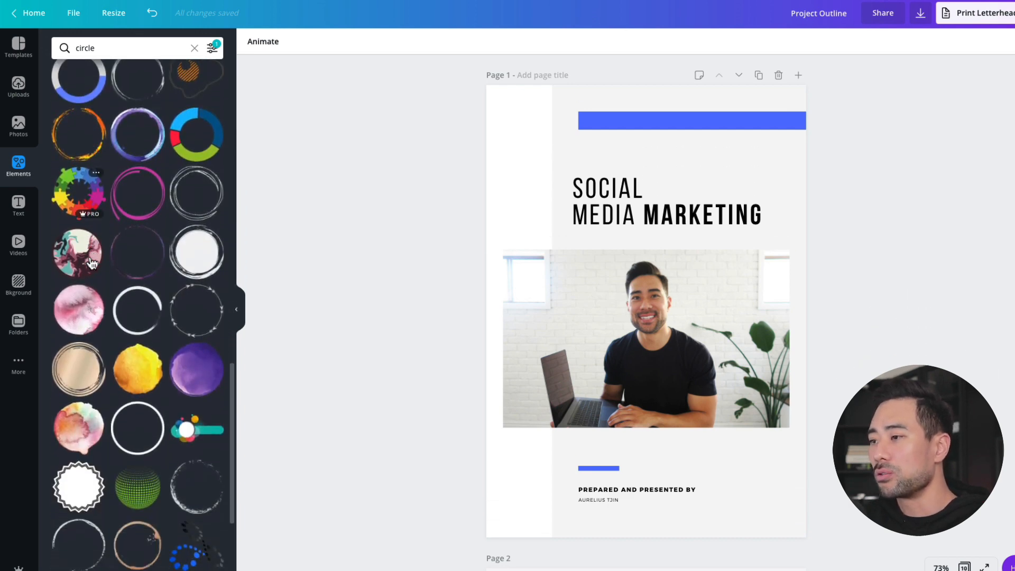
scroll("down", 3)
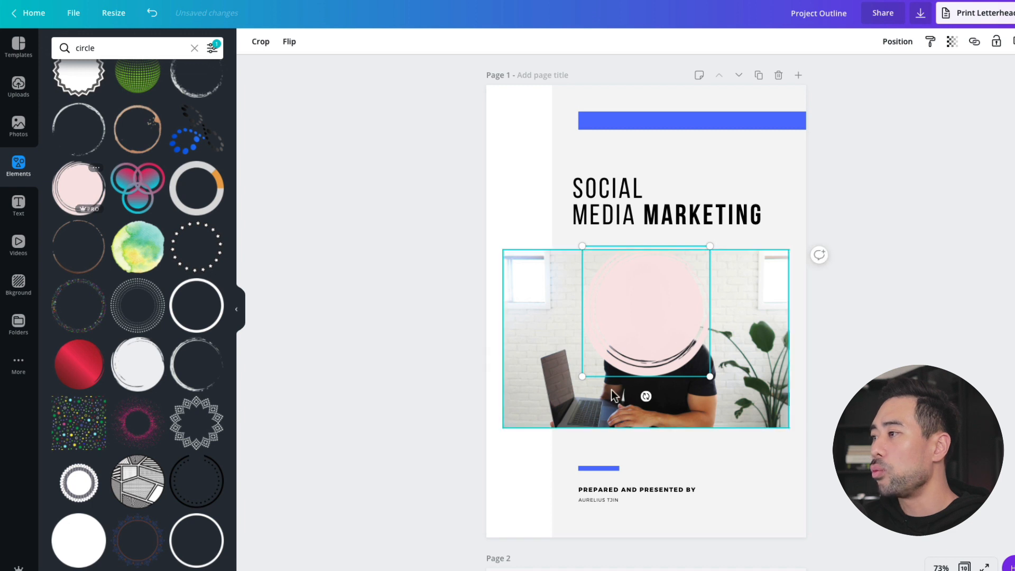
Move the circle to the lower right and recolour it to the cover's blue.
left_click_drag(645, 311, 729, 424)
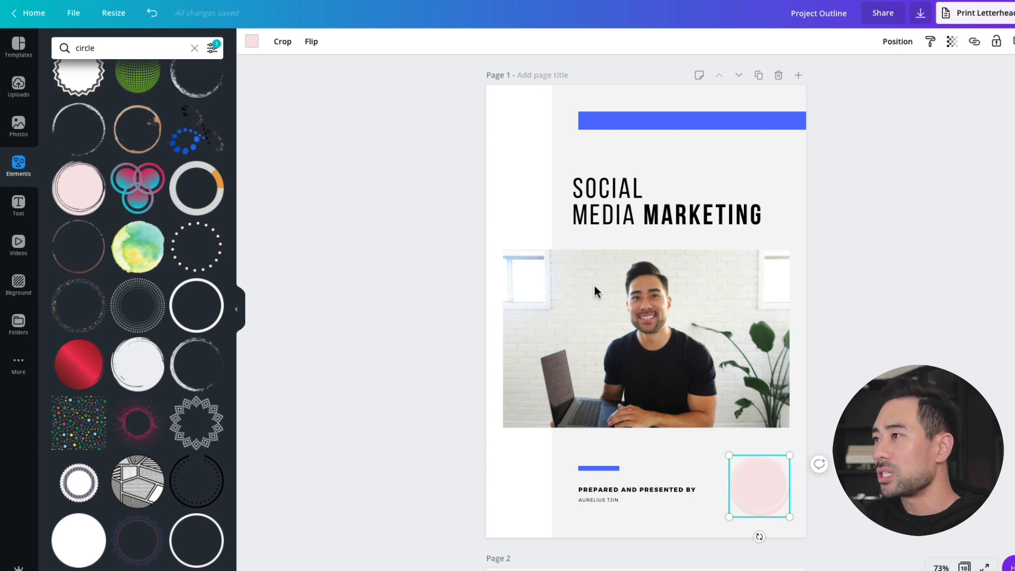
mouse_move(426, 282)
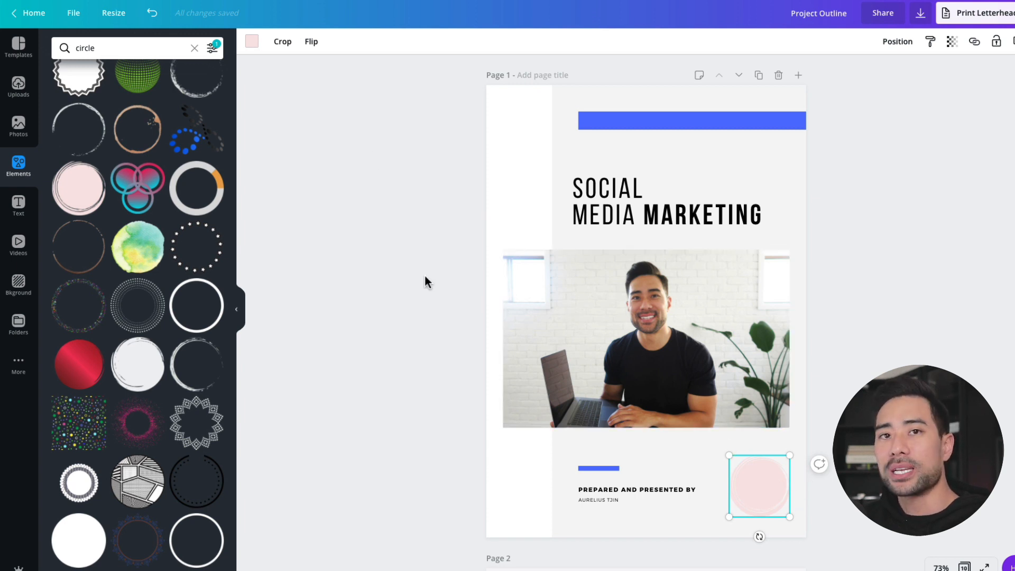
mouse_move(252, 41)
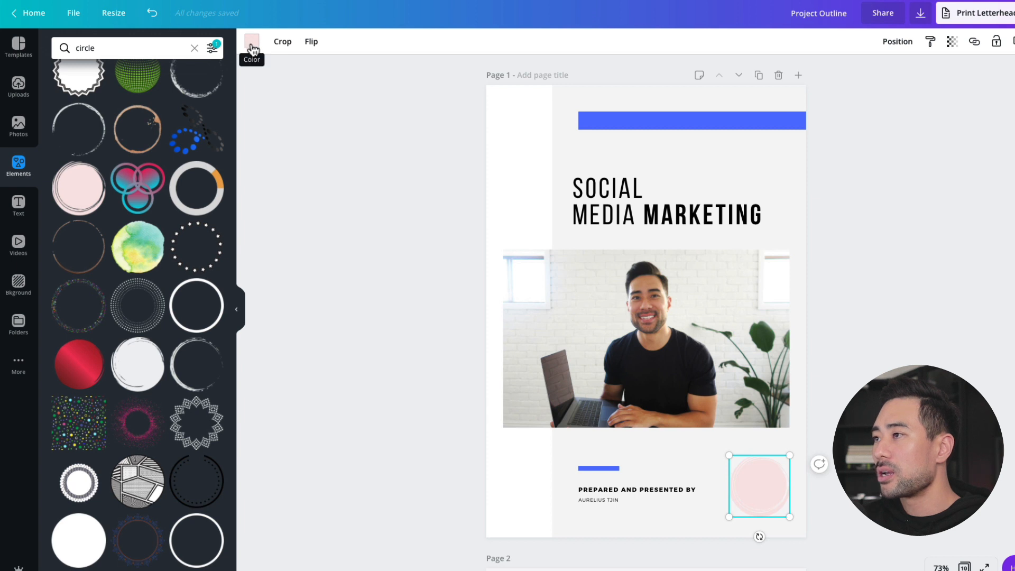
left_click(252, 41)
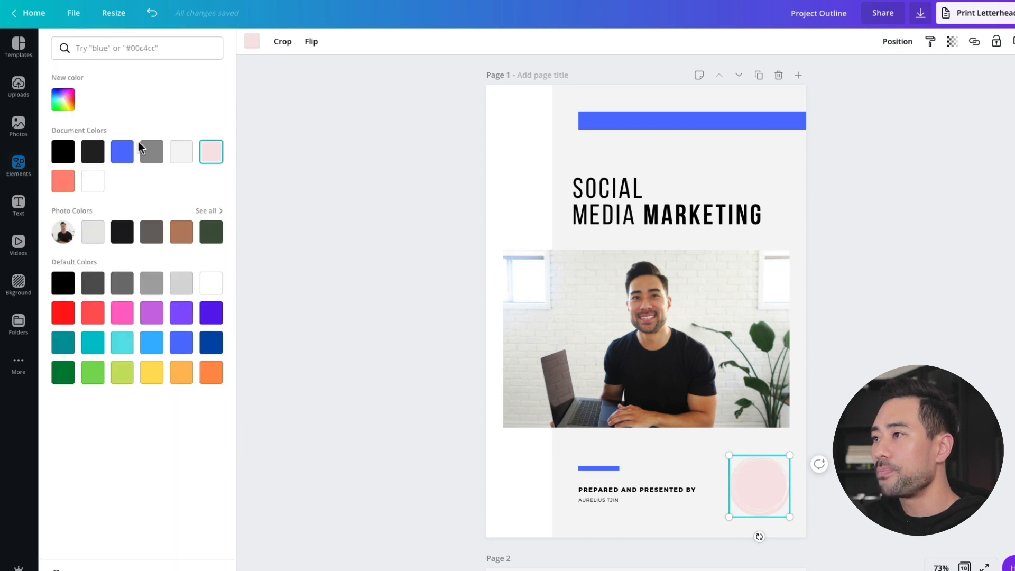
left_click(122, 151)
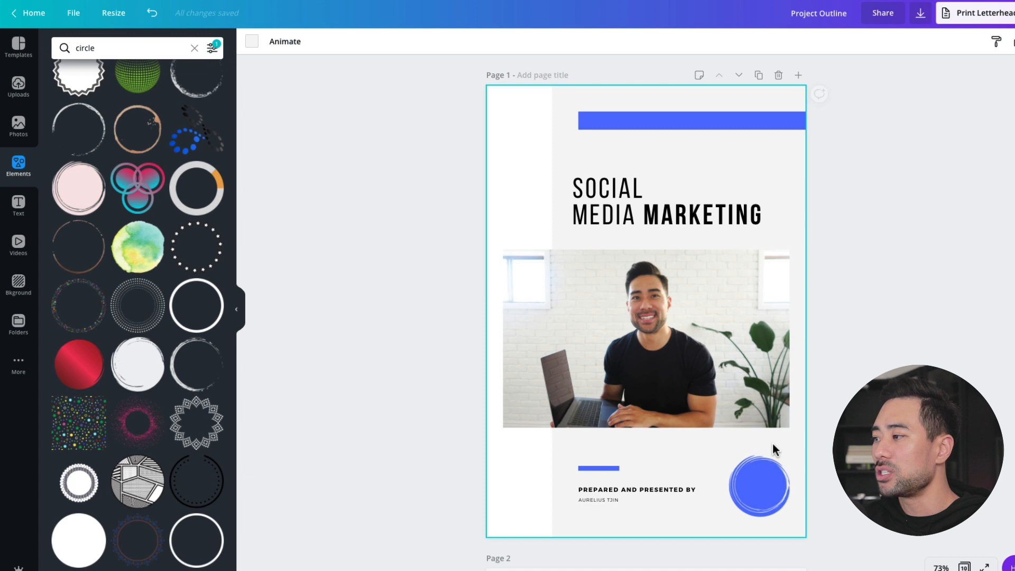
Settle the blue circle over the photo's bottom-right corner.
left_click_drag(759, 485, 714, 369)
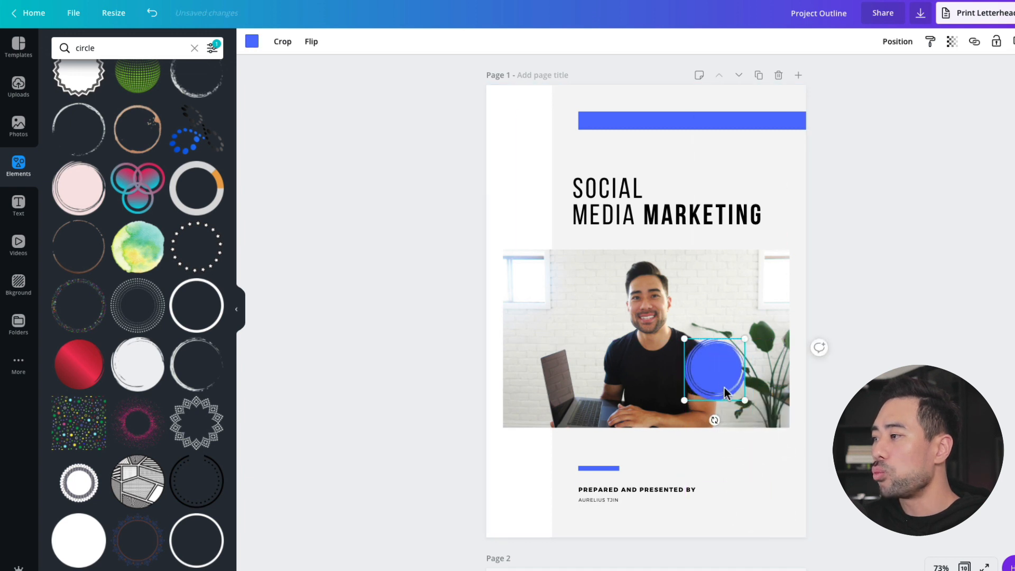
left_click_drag(714, 370, 745, 406)
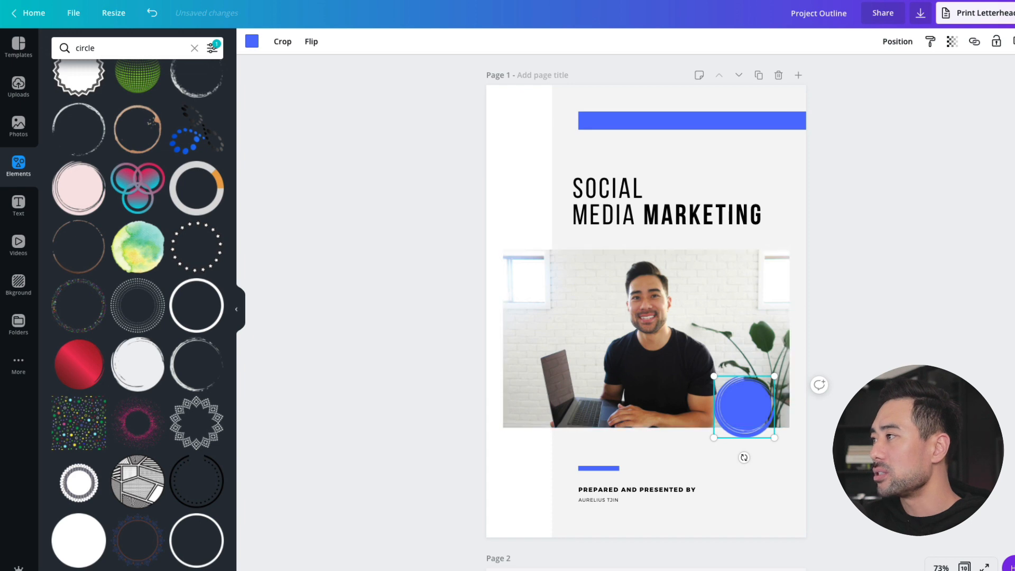
left_click(897, 41)
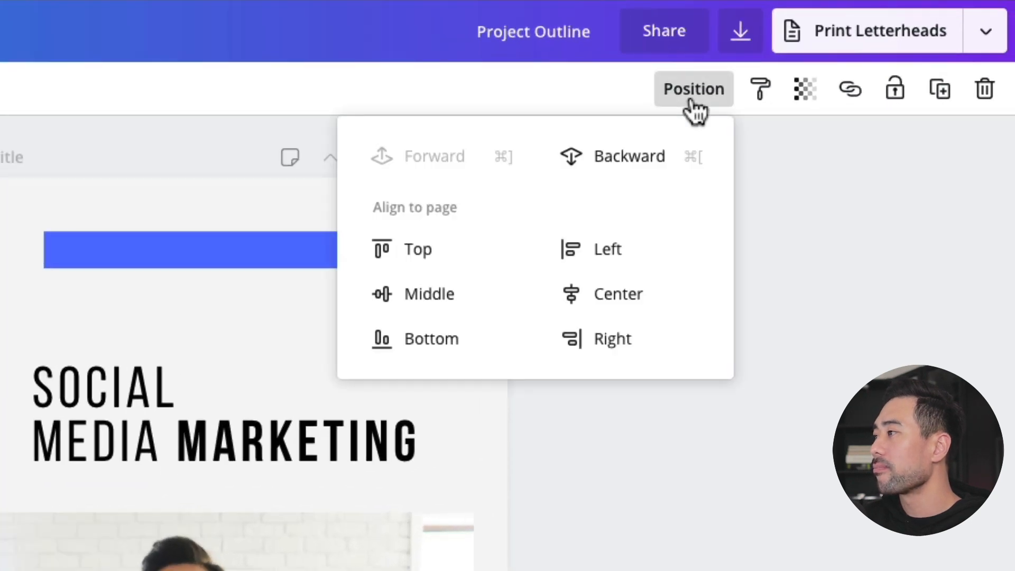
mouse_move(628, 159)
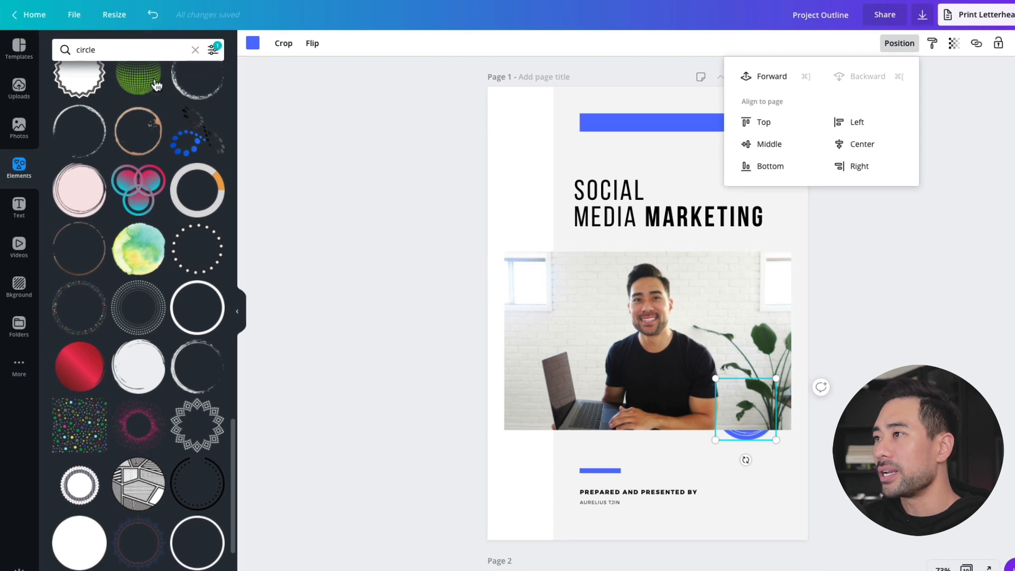
mouse_move(152, 14)
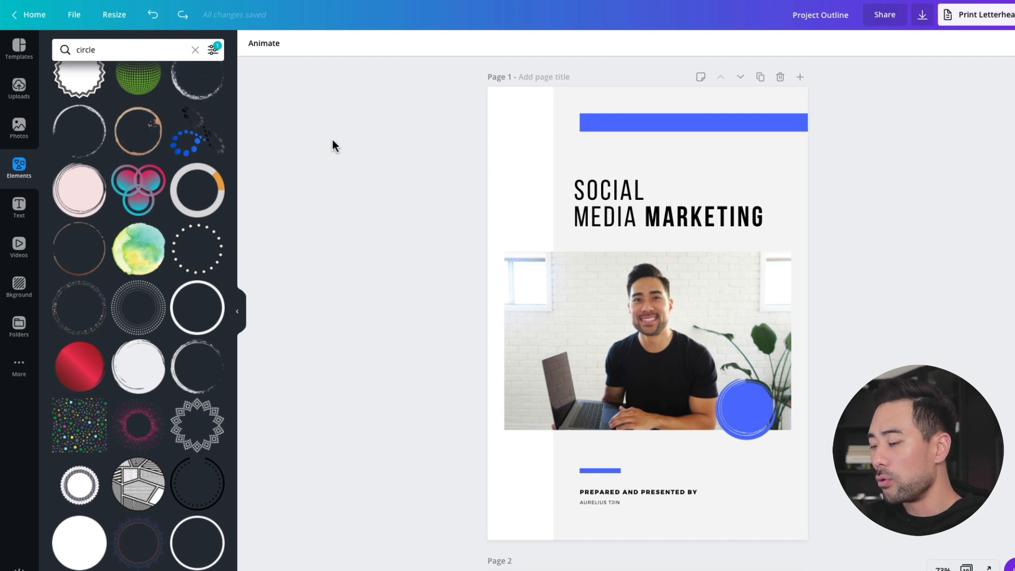
left_click(744, 408)
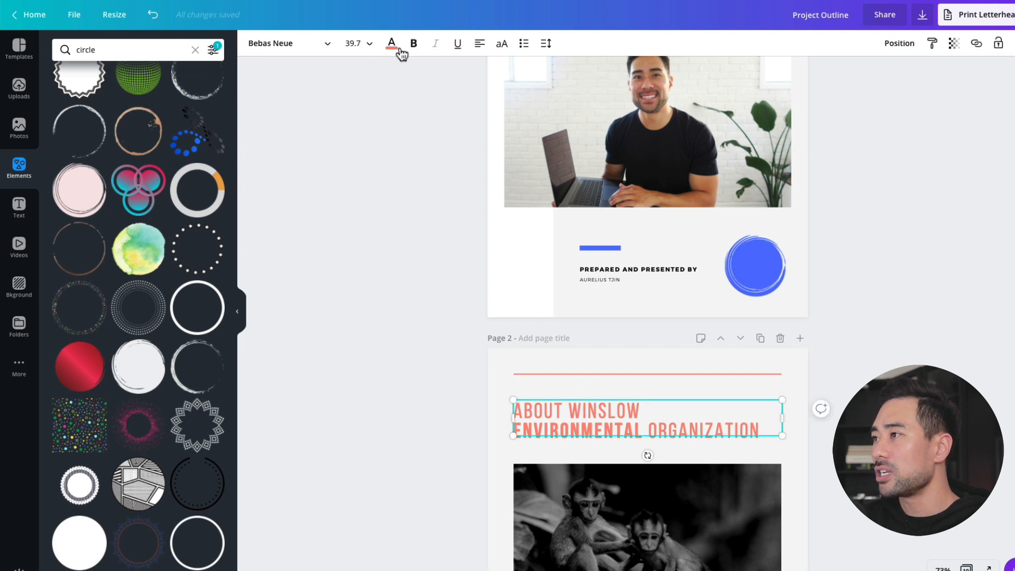
Browse the font list for the page 2 heading down to fonts starting with C.
left_click(285, 44)
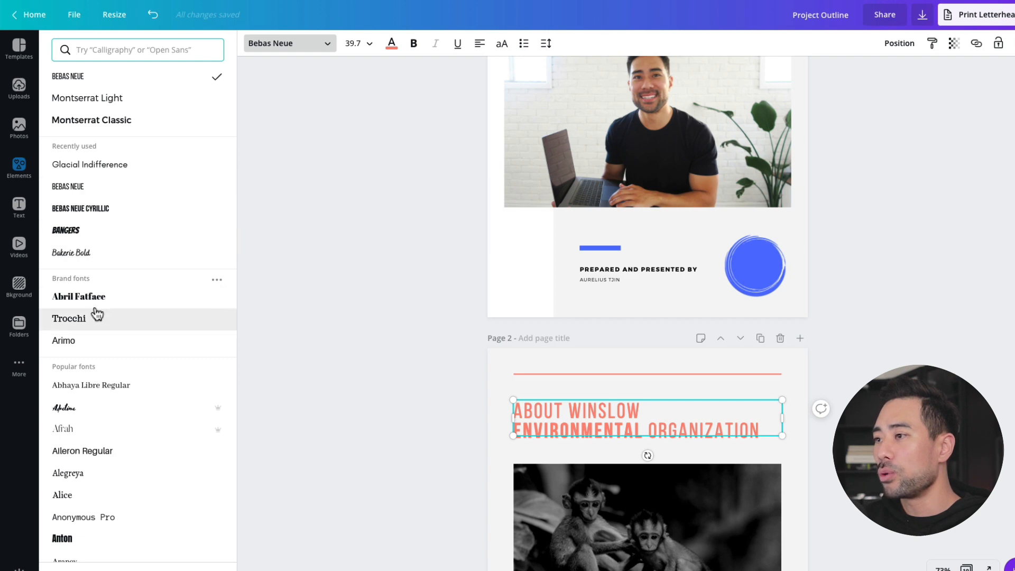
scroll("down", 3)
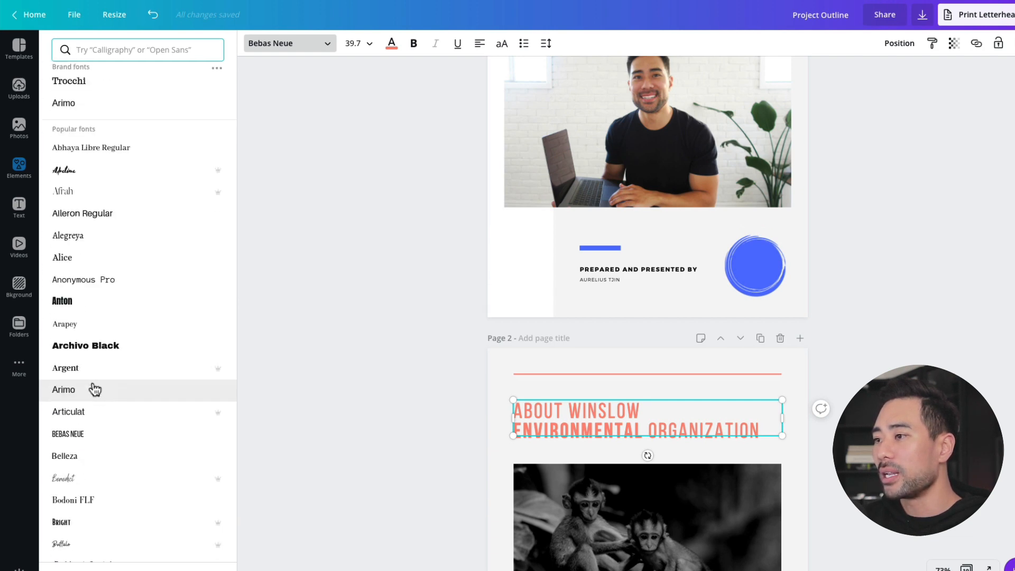
scroll("down", 3)
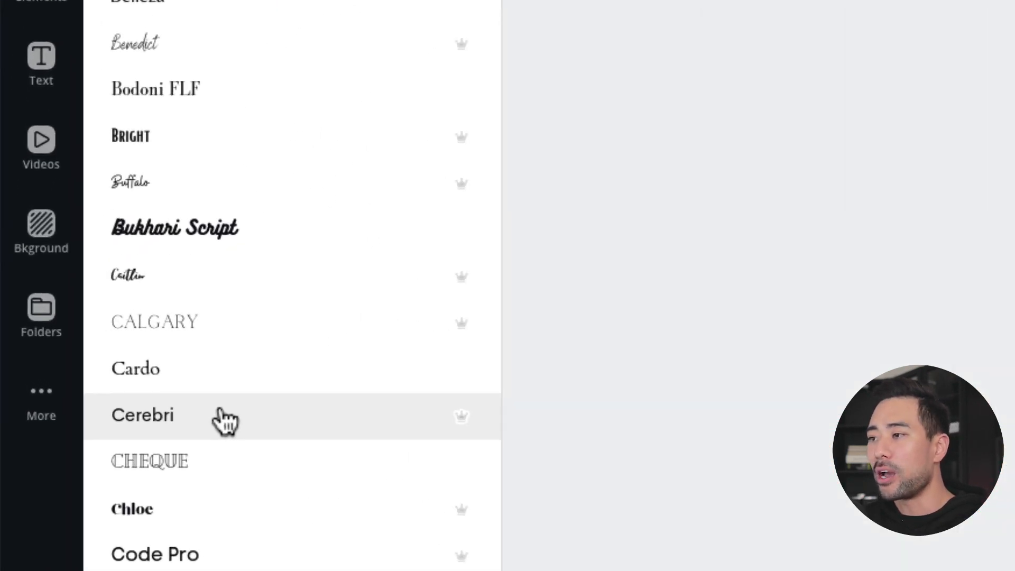
mouse_move(252, 420)
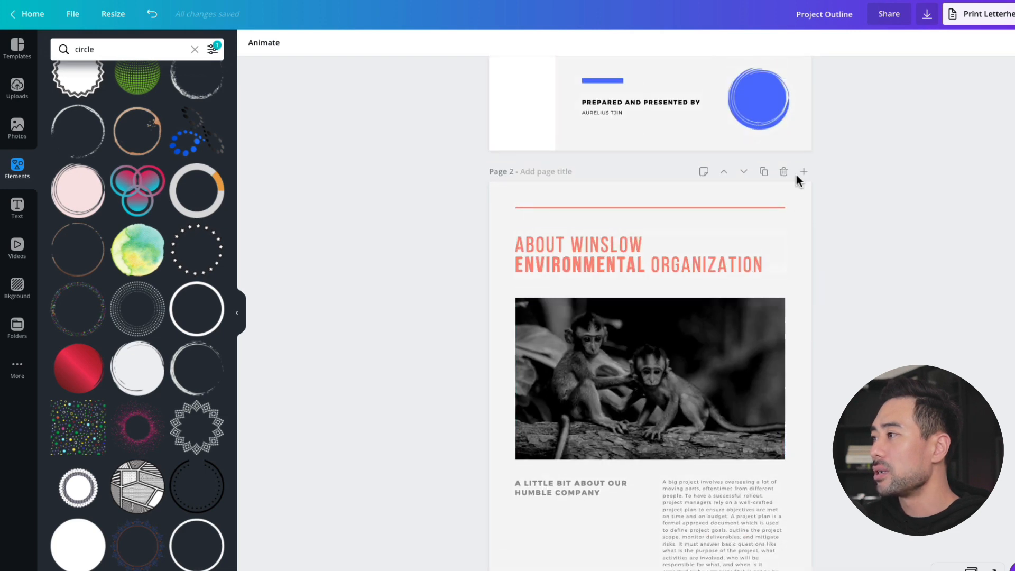
mouse_move(784, 171)
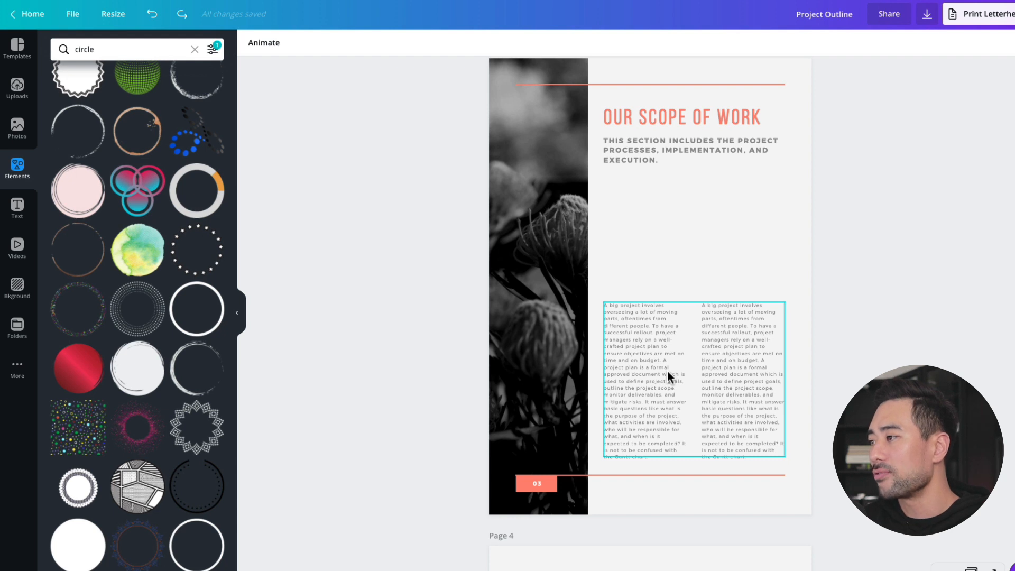
Review the Scope of Work and Project Timeline pages on the way to Project Description.
scroll("down", 3)
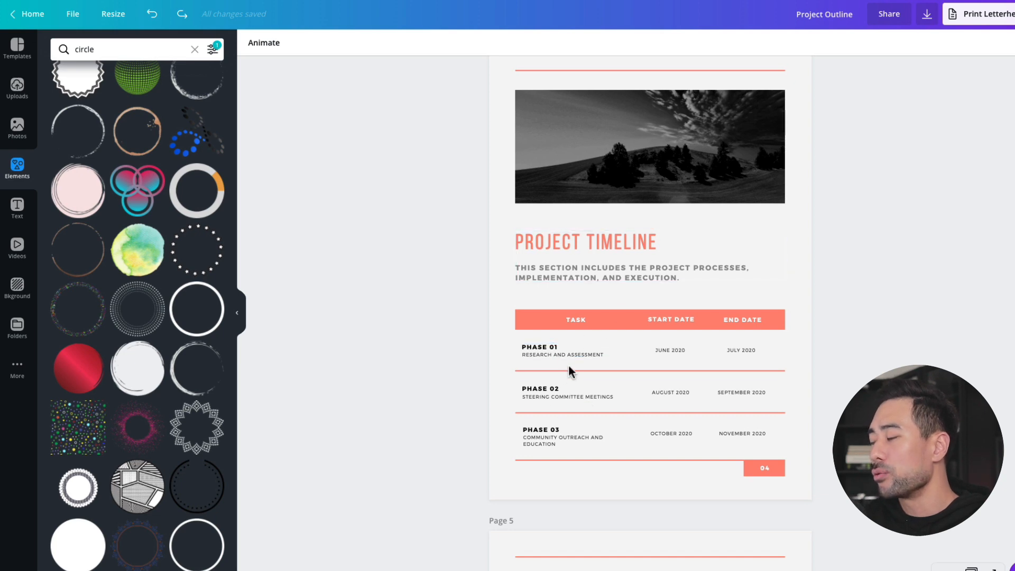
left_click(563, 350)
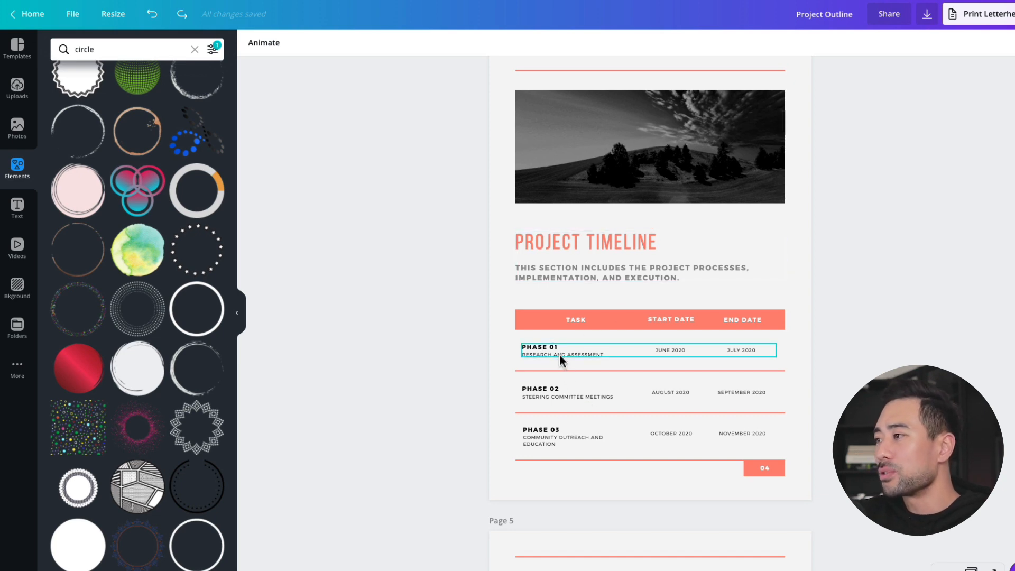
scroll("up", 3)
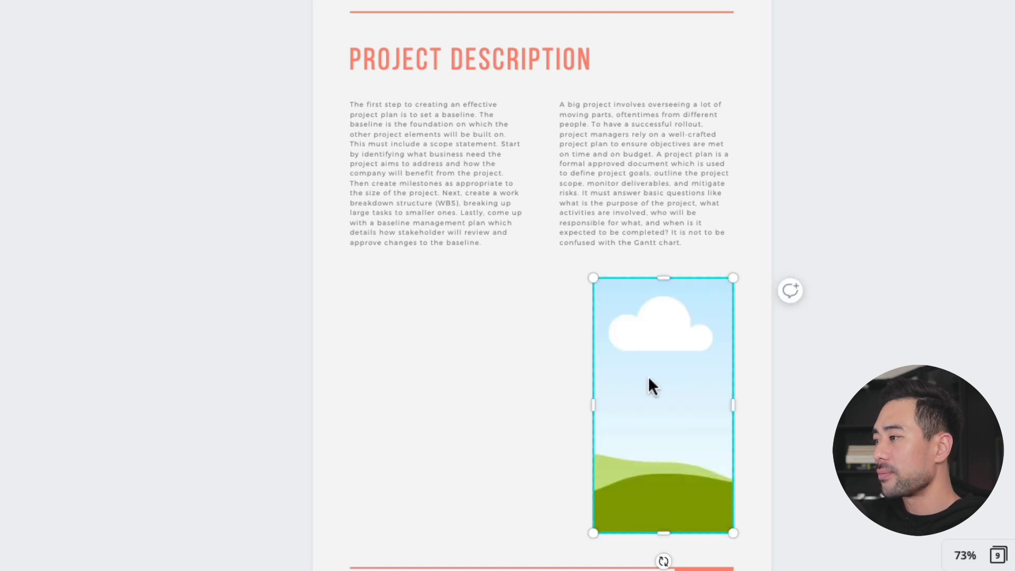
Remove the placeholder image and isolate the left text column from its group.
key("delete")
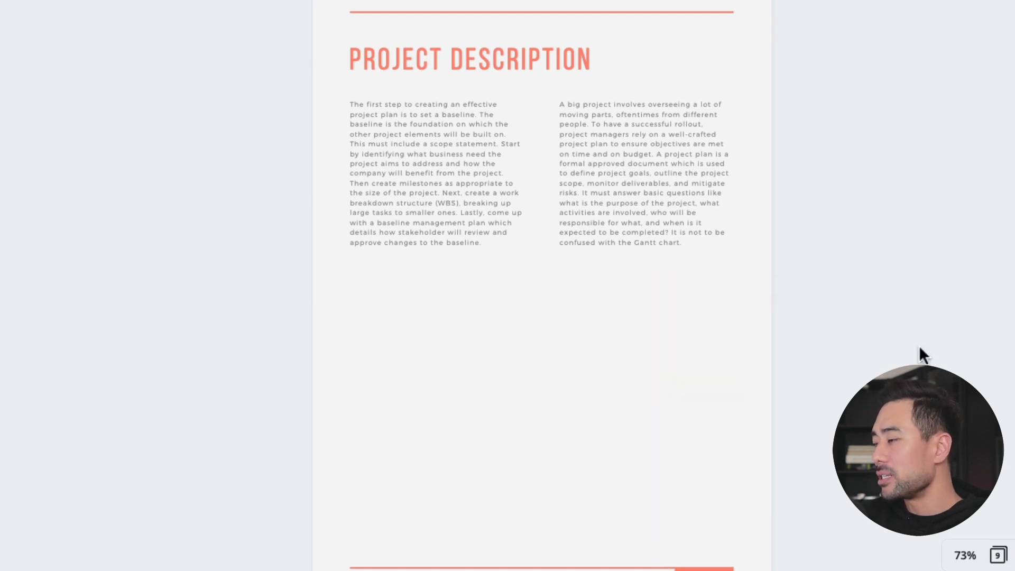
left_click(454, 203)
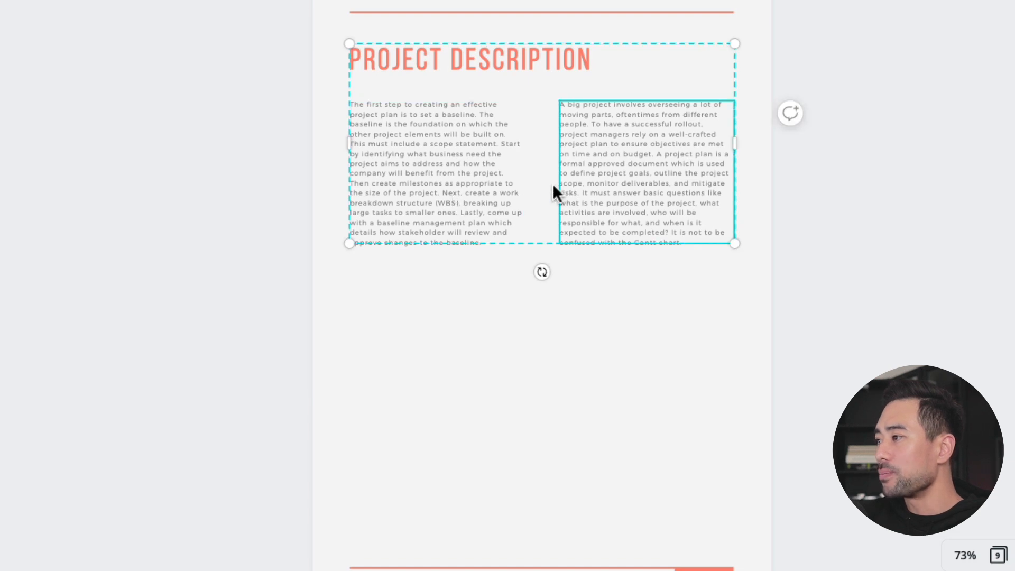
right_click(553, 193)
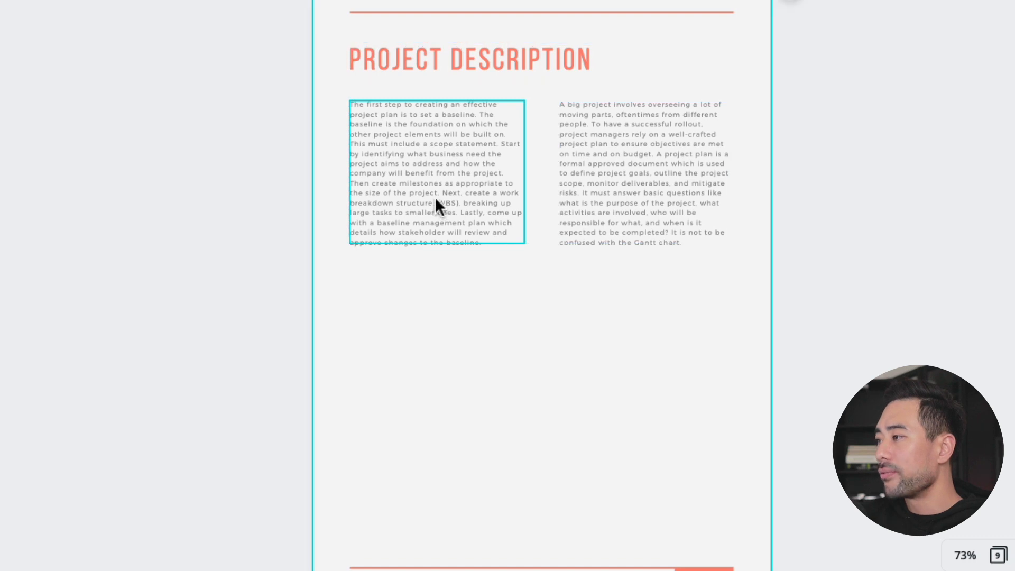
left_click(644, 172)
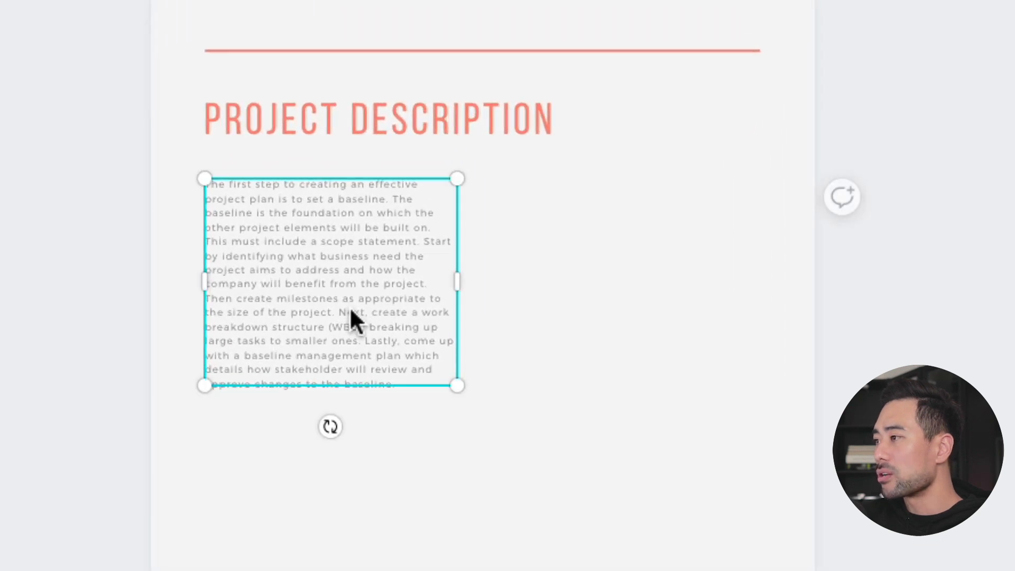
Widen the remaining paragraph to span the full content width of the page.
left_click_drag(458, 281, 682, 282)
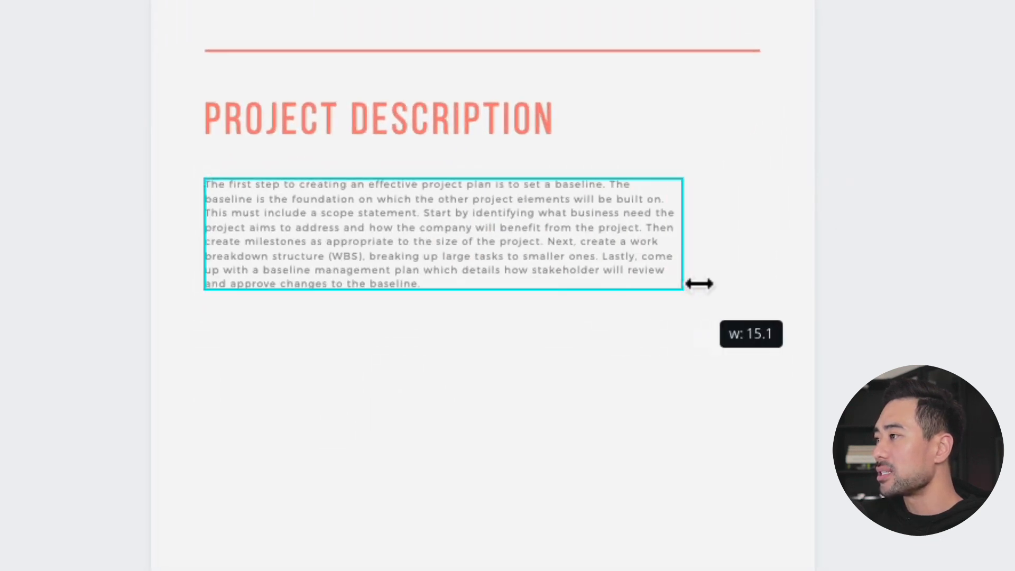
left_click_drag(683, 284, 748, 283)
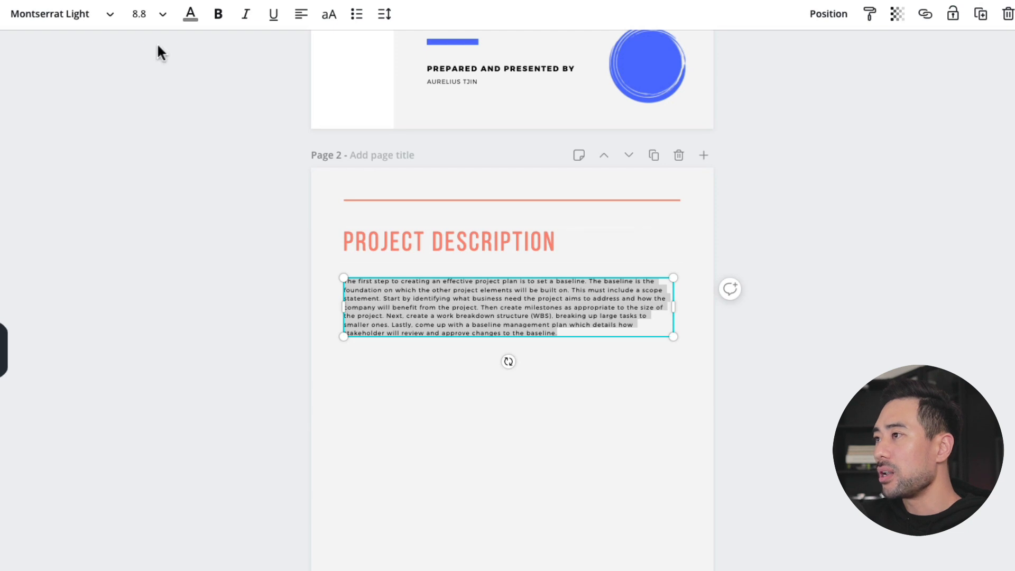
Set the Project Description paragraph to font size 16.
left_click(163, 13)
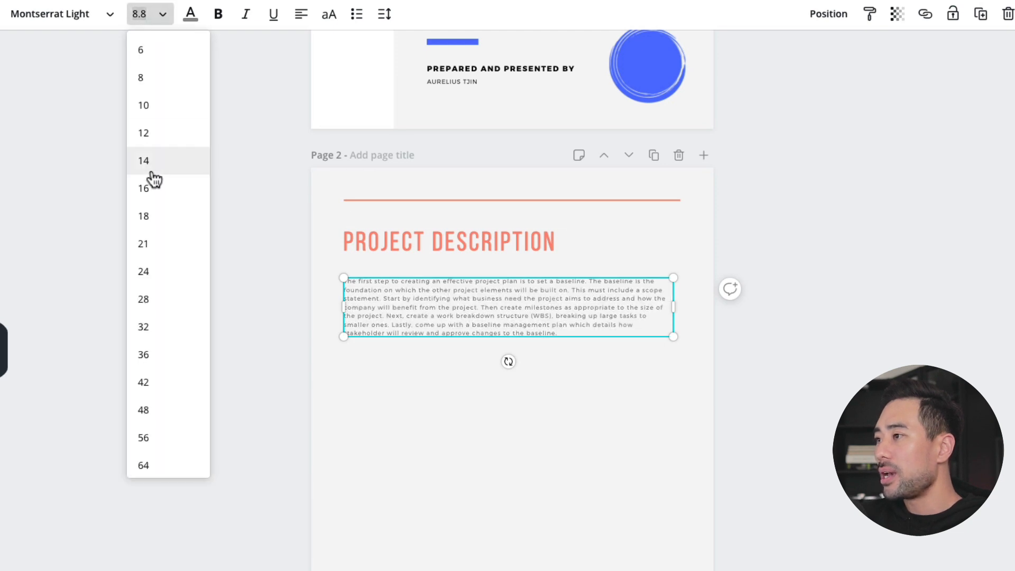
left_click(143, 160)
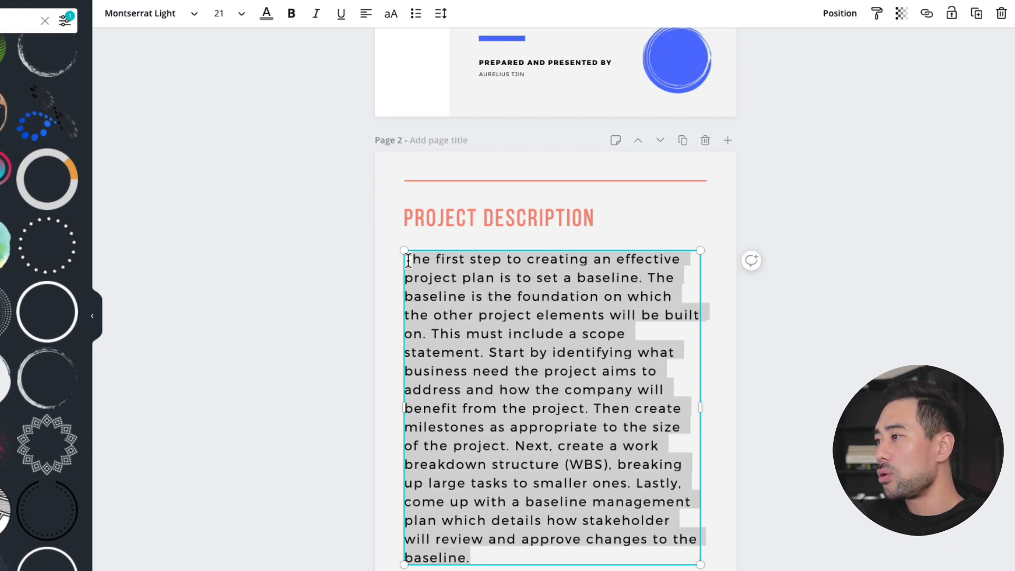
left_click(242, 12)
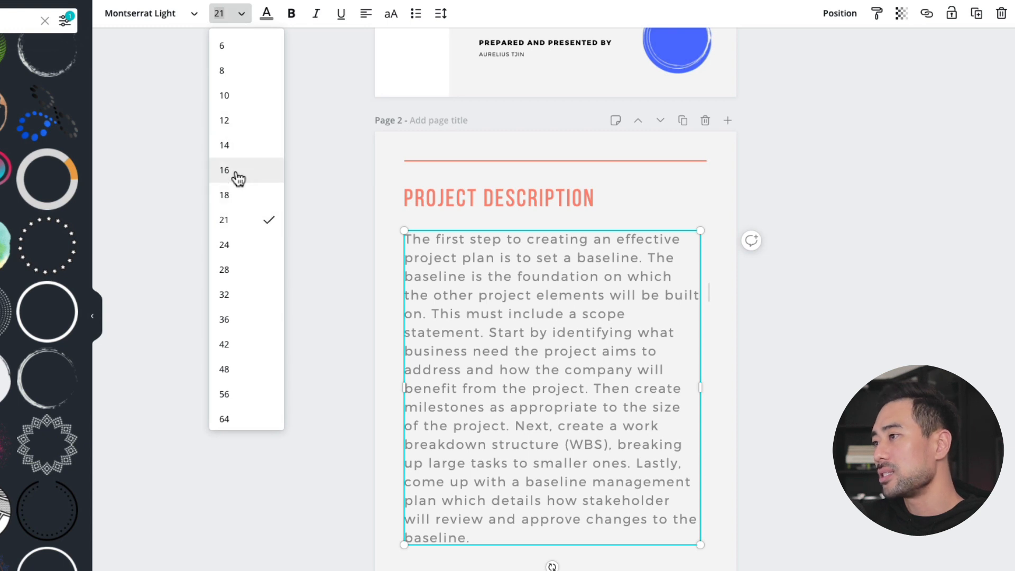
left_click(224, 170)
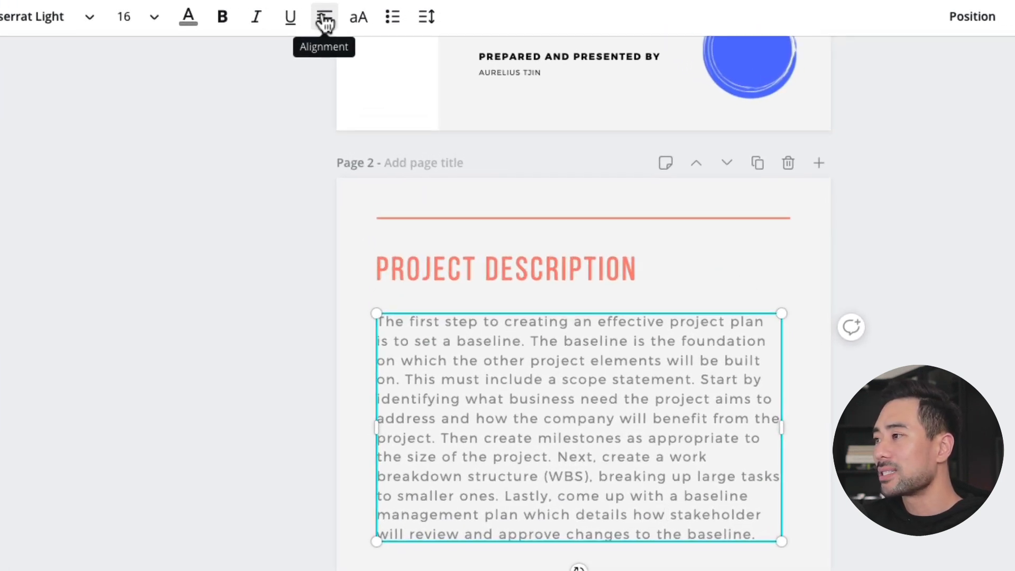
Justify the paragraph text and deselect it to check the layout.
left_click(324, 15)
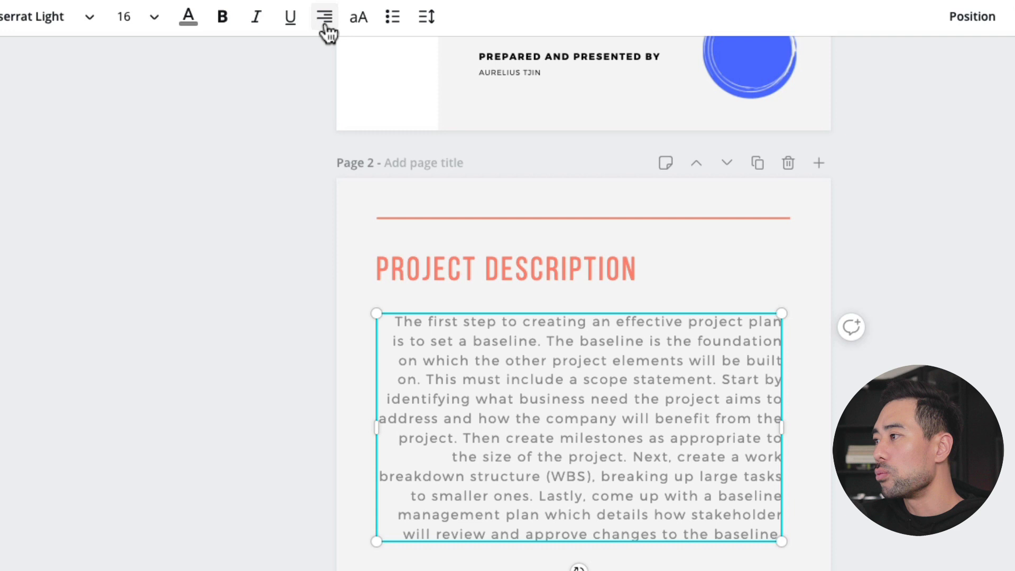
mouse_move(324, 16)
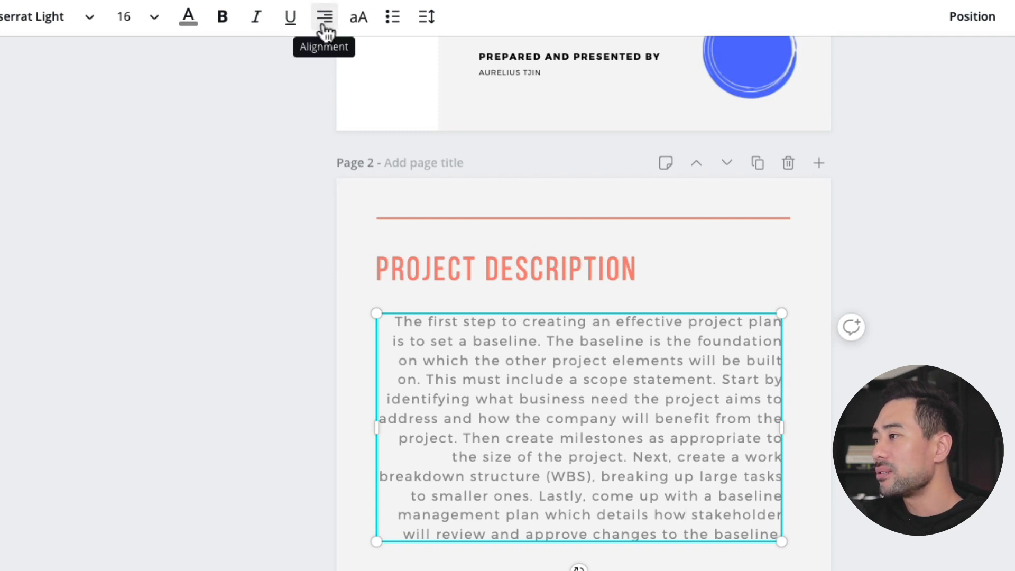
left_click(323, 16)
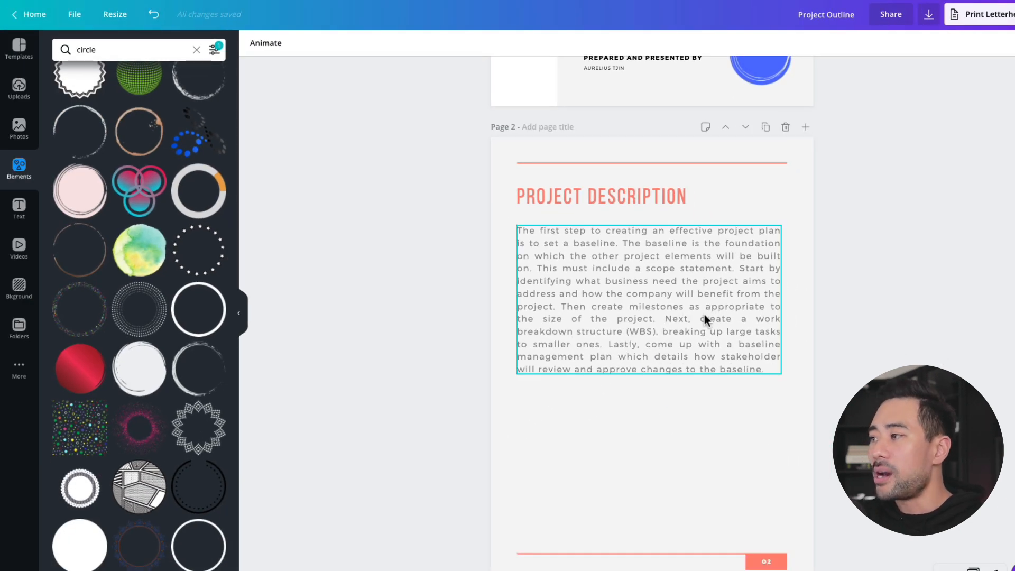
mouse_move(657, 338)
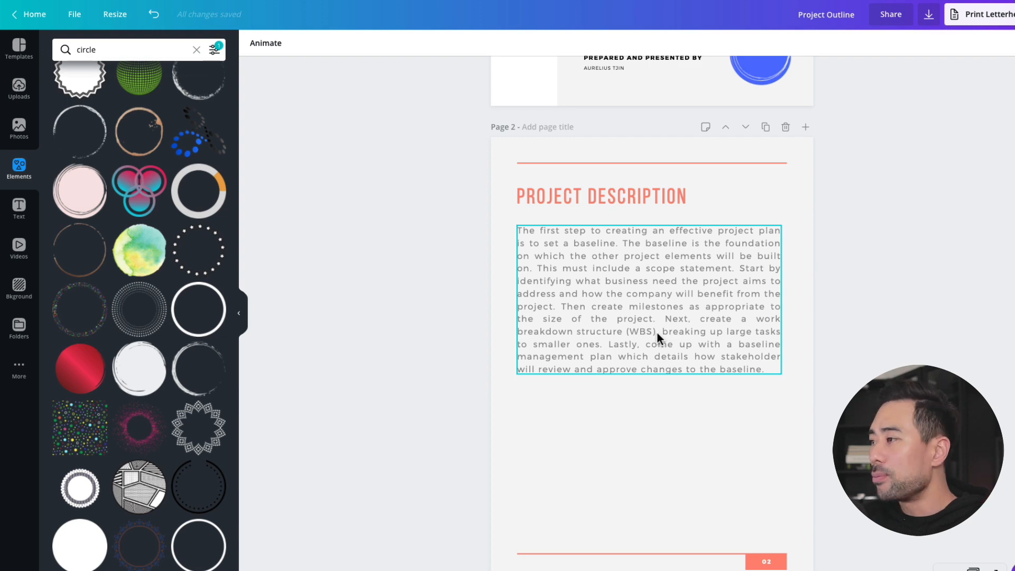
left_click(763, 445)
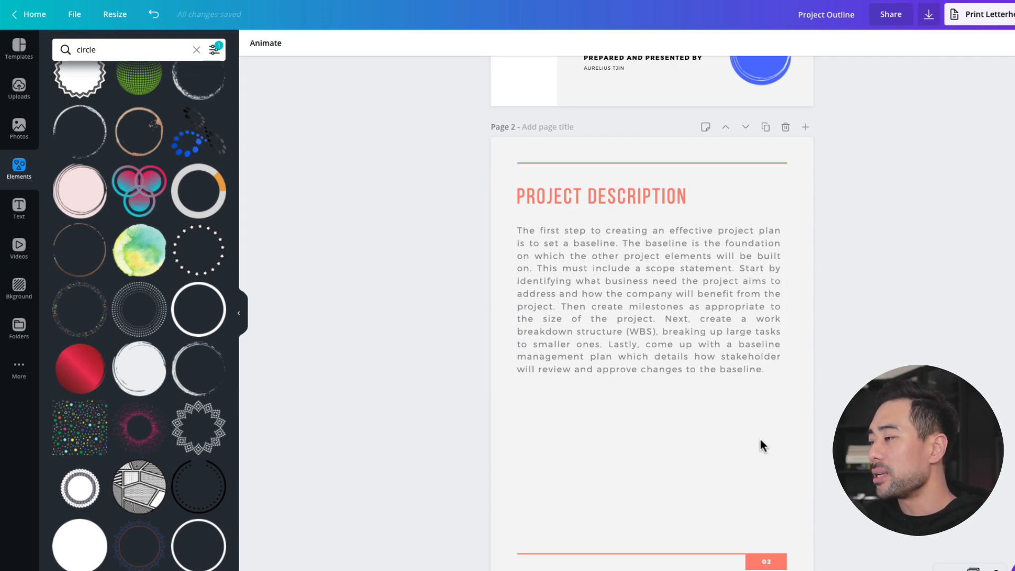
Download the ebook as a PDF Print file covering all 9 pages.
scroll("down", 3)
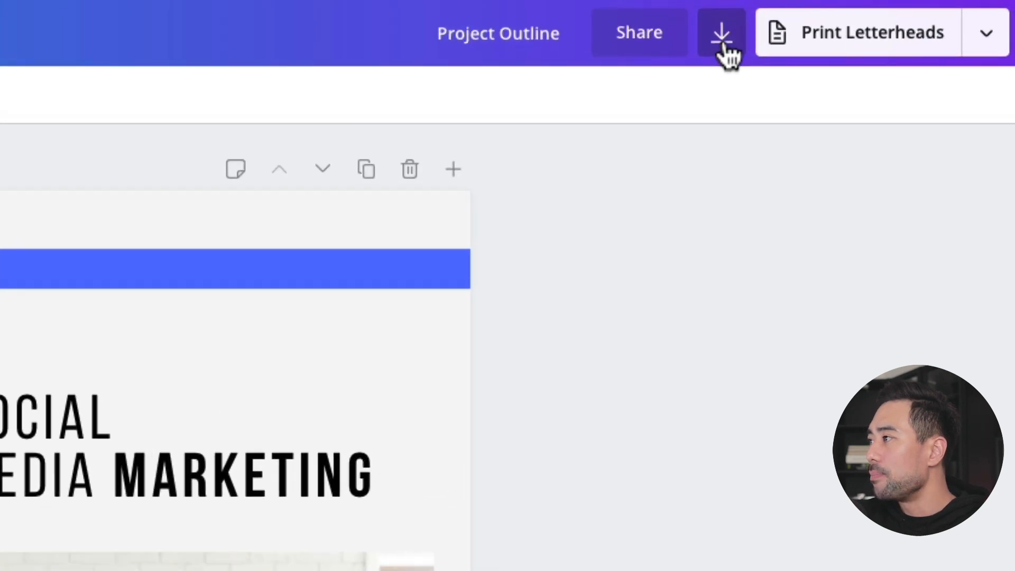
left_click(721, 33)
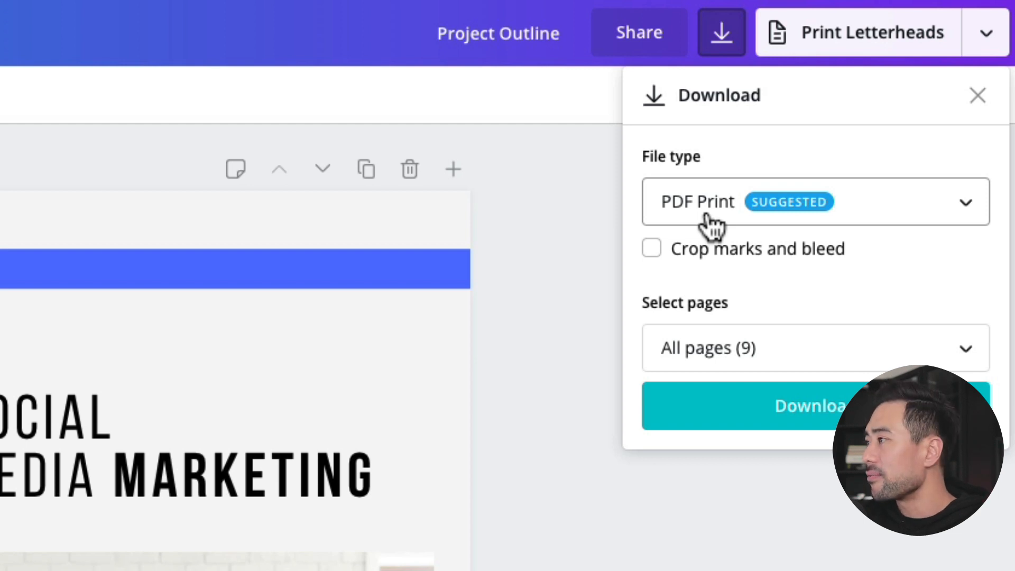
left_click(814, 201)
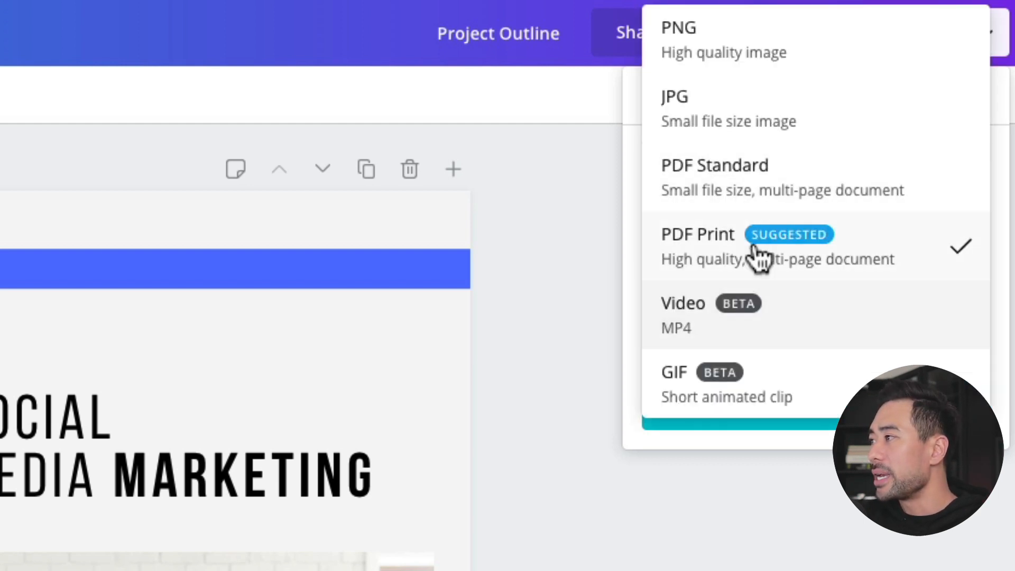
mouse_move(740, 129)
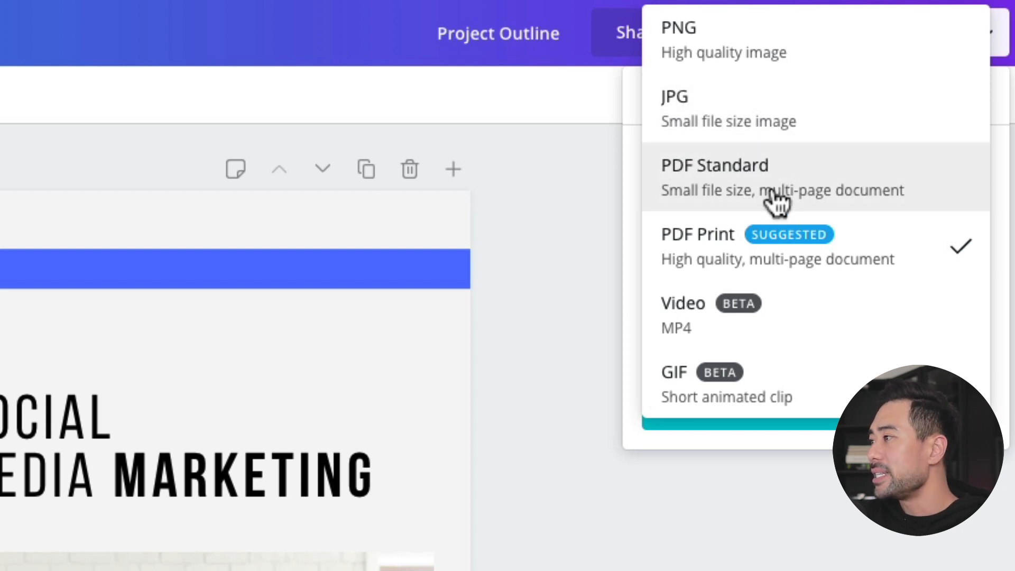
mouse_move(848, 217)
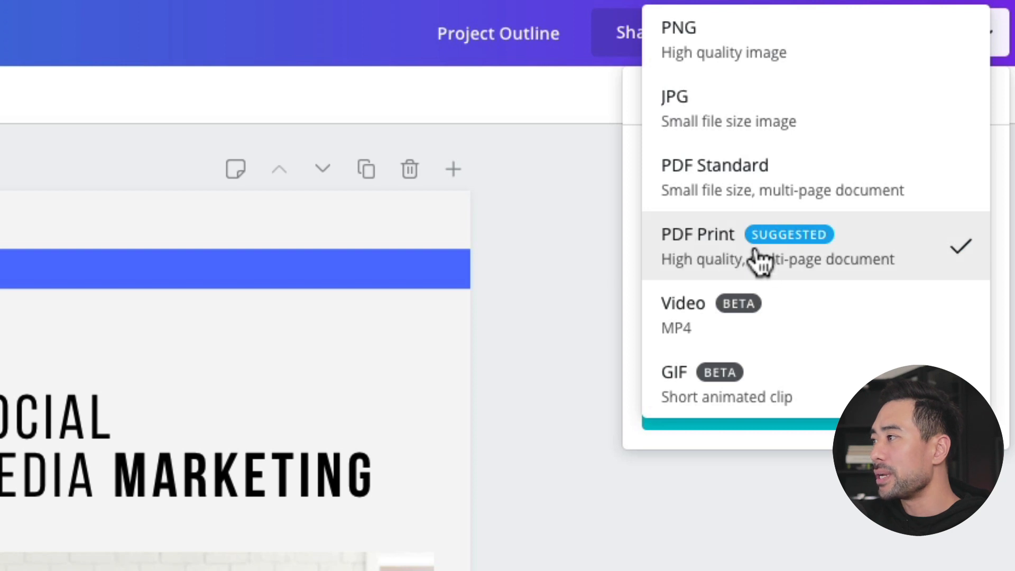
mouse_move(790, 266)
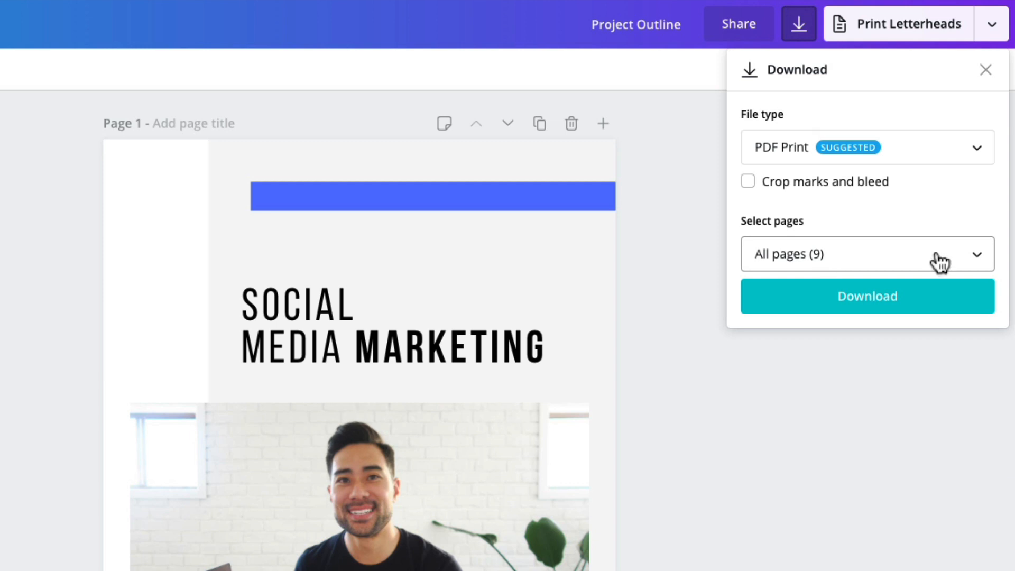
left_click(867, 254)
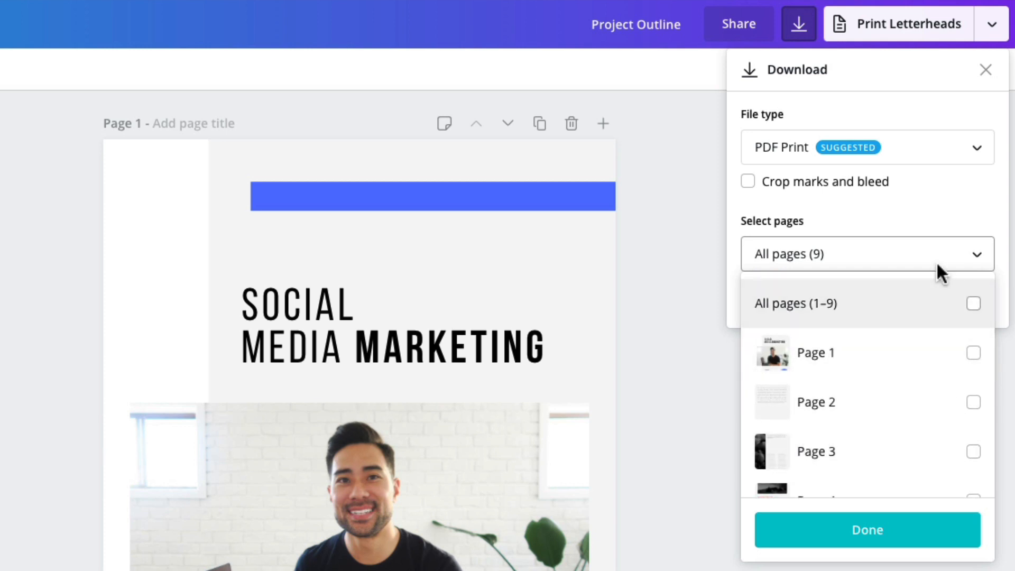
left_click(866, 254)
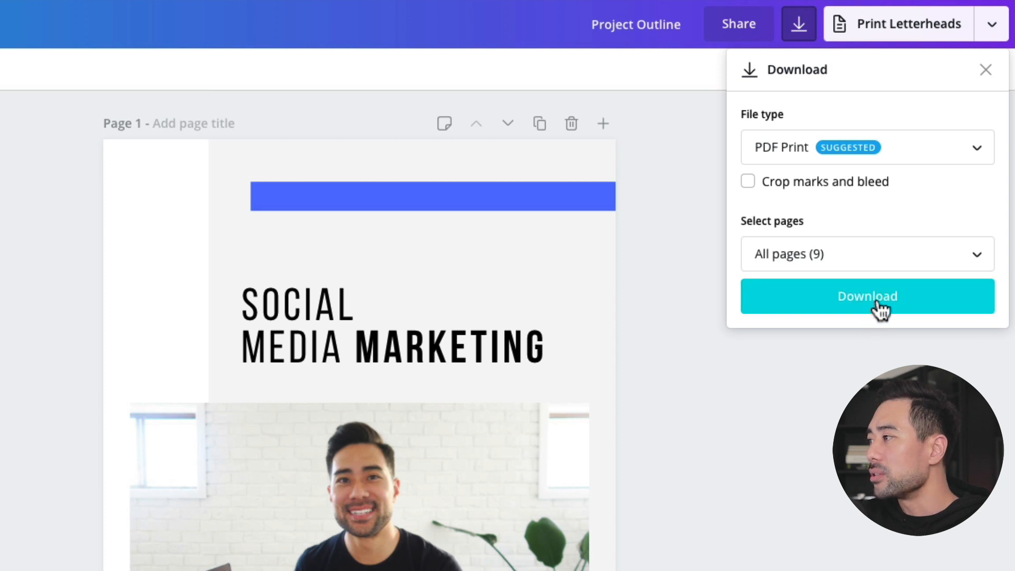
left_click(867, 297)
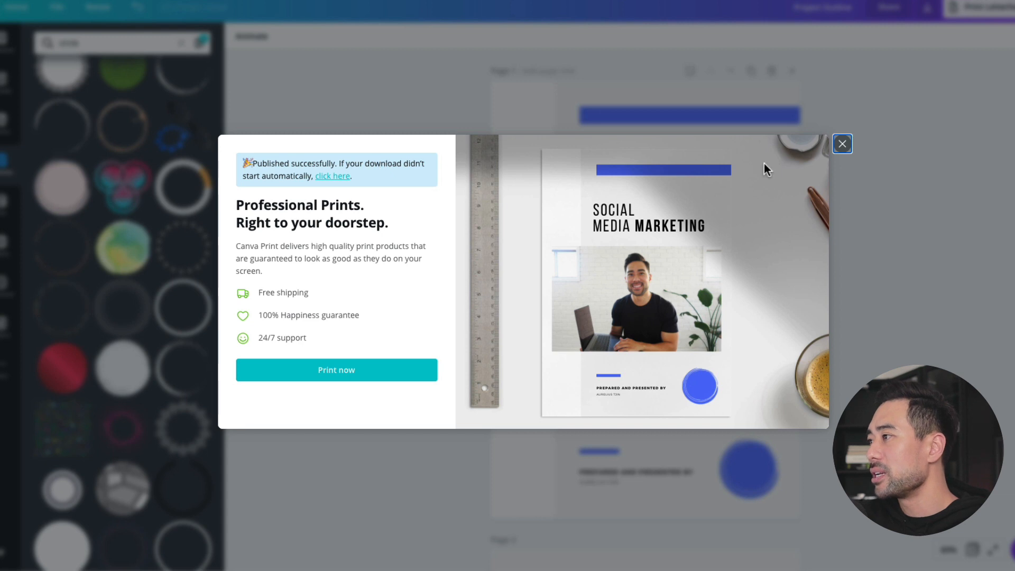
mouse_move(368, 268)
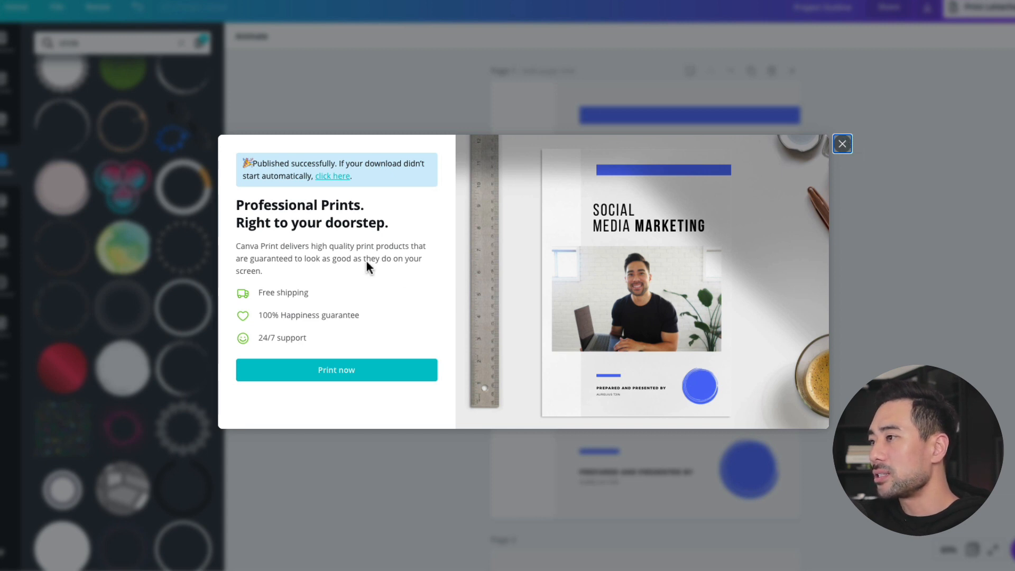
mouse_move(387, 229)
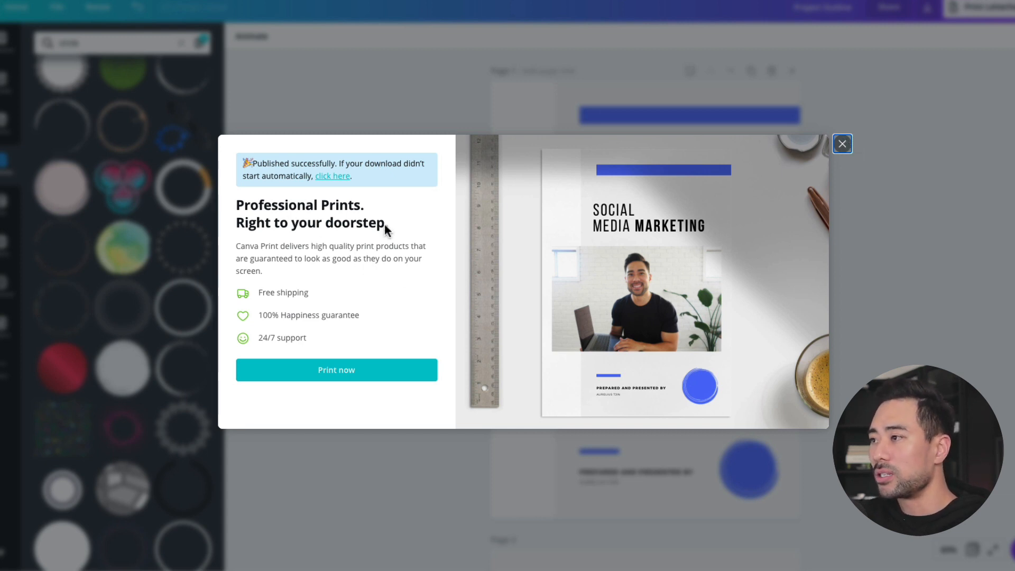
mouse_move(813, 155)
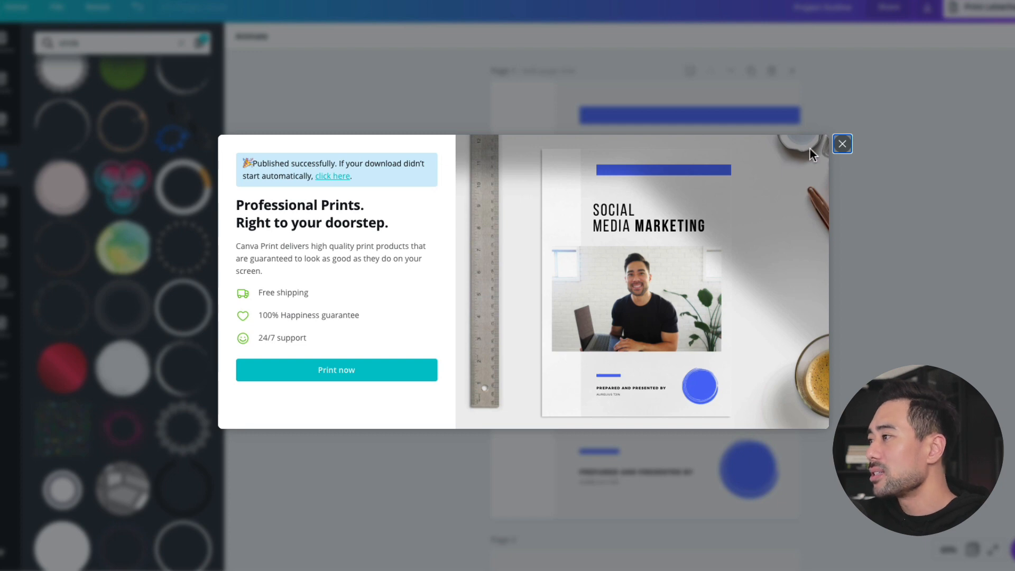
Close the 'Published successfully' print-offer popup.
left_click(842, 144)
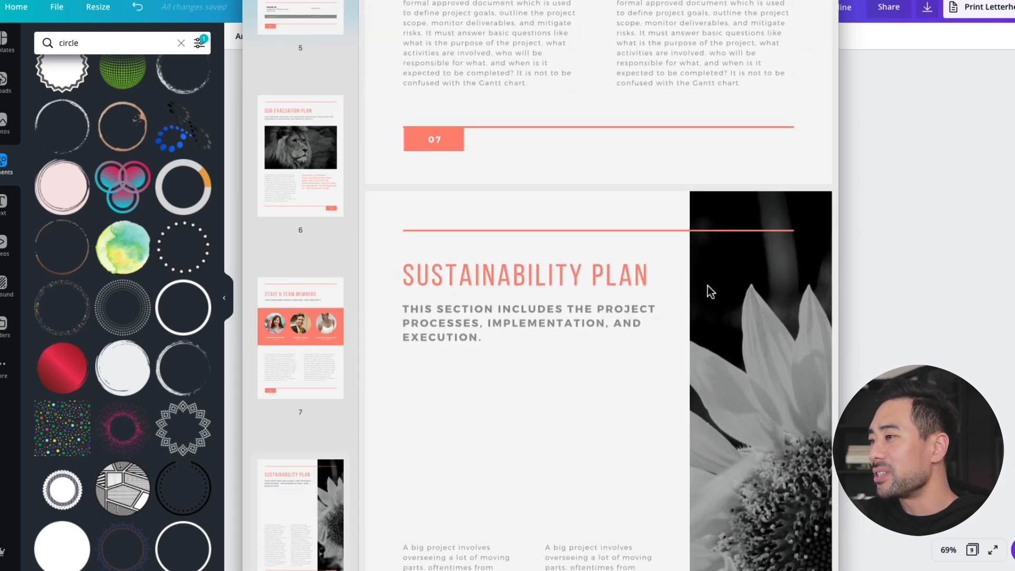
Scroll back up to the SOCIAL MEDIA MARKETING cover page.
scroll("up", 3)
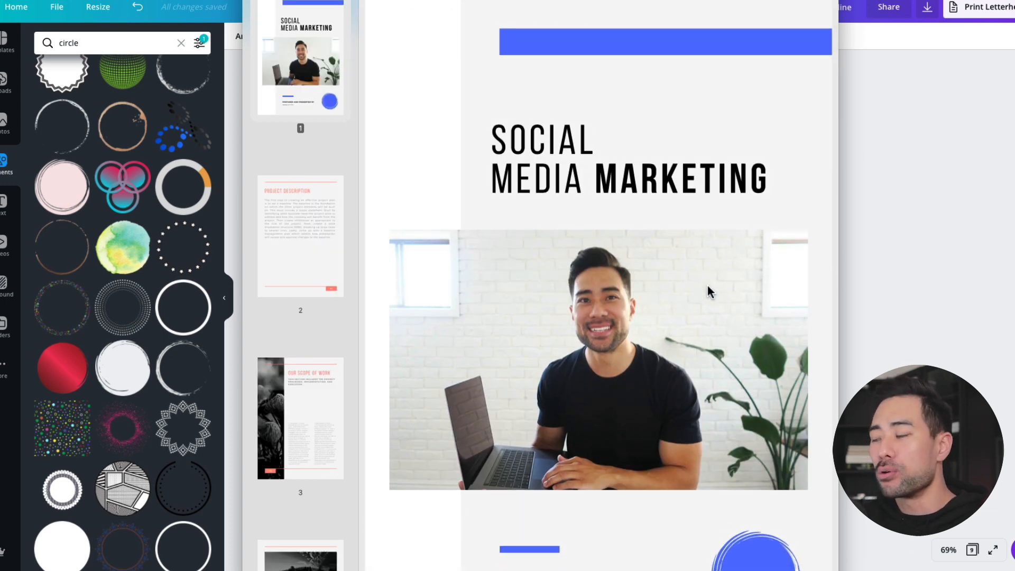
mouse_move(668, 321)
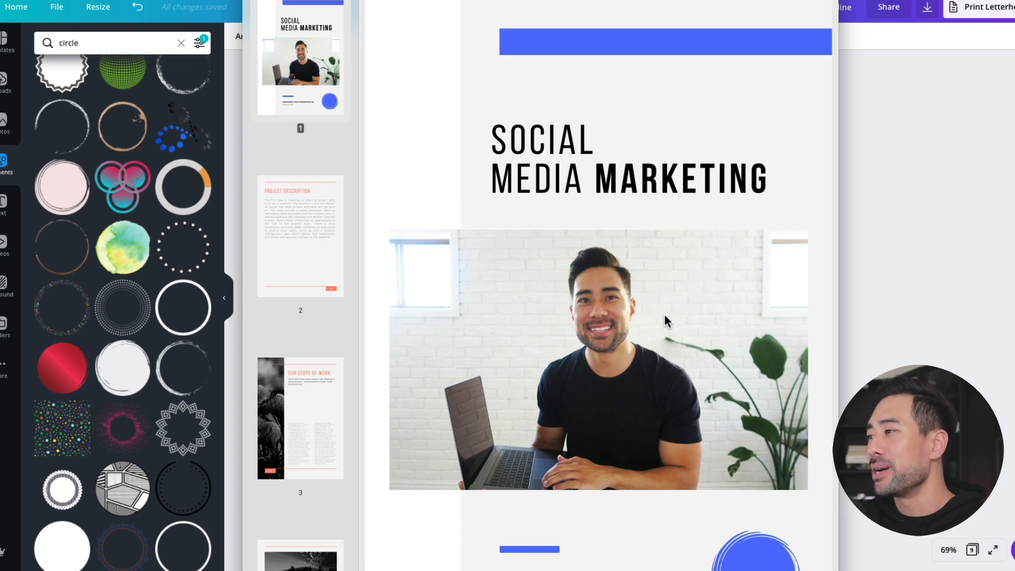
mouse_move(607, 391)
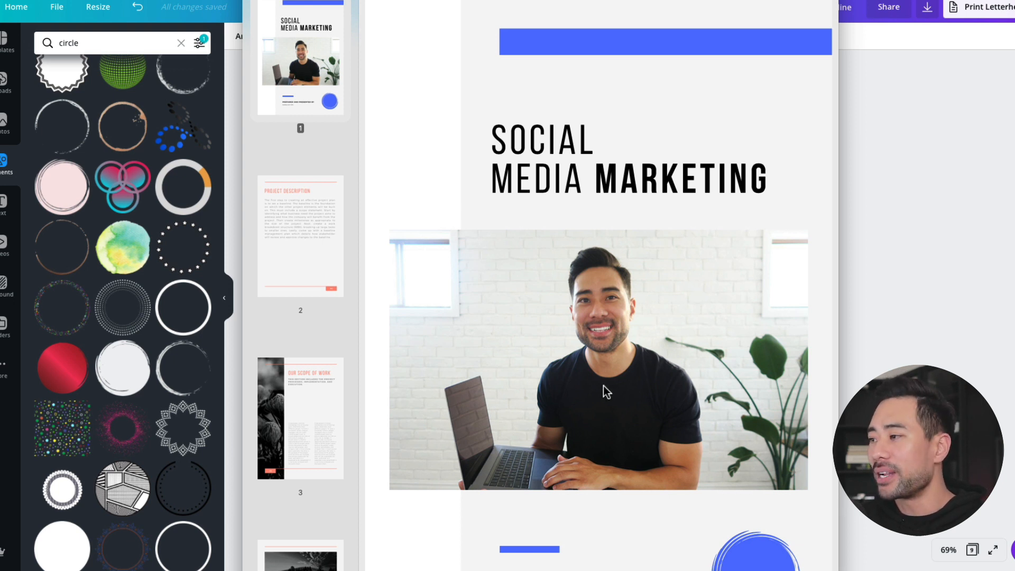